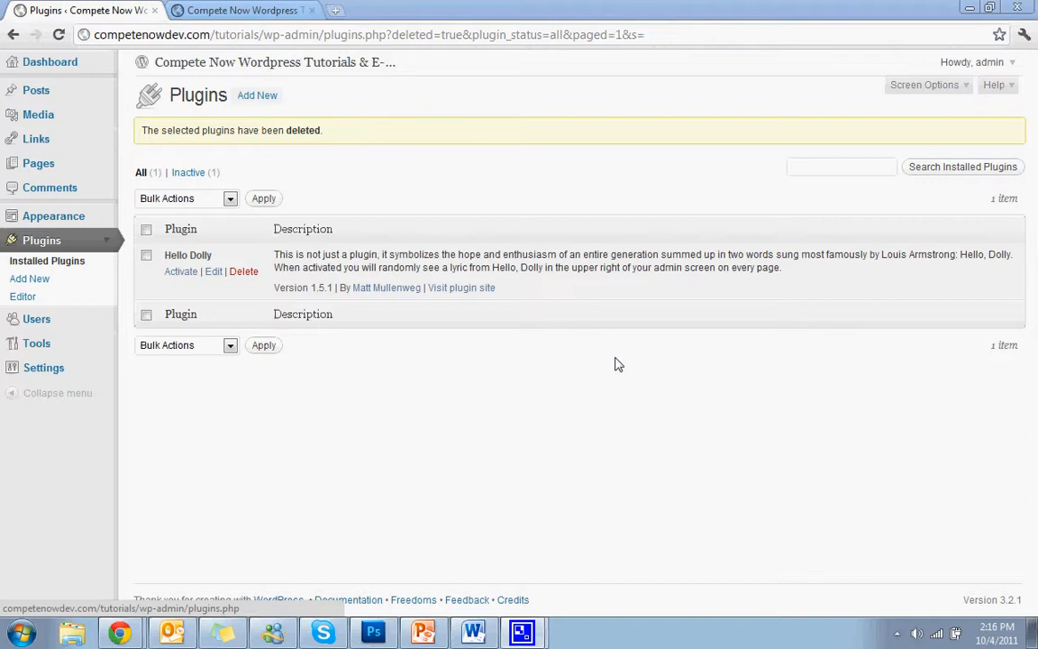
mouse_move(279, 112)
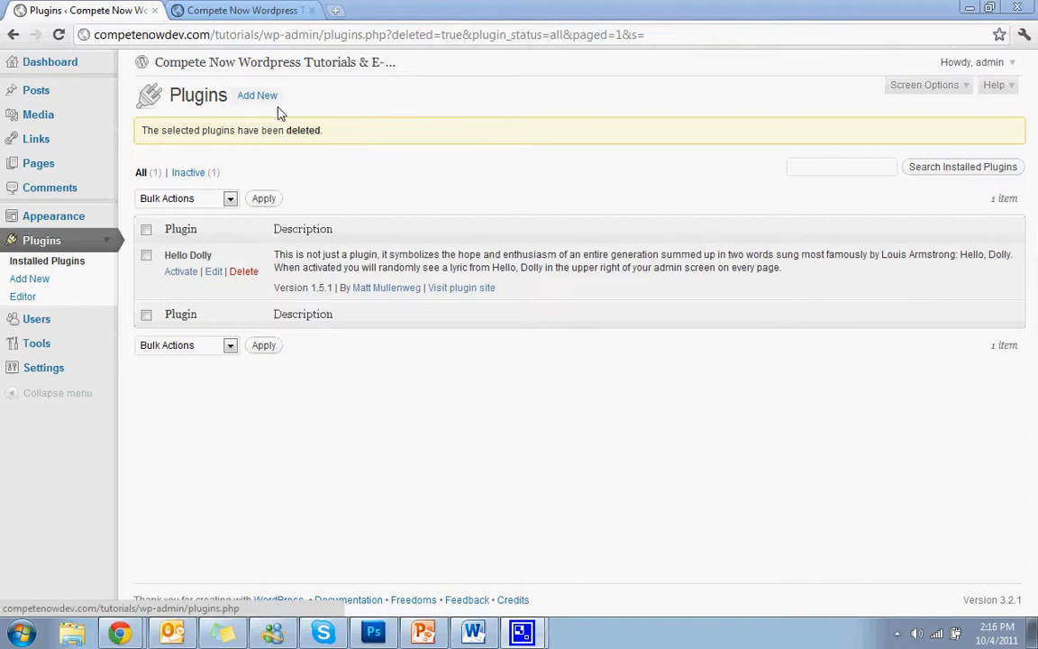
Search the plugin directory for 'seo yoast' from Plugins > Add New.
left_click(256, 94)
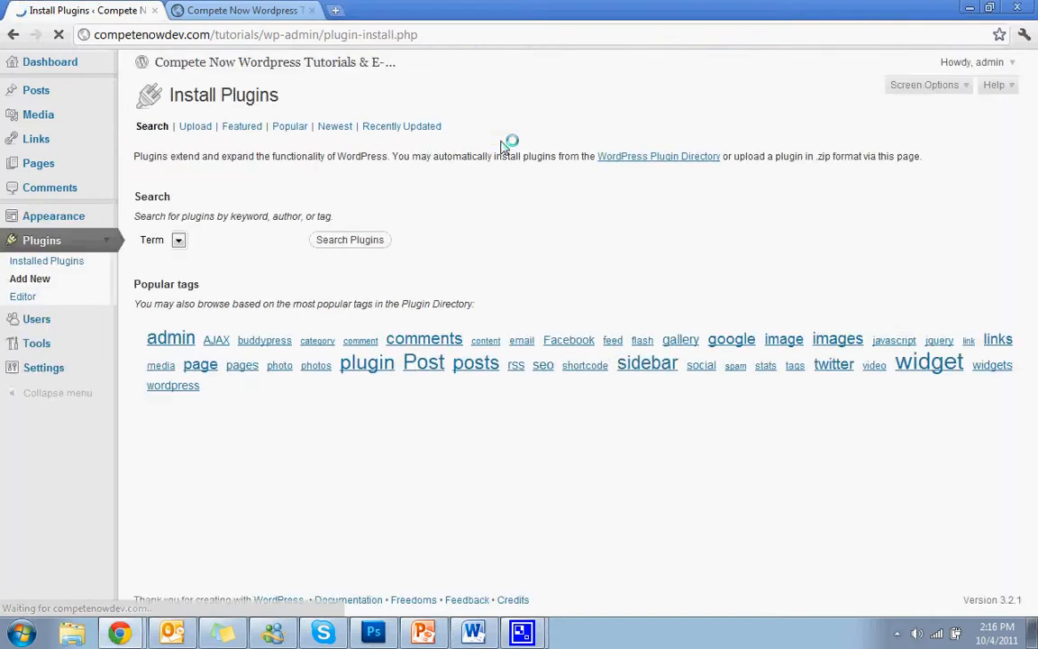
type("seo")
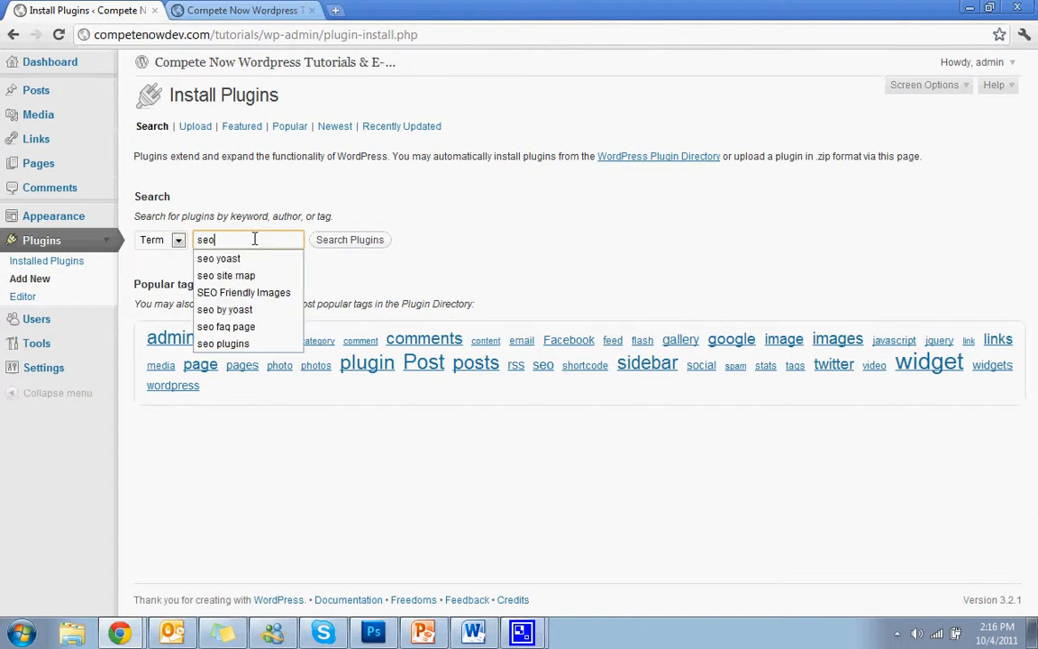
left_click(218, 260)
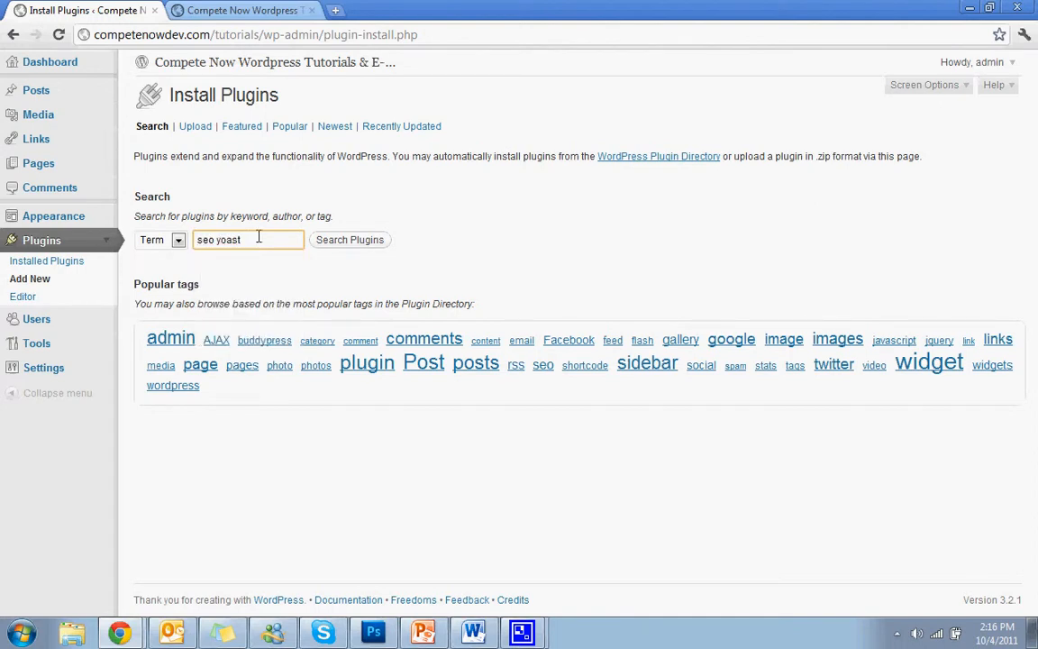
left_click(350, 238)
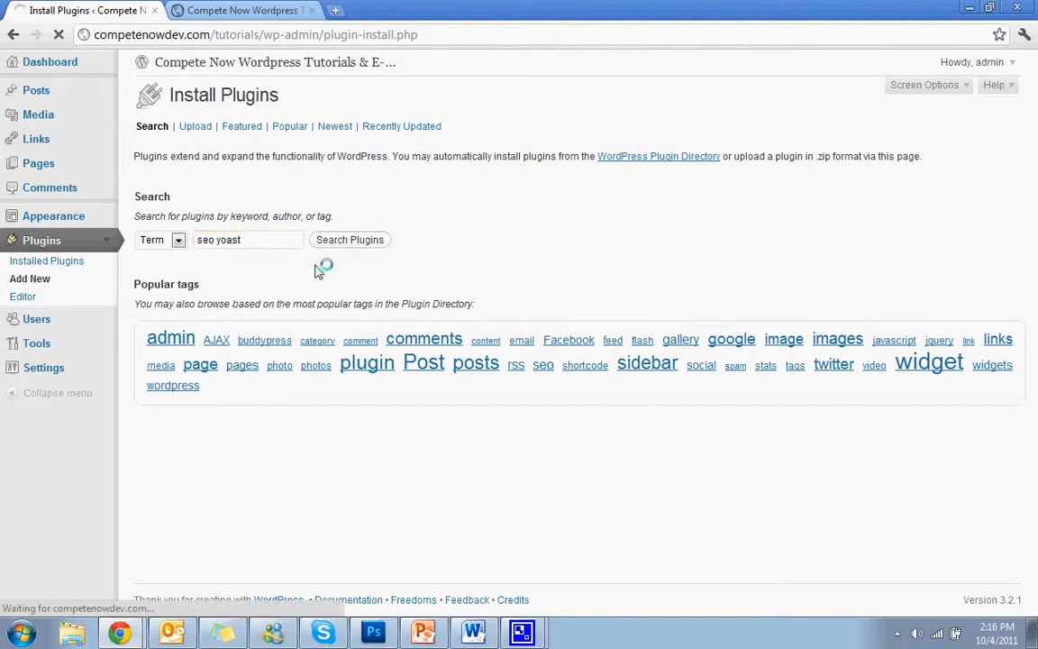
left_click(350, 238)
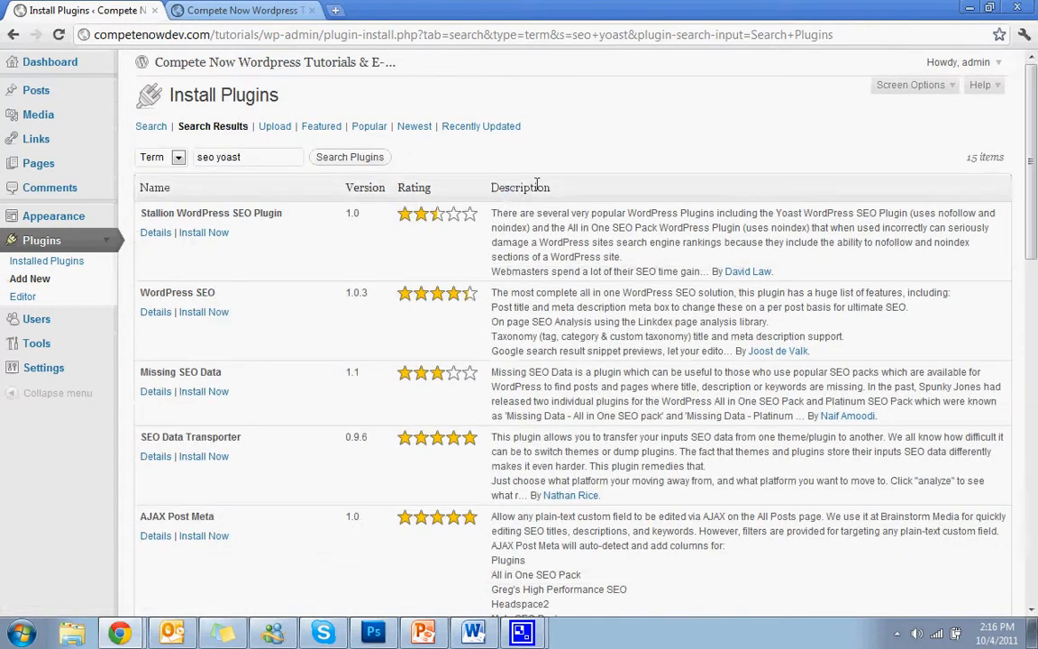
mouse_move(217, 295)
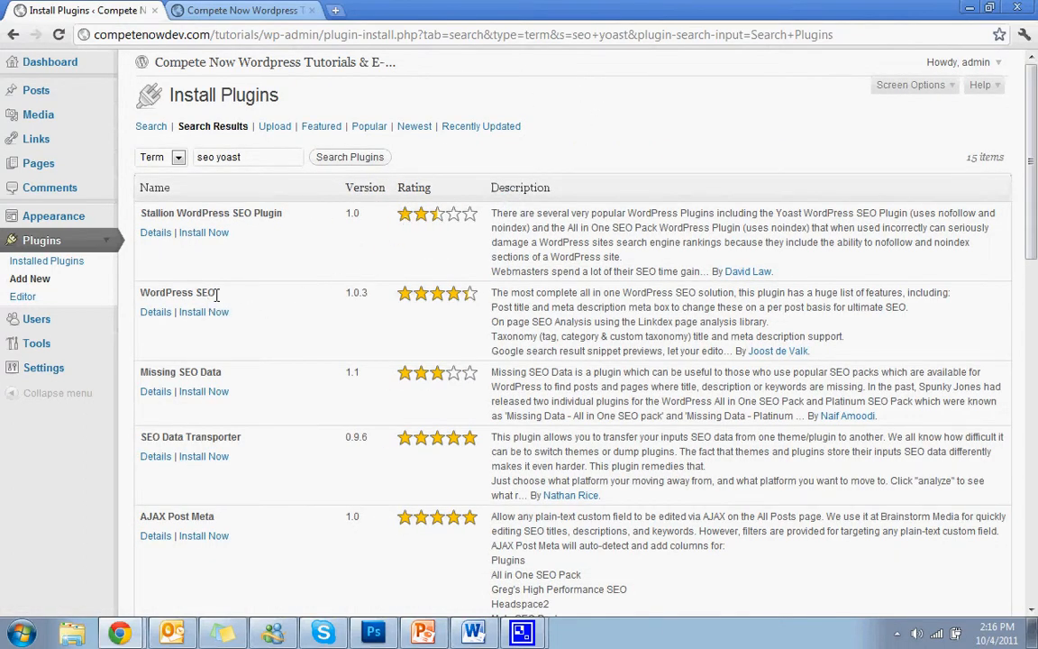
Install the WordPress SEO plugin by Yoast and activate it.
left_click(201, 312)
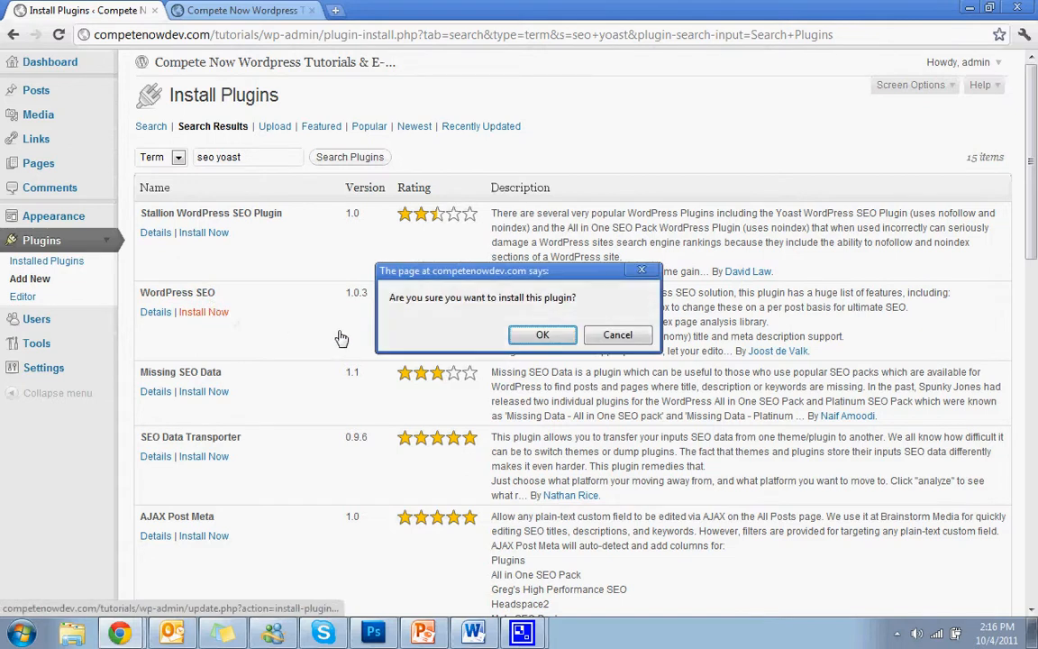
left_click(542, 334)
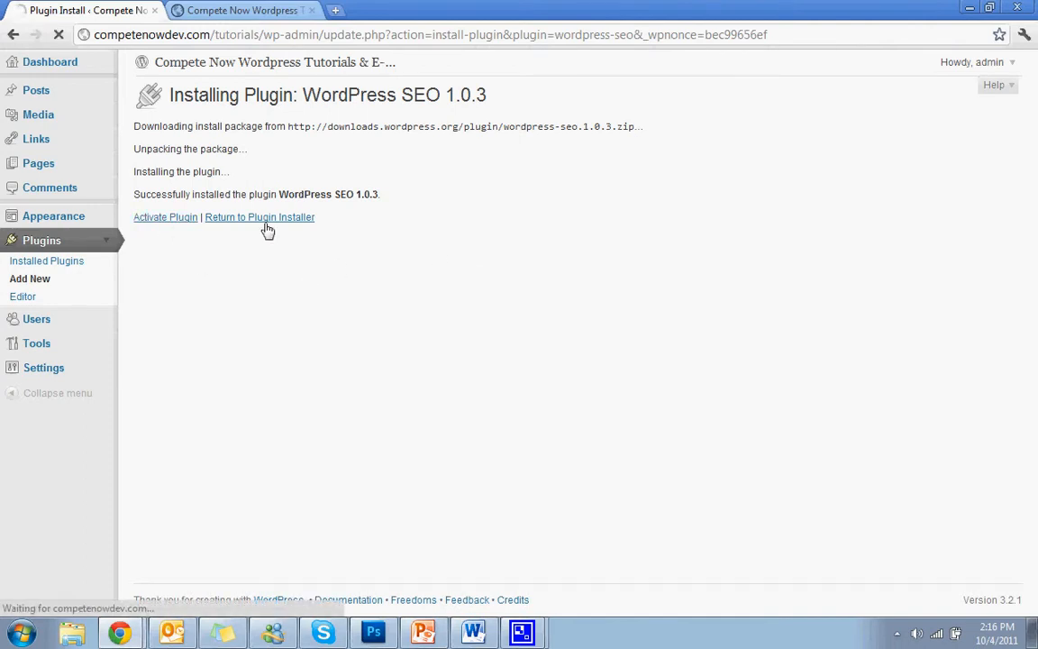
left_click(166, 217)
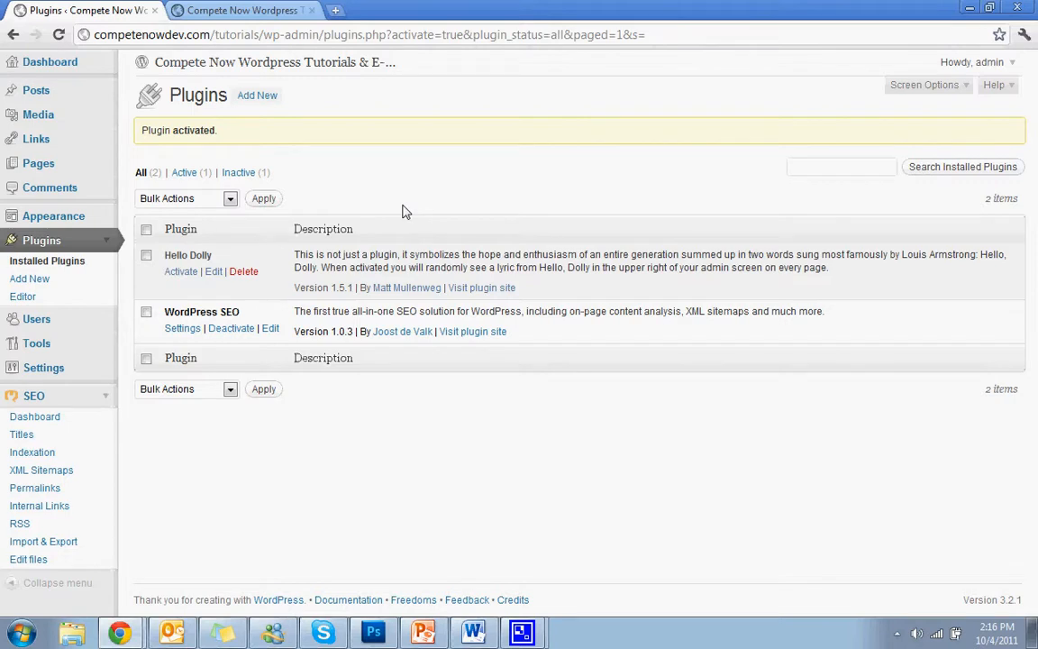
mouse_move(274, 321)
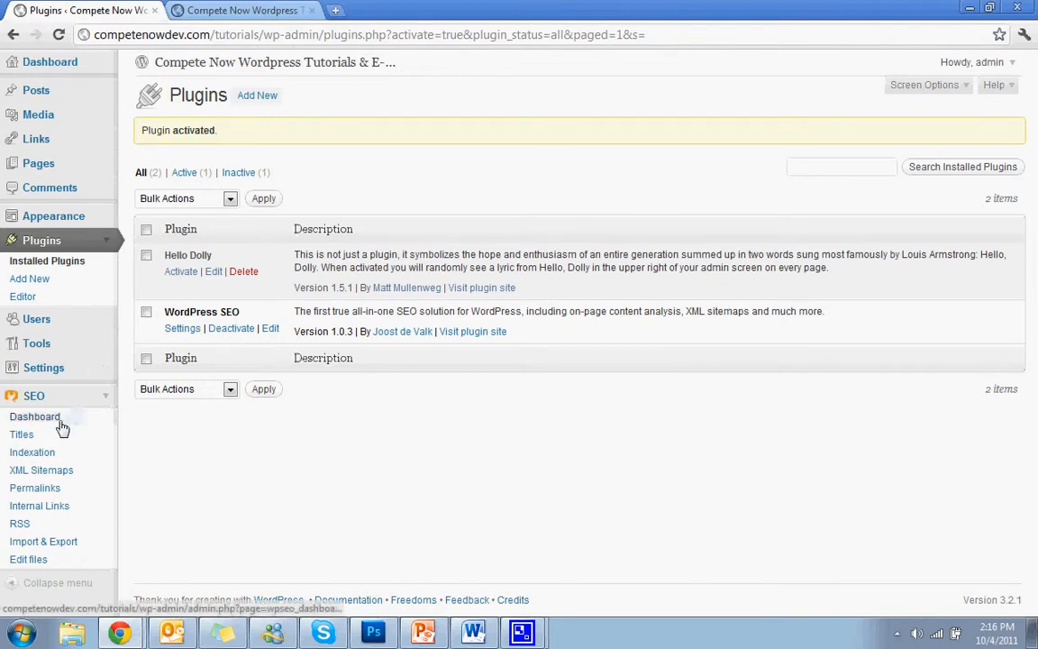
Enable 'Use meta keywords tag' in the SEO Dashboard settings and save.
left_click(33, 418)
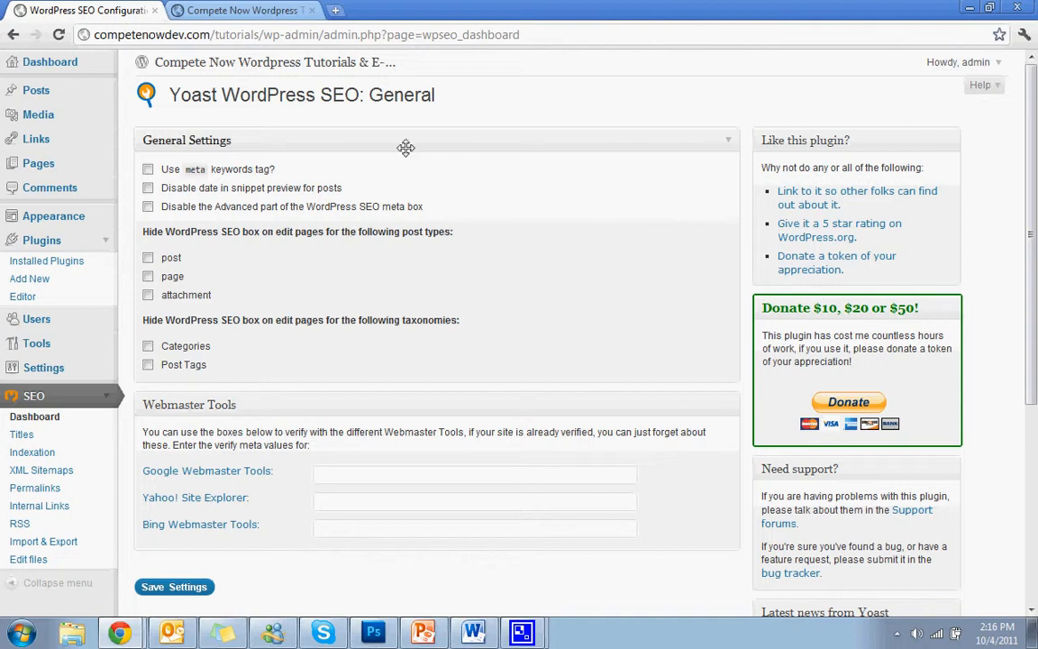
mouse_move(318, 171)
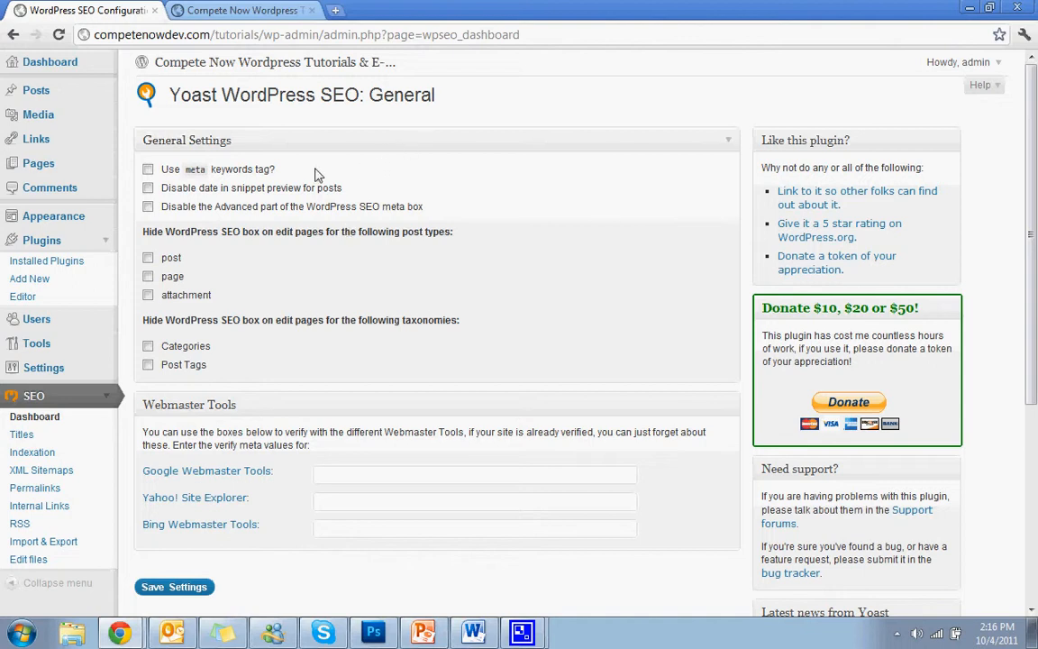
left_click(147, 170)
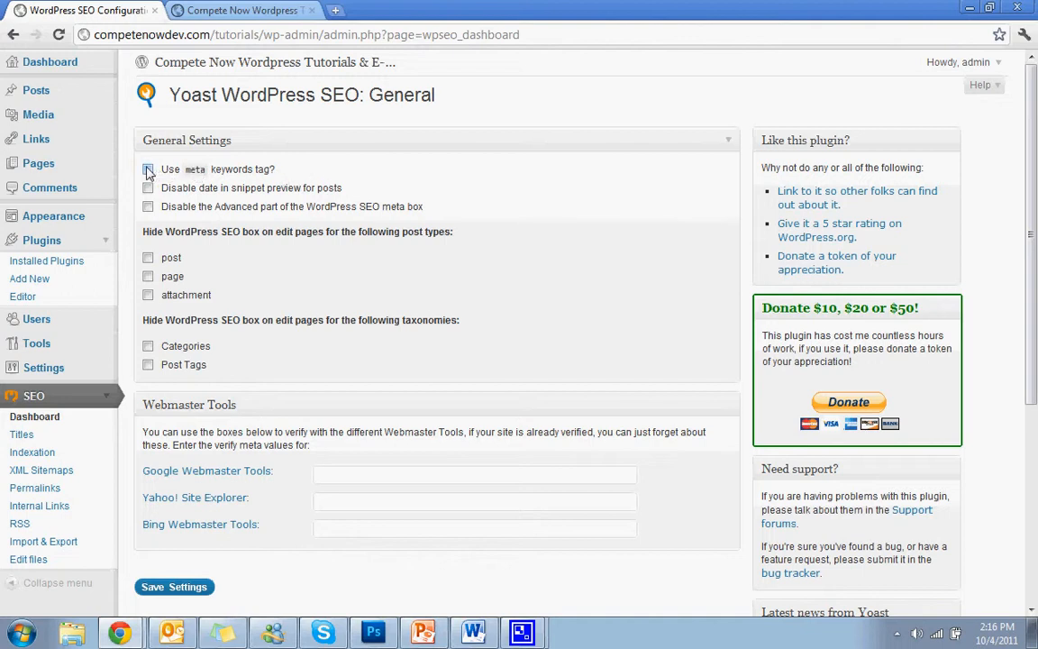
left_click(148, 170)
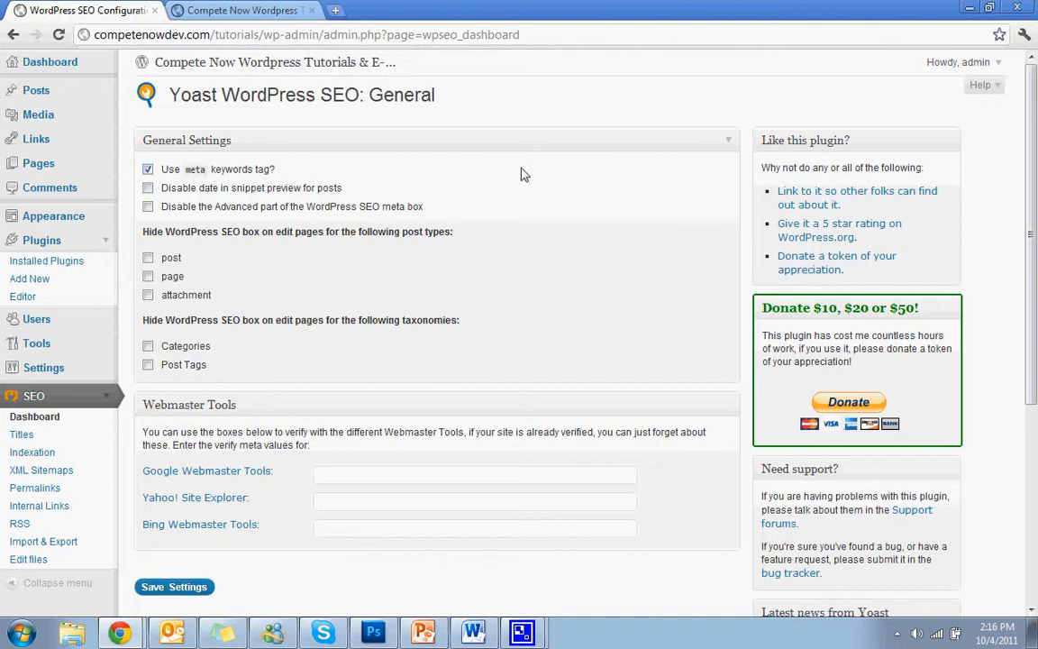
mouse_move(570, 362)
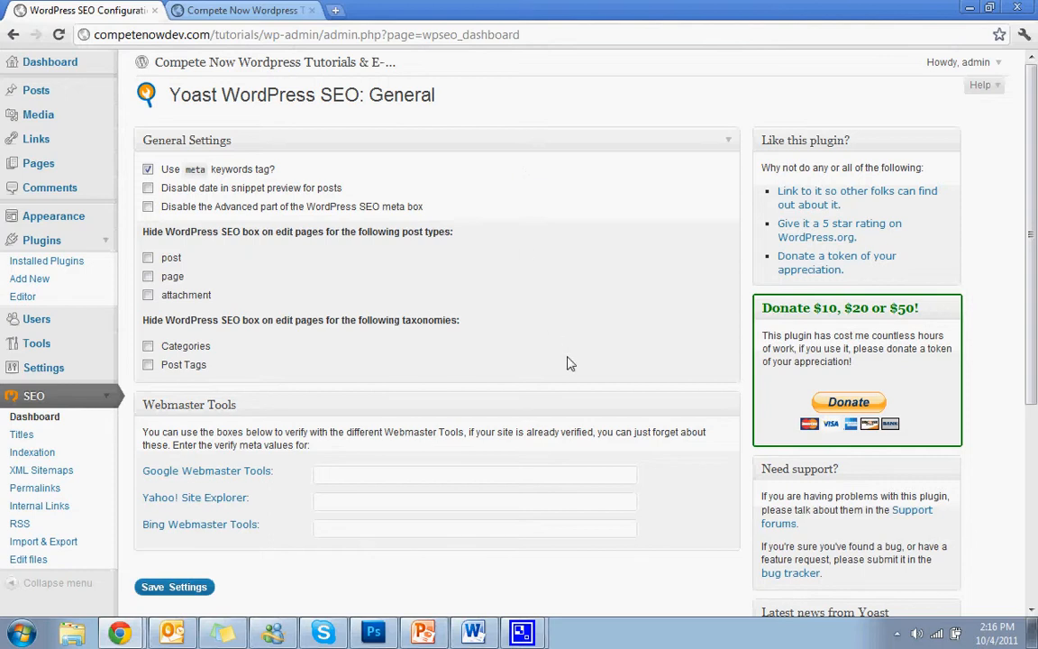
left_click(173, 587)
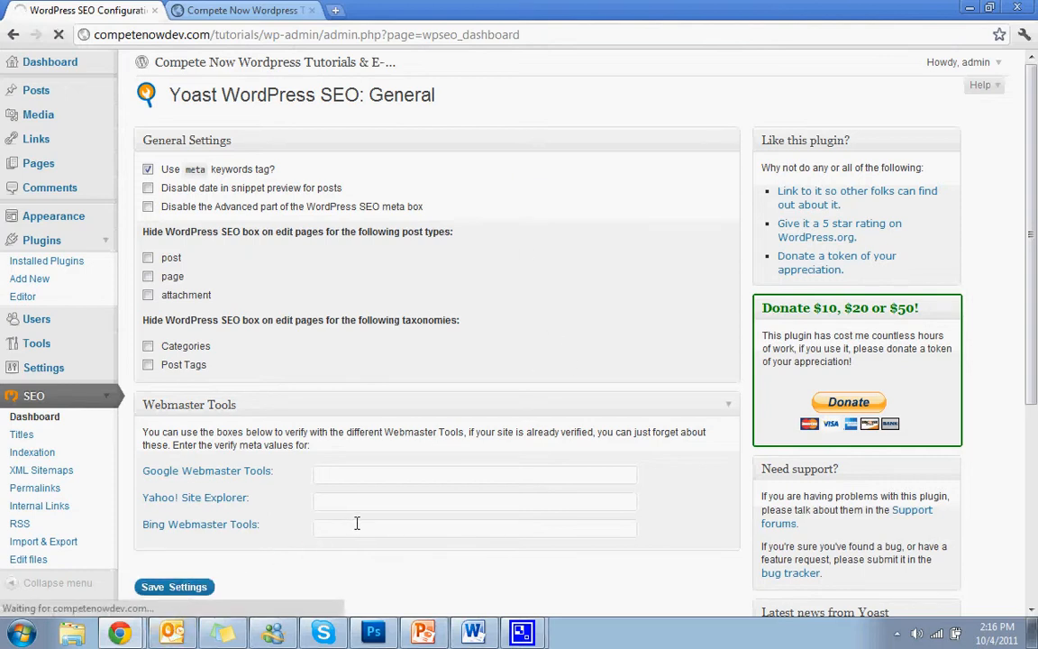
left_click(174, 587)
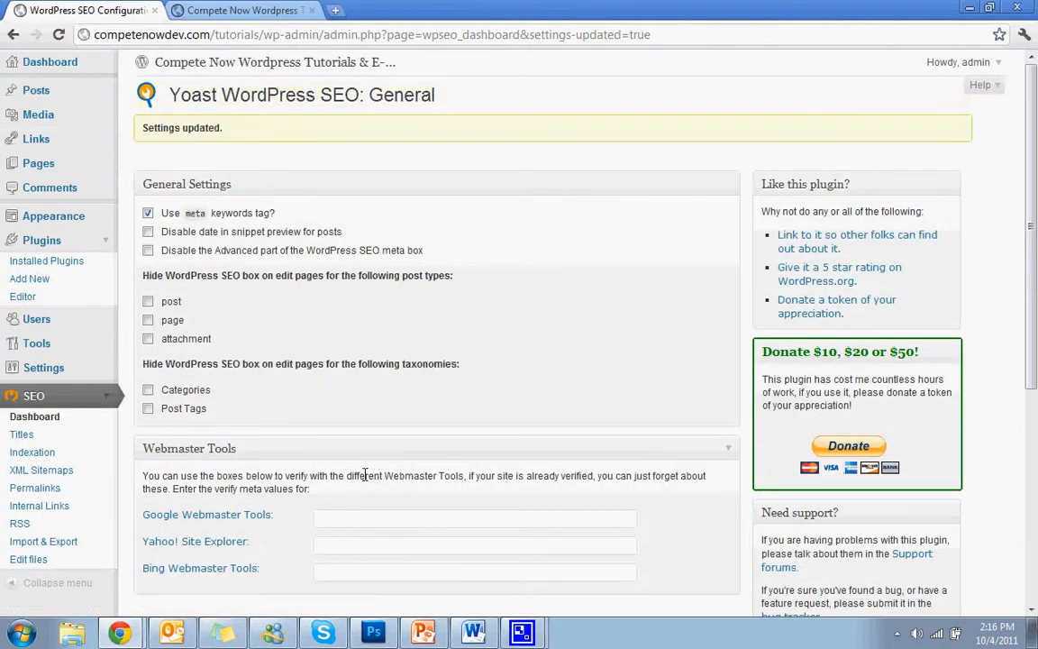
scroll("down", 3)
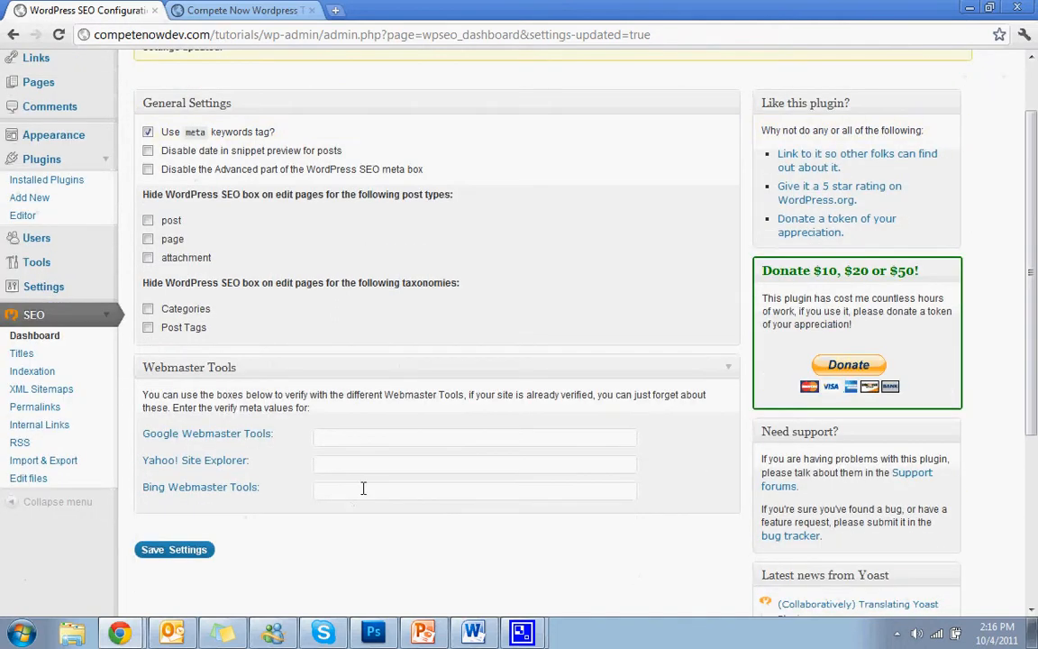
left_click(474, 436)
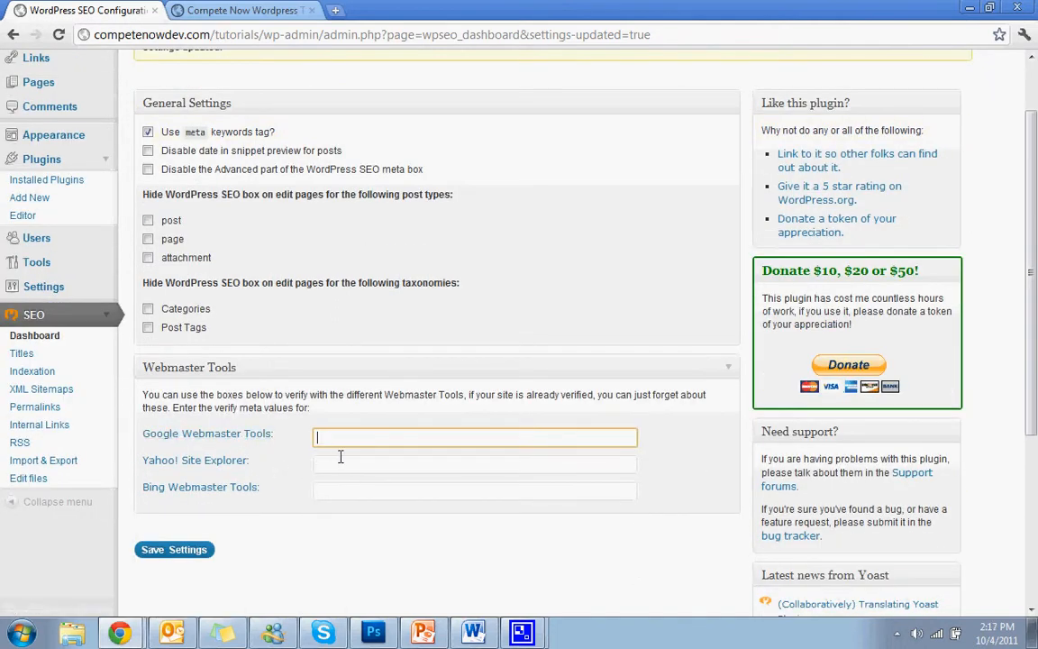
left_click(474, 490)
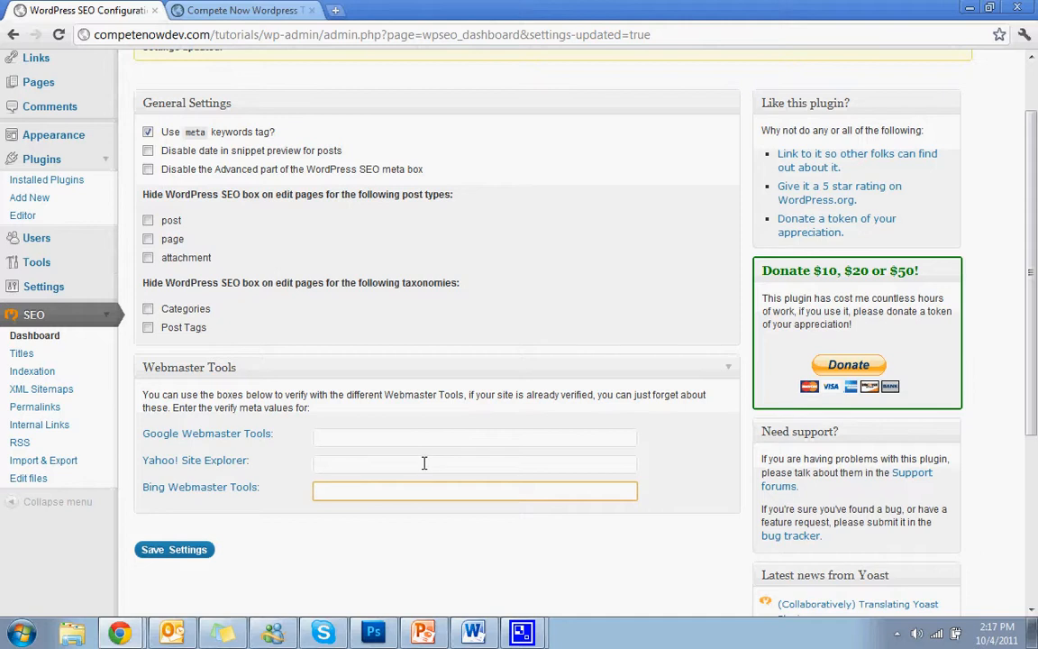
left_click(474, 436)
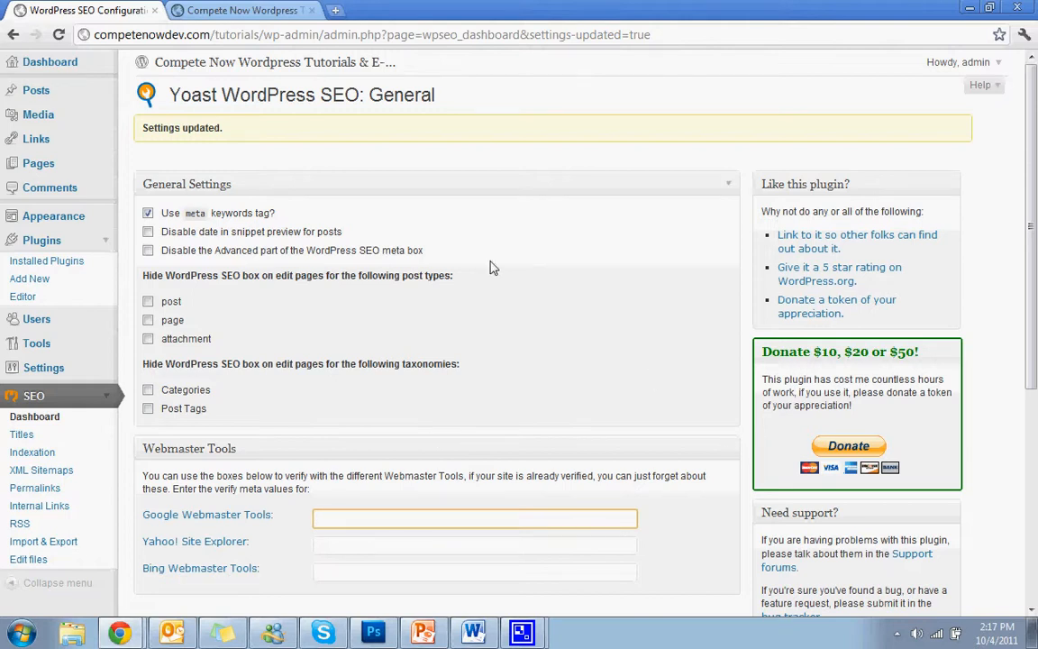
left_click(476, 519)
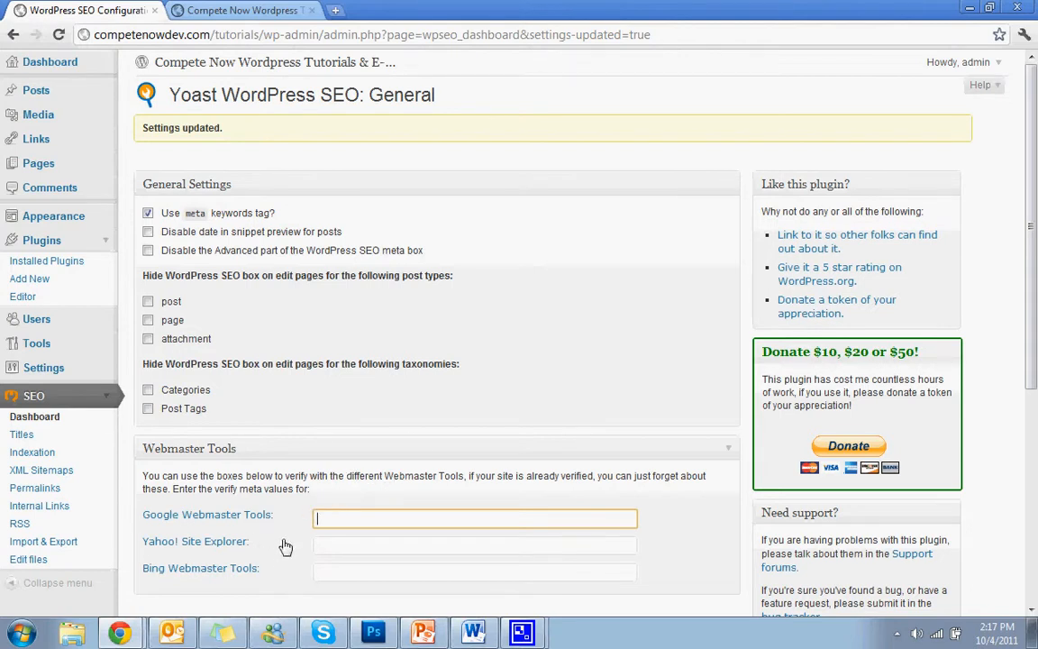
mouse_move(372, 541)
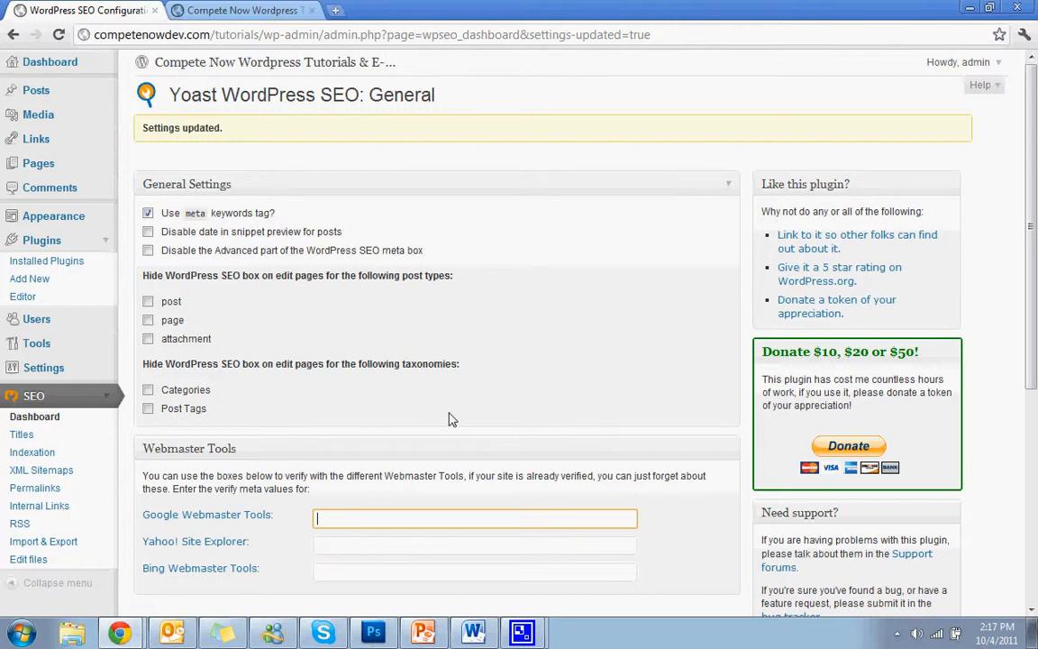
scroll("down", 3)
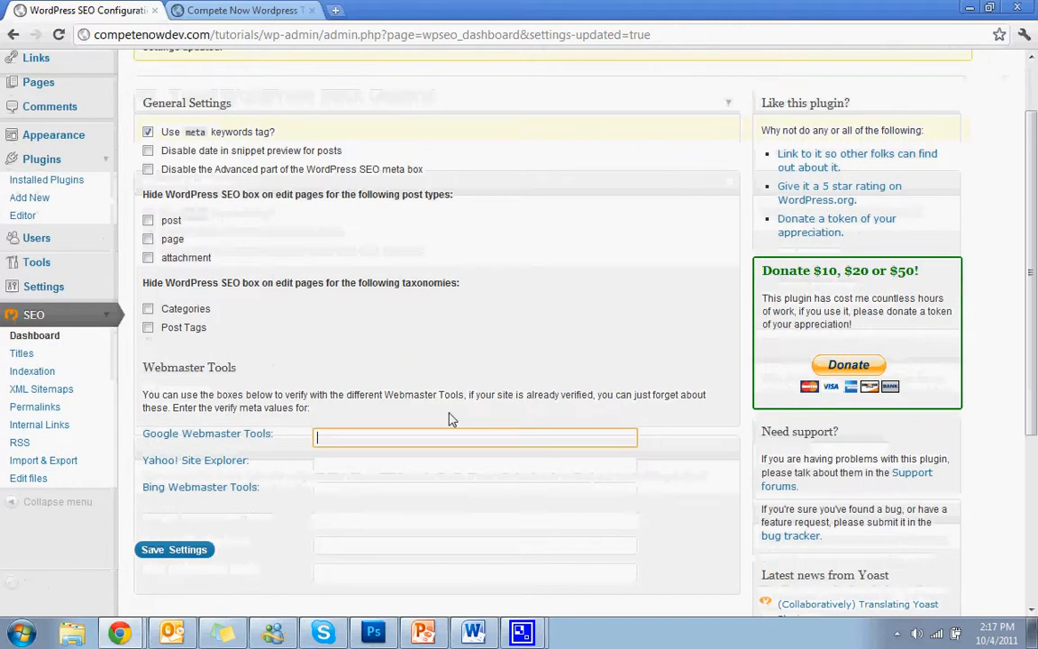
scroll("up", 3)
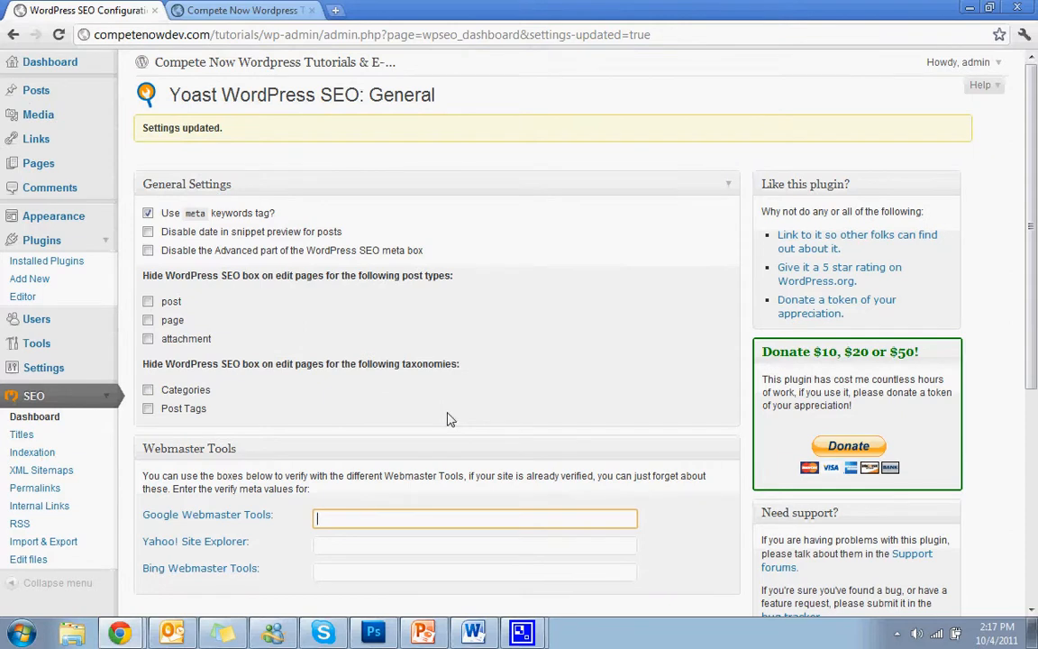
left_click(22, 435)
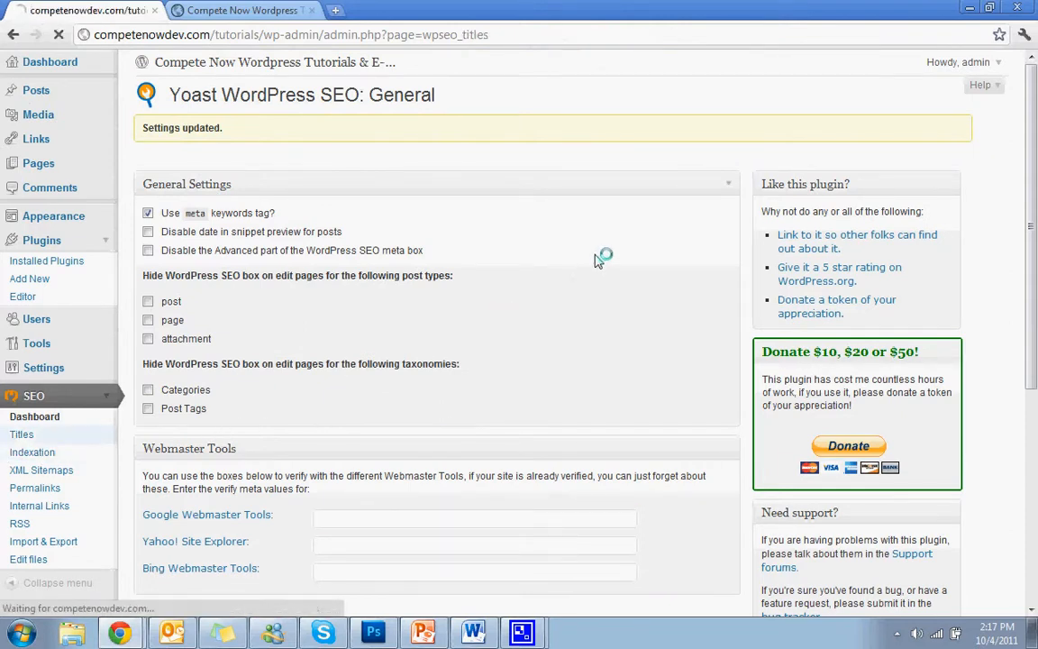
From the Yoast Titles settings, follow the front page link into the Home page editor.
left_click(21, 433)
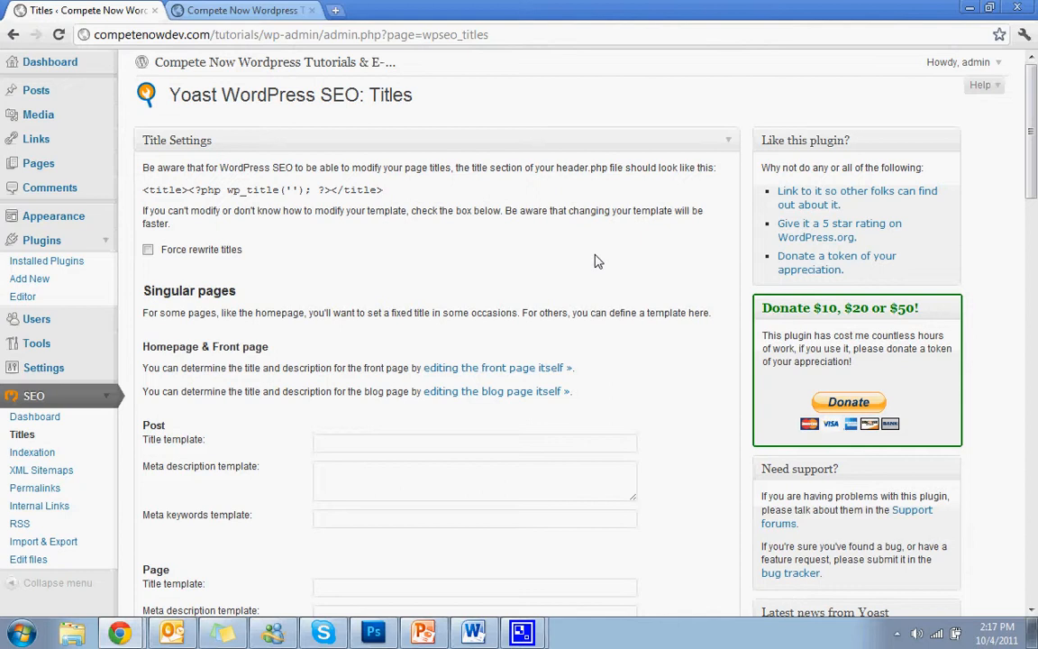
mouse_move(578, 277)
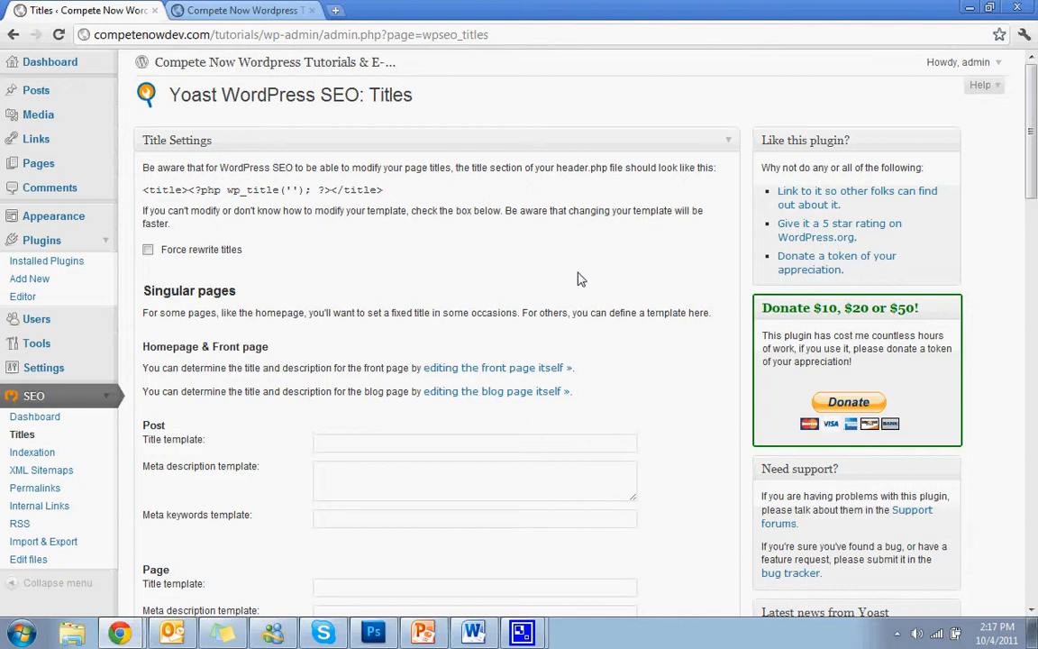
mouse_move(560, 284)
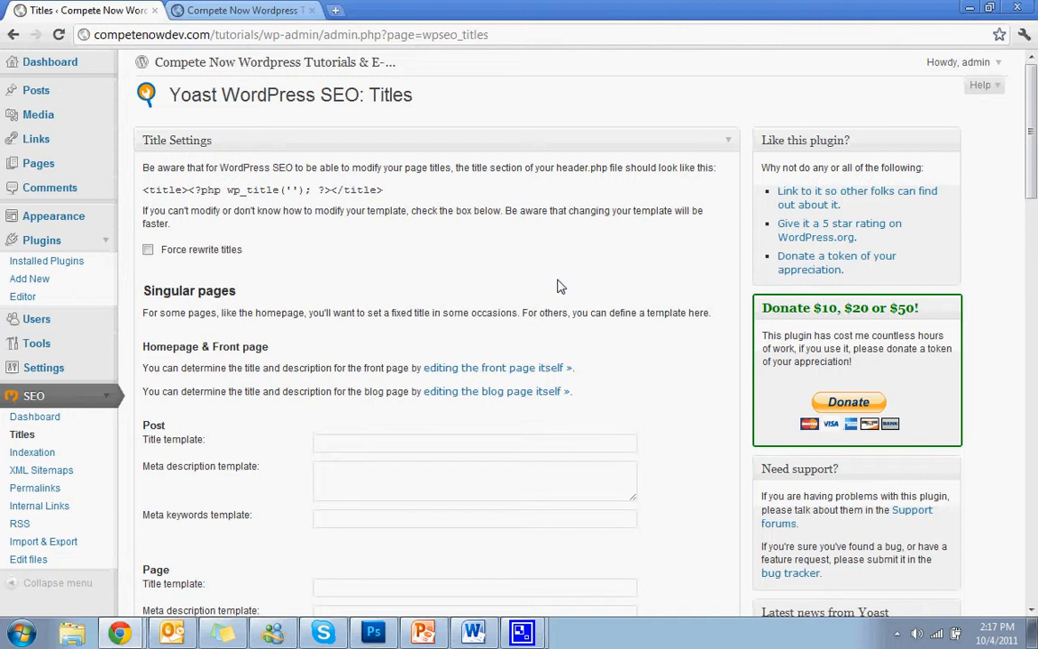
mouse_move(508, 374)
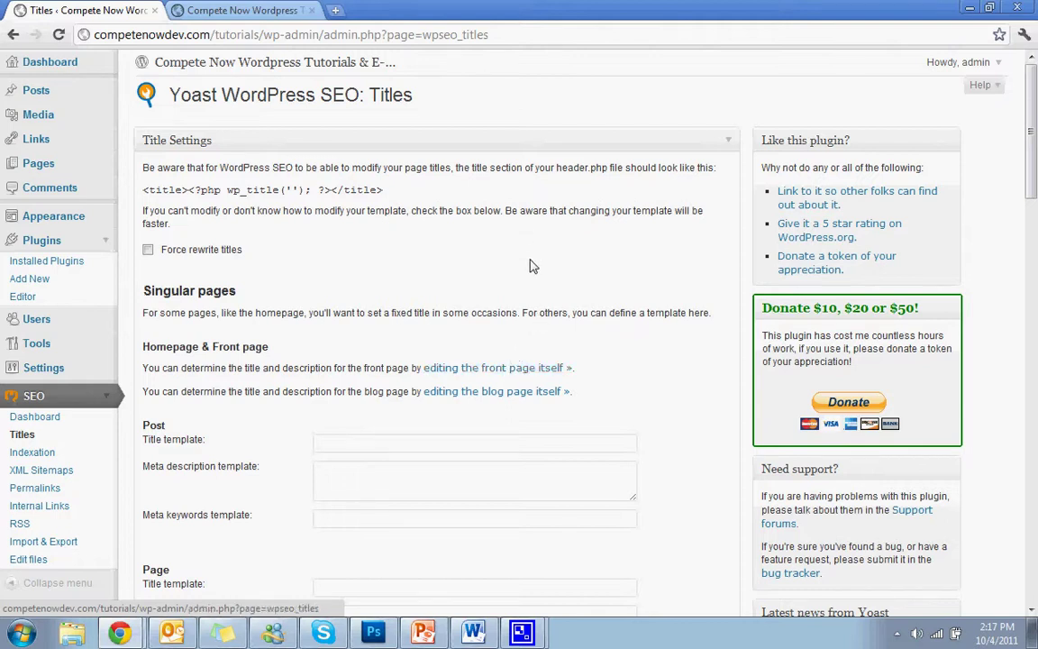
mouse_move(484, 371)
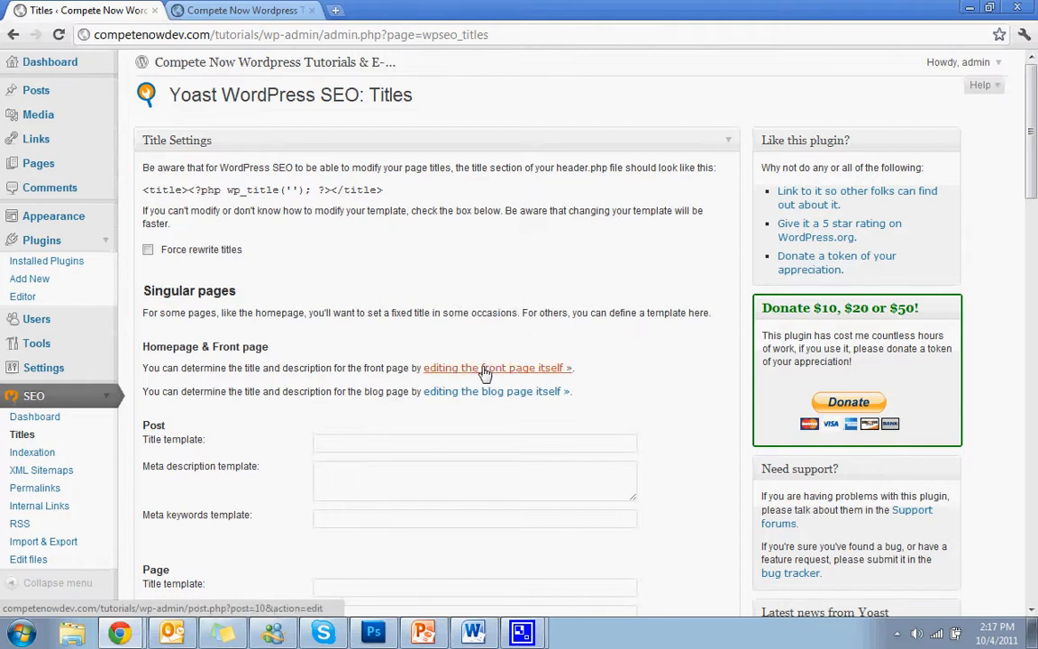
left_click(243, 10)
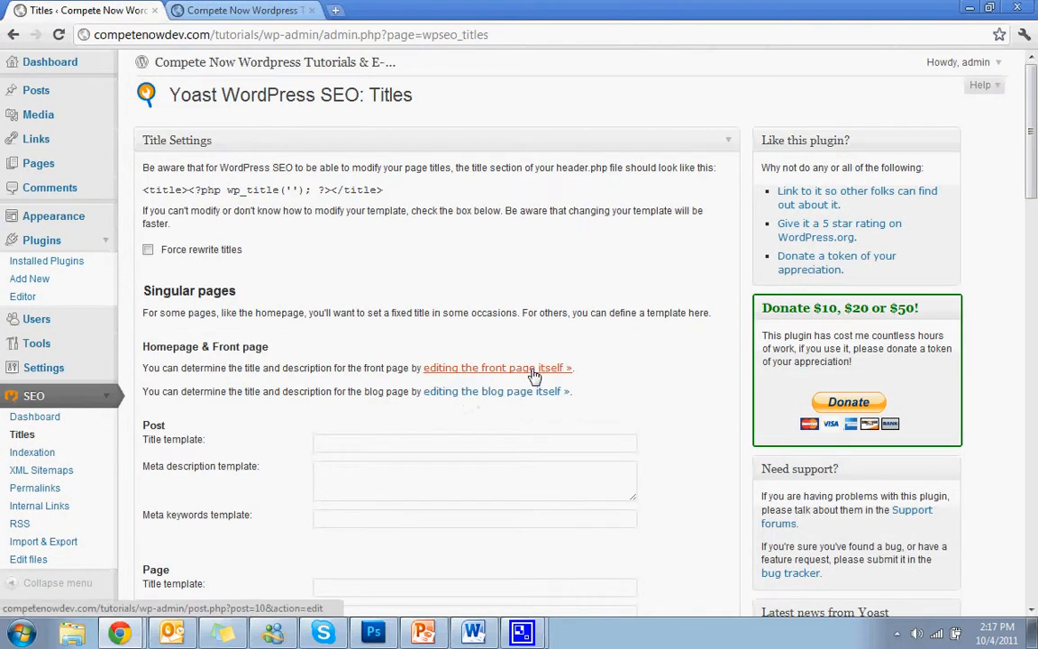
left_click(497, 368)
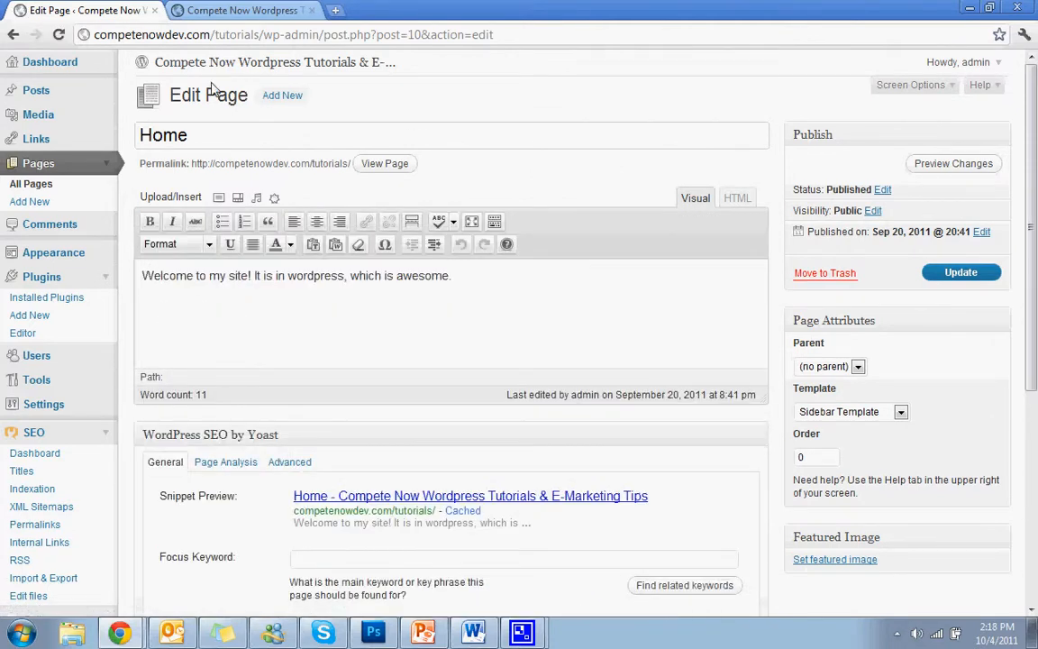
Begin the Home page's Focus Keyword with 'web design tutorials' in the Yoast box.
scroll("down", 3)
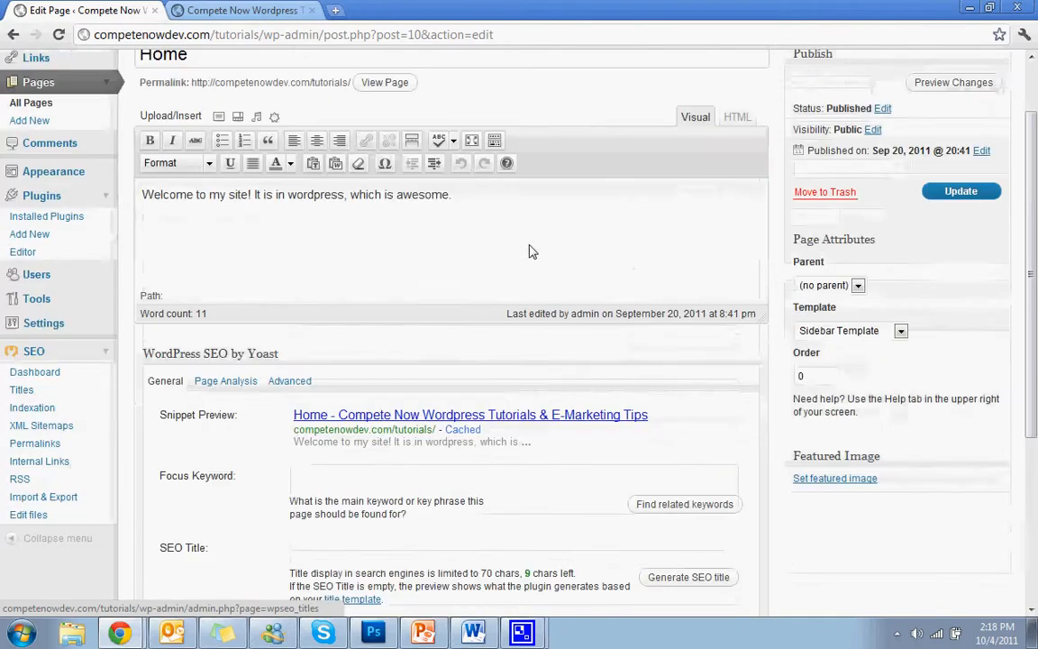
scroll("up", 3)
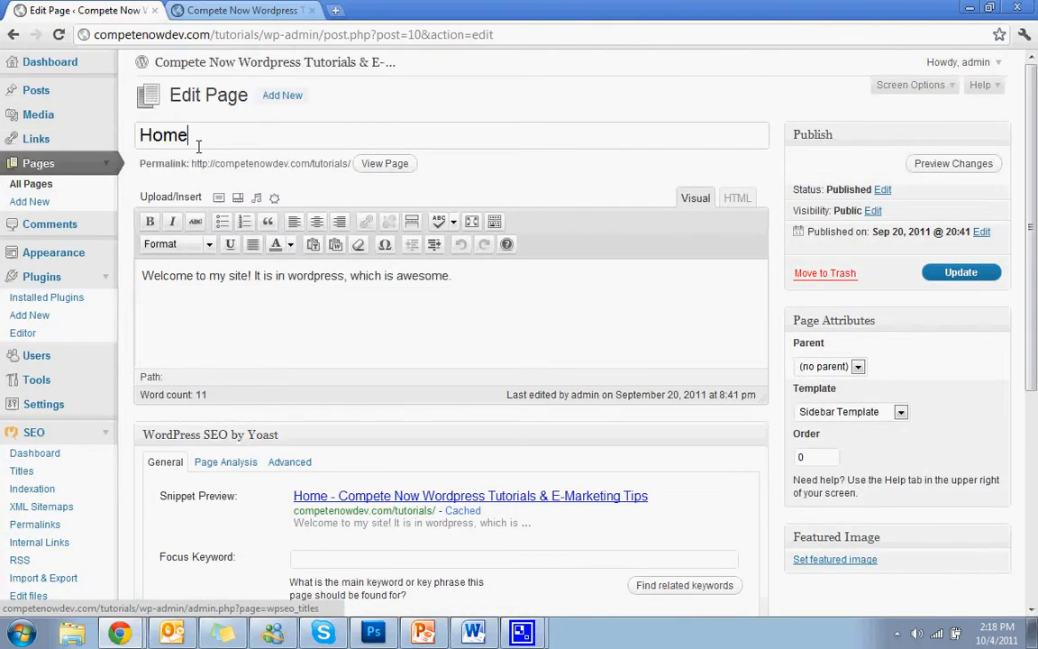
mouse_move(440, 343)
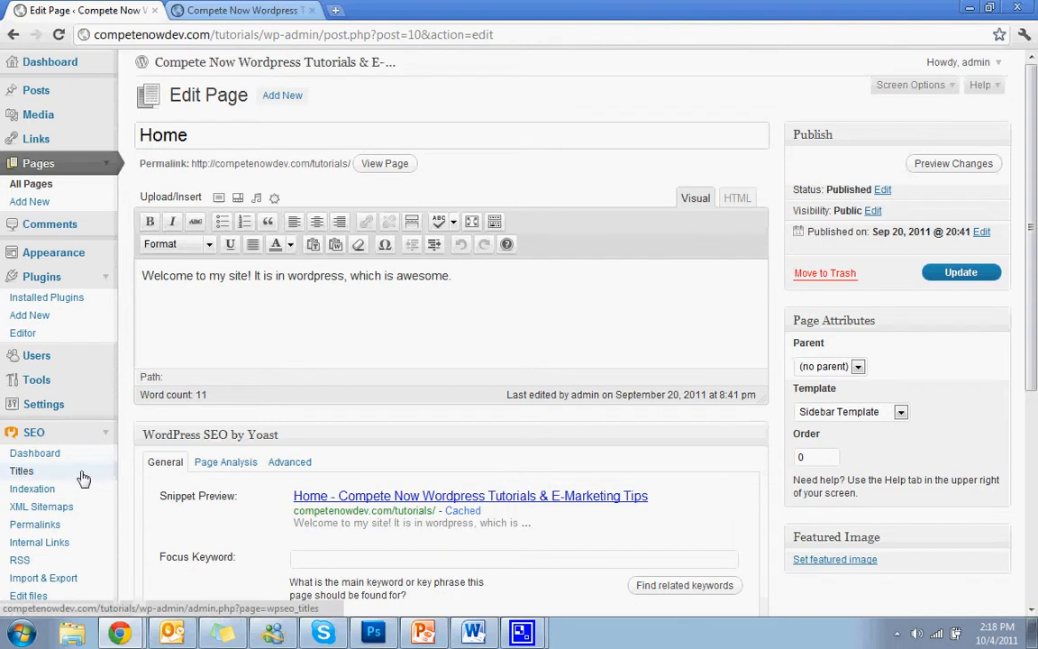
scroll("down", 3)
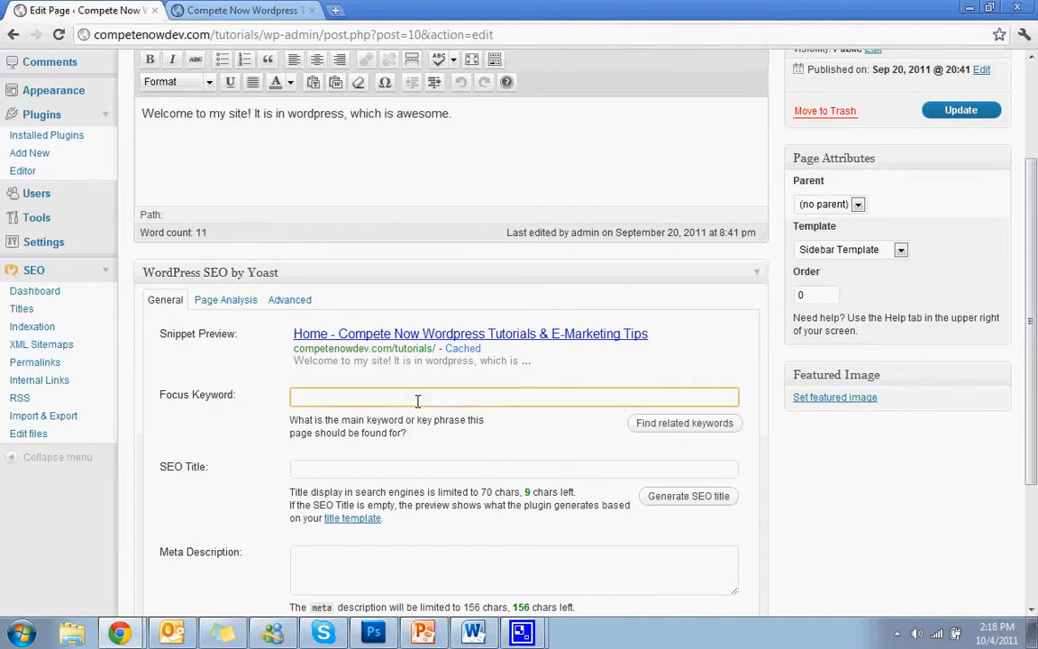
type("web design tutorials")
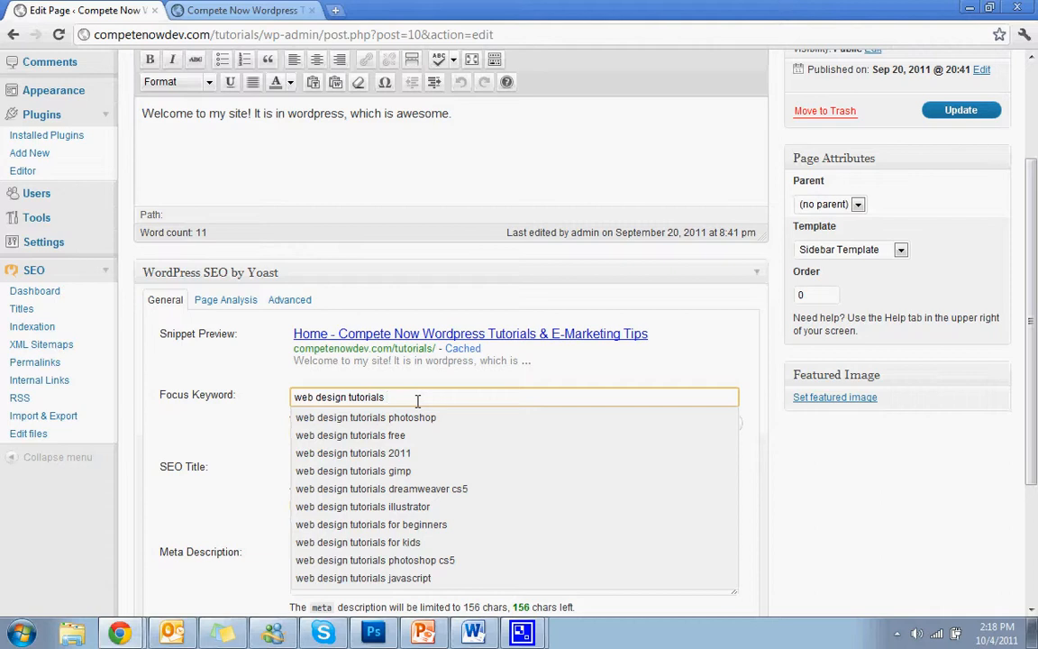
Complete the Focus Keyword as 'web design tutorials boston ma'.
type("boston ma")
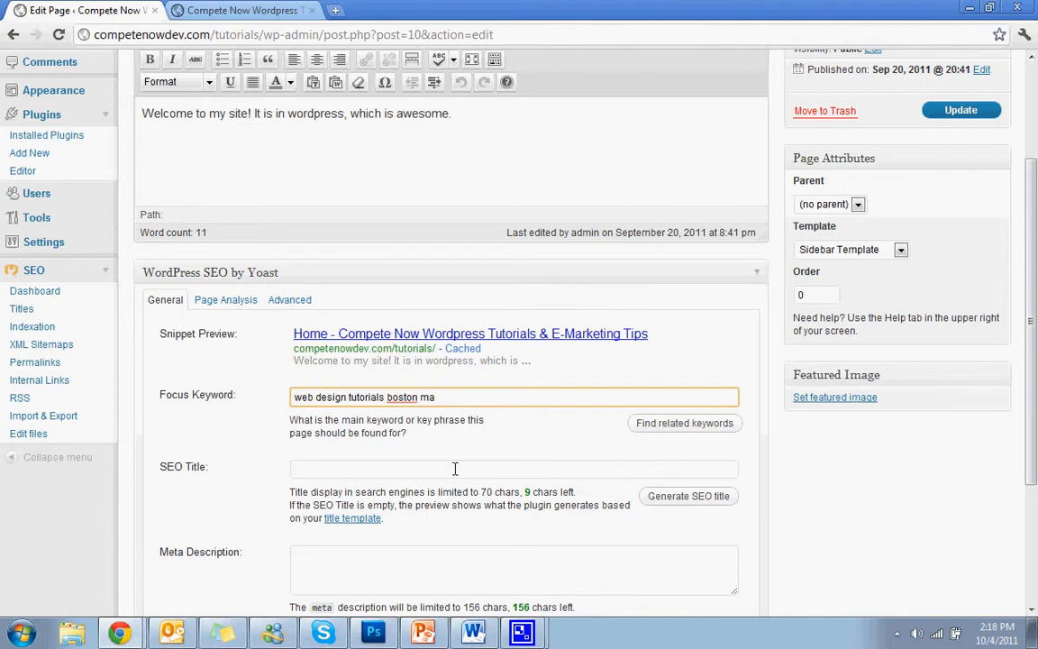
scroll("down", 3)
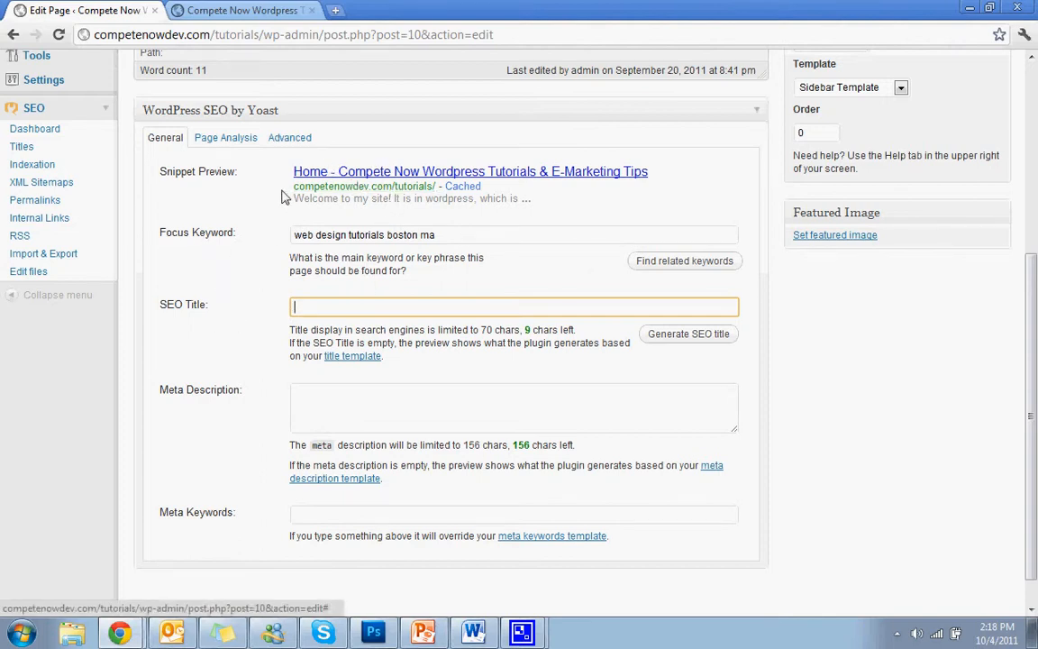
mouse_move(371, 177)
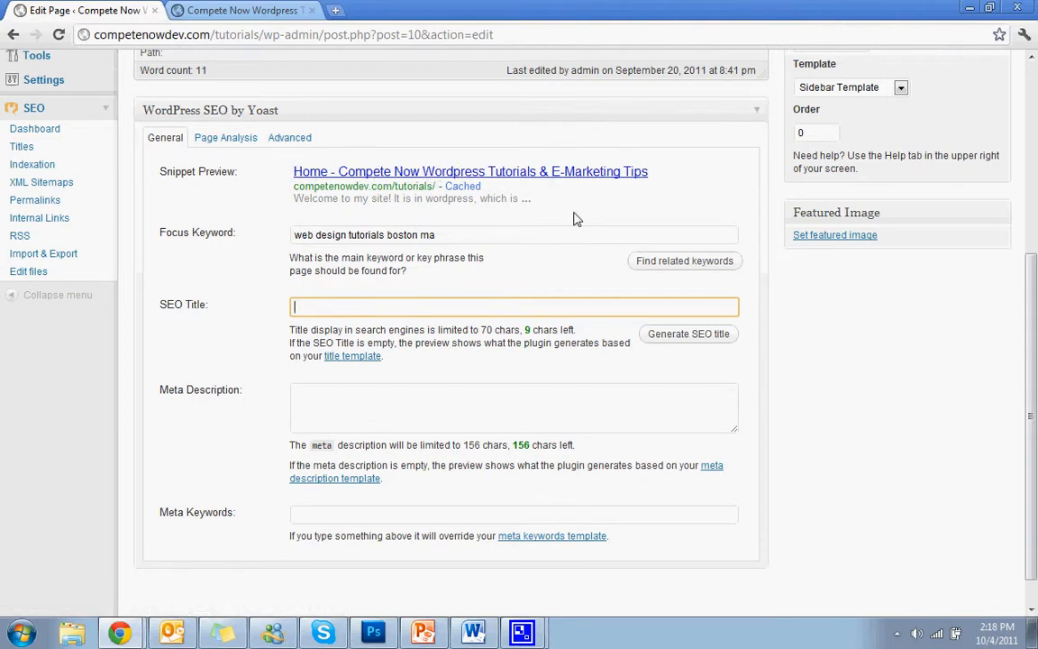
Enter the SEO Title 'Web Design Tutorials and Expert Help Near Boston, MA'.
type("We")
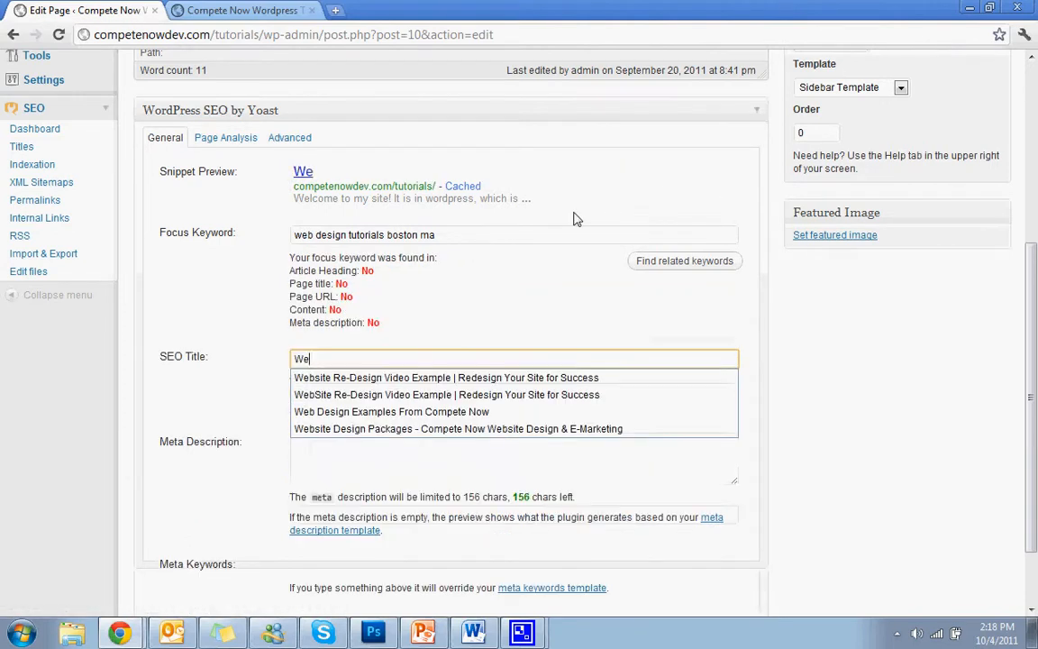
type("Web Design")
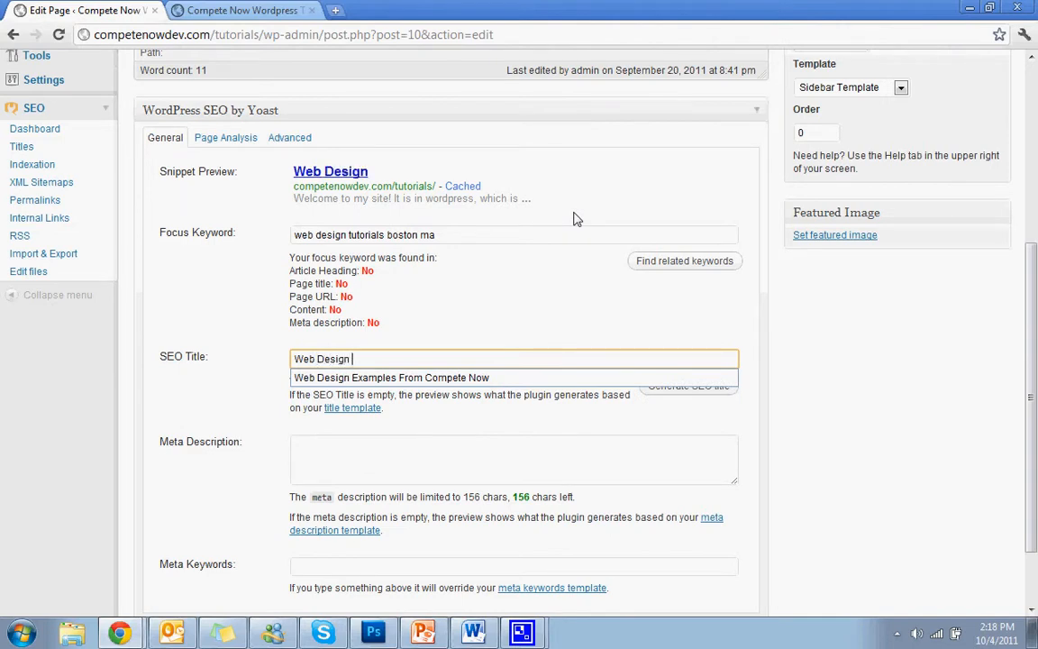
type("Tutpo")
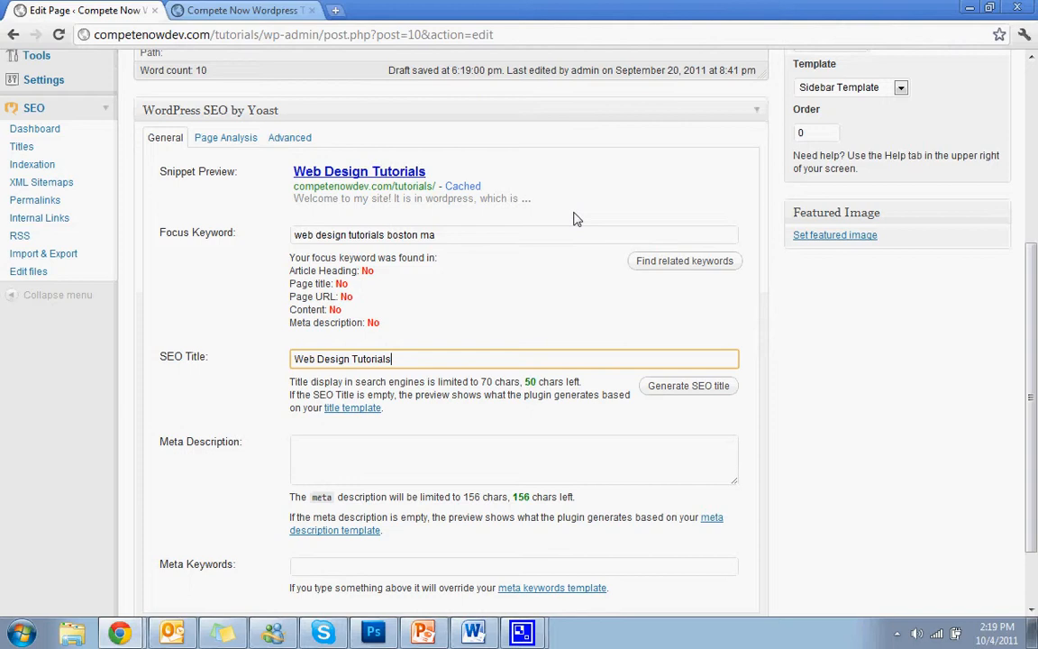
type("\" \"")
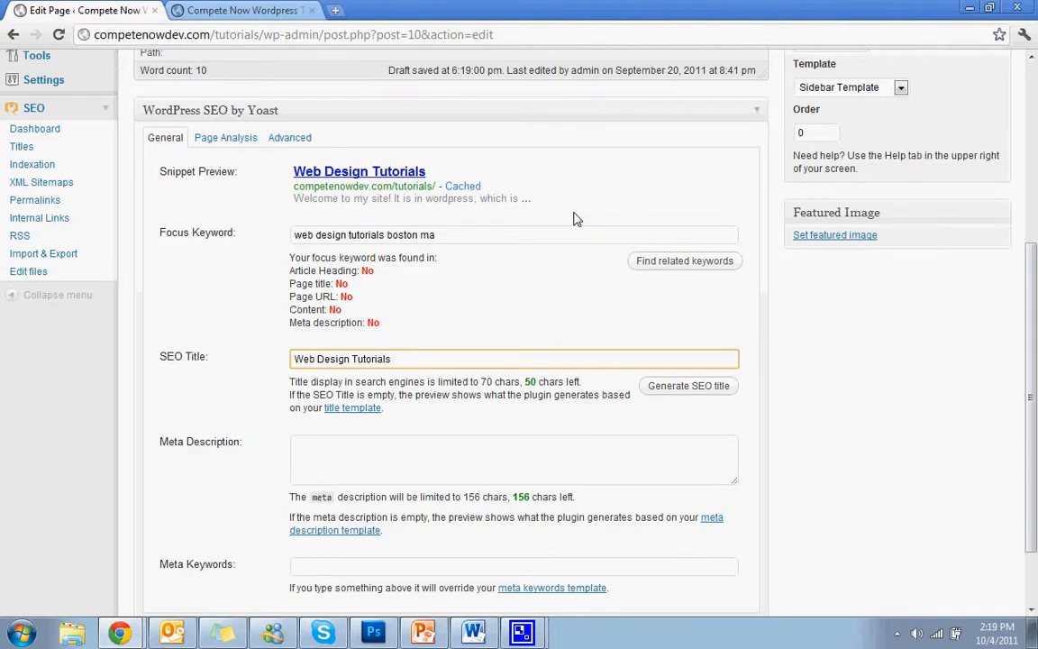
type("and Expe")
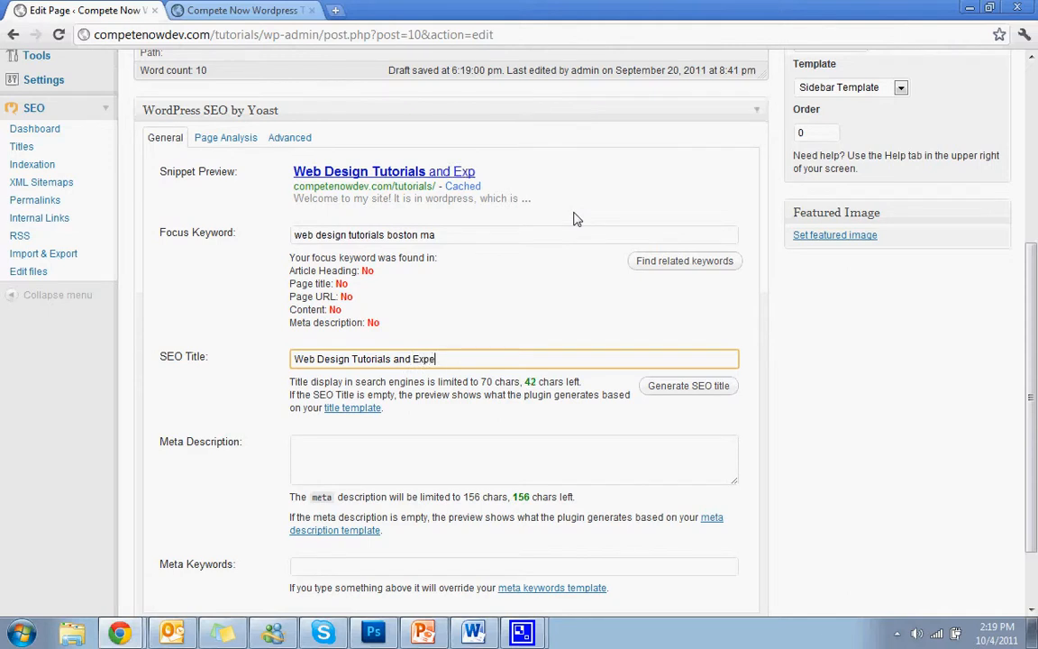
type("rt Help")
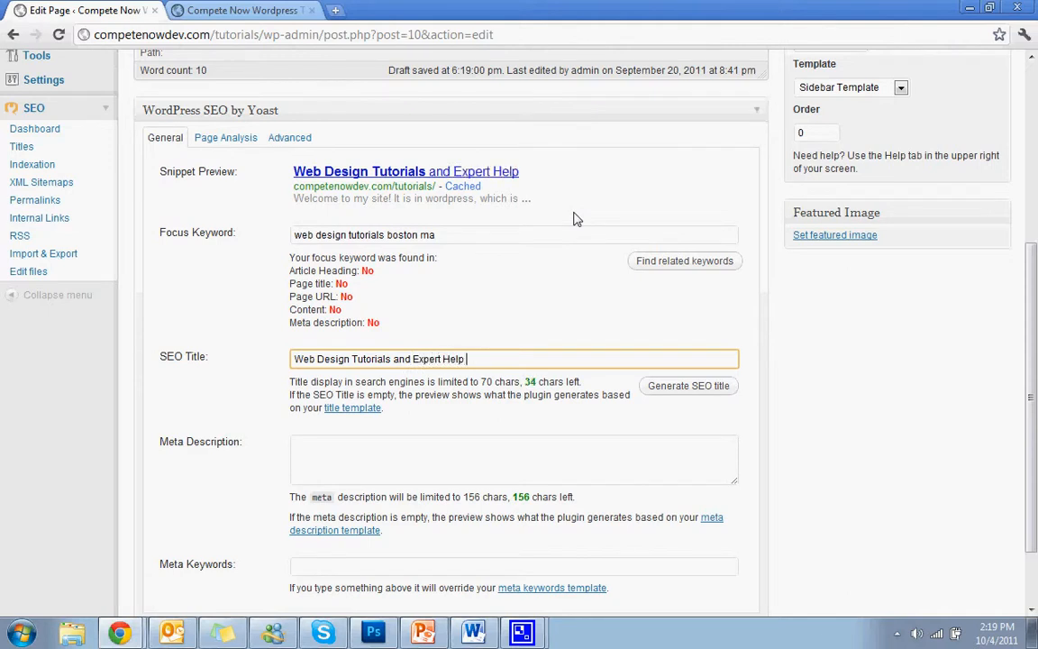
type("Near Boston")
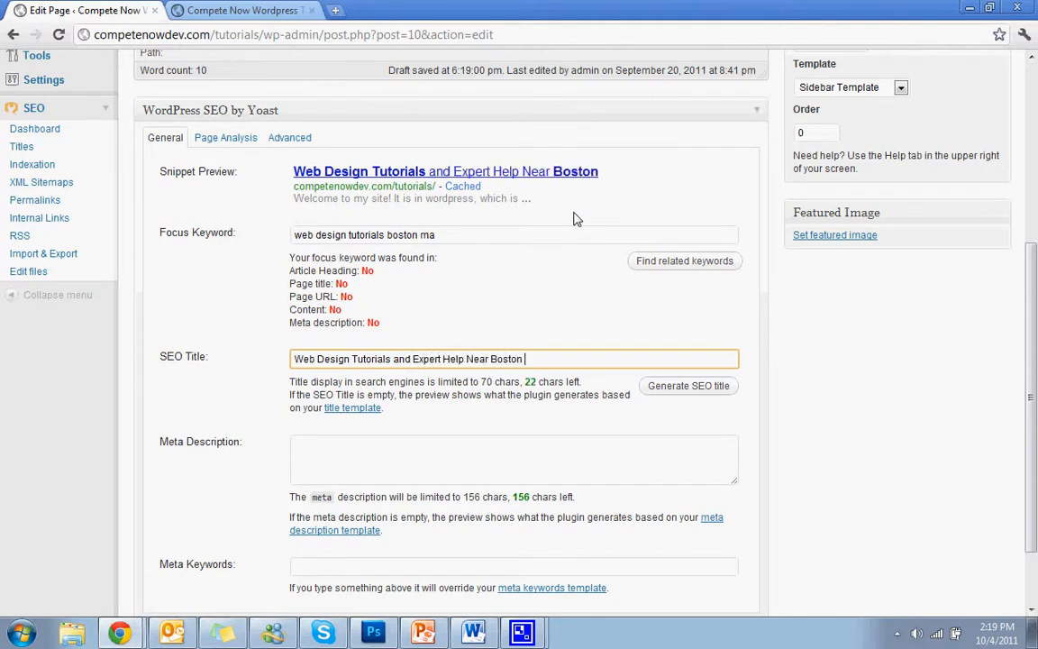
type(", MA")
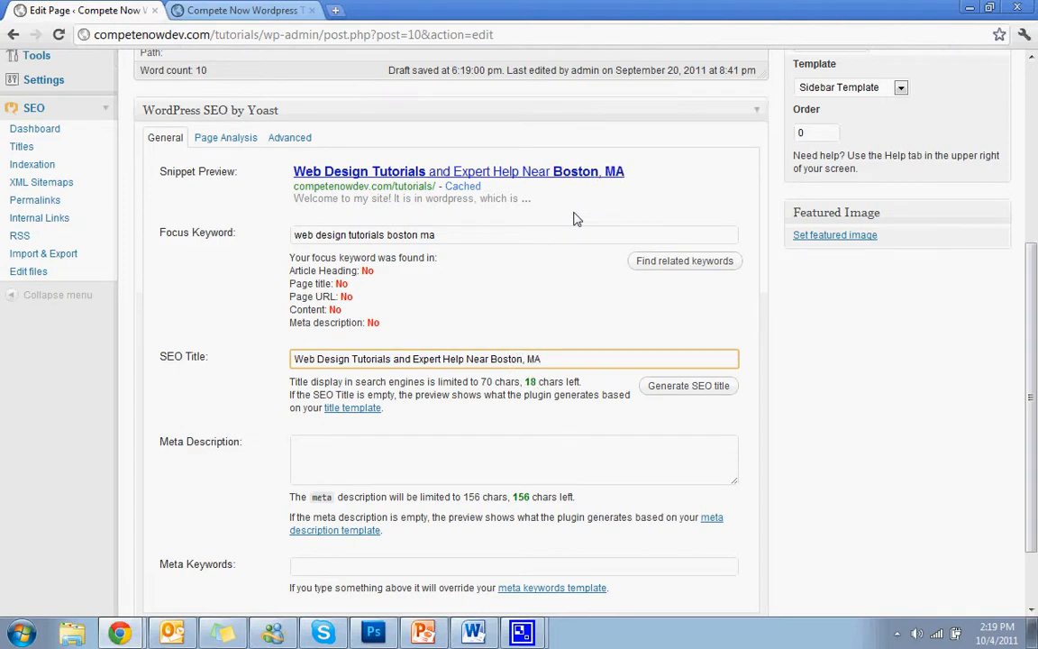
left_click(514, 460)
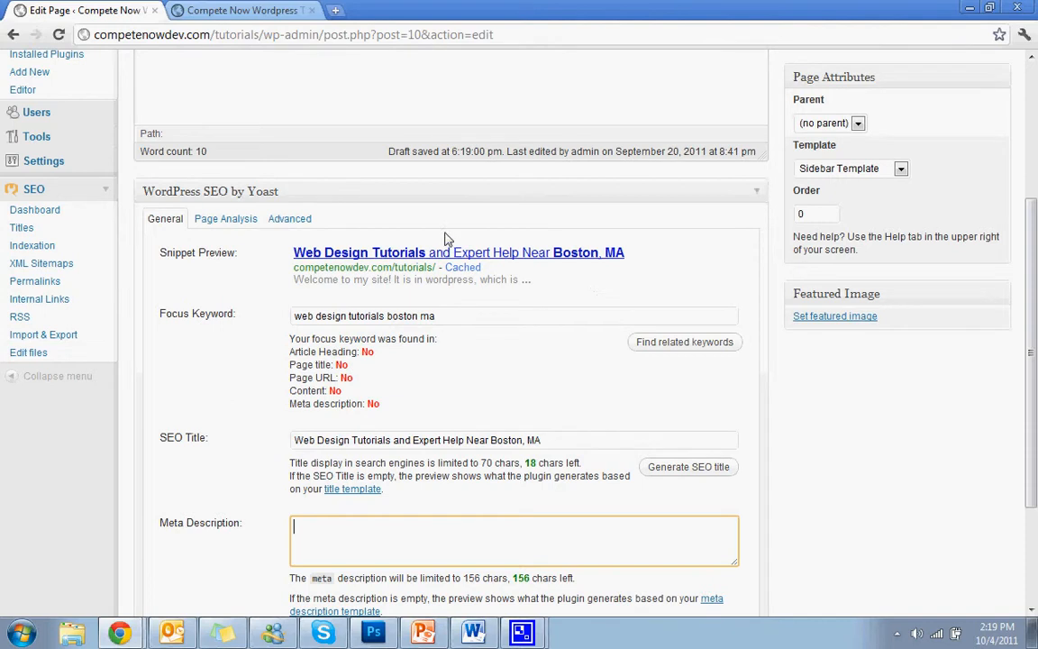
mouse_move(360, 259)
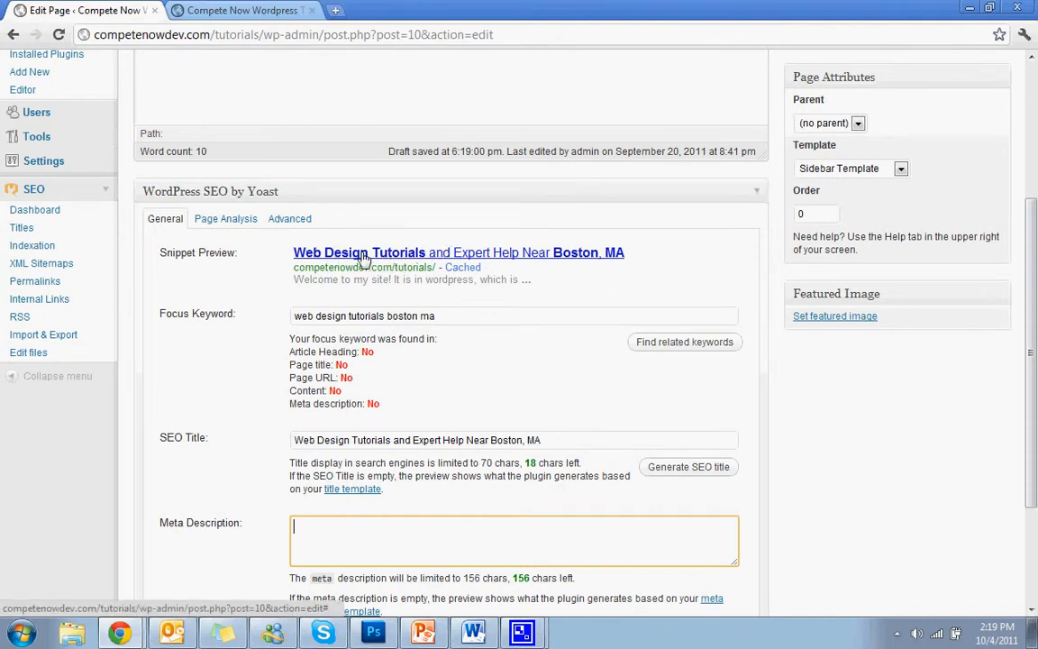
scroll("down", 3)
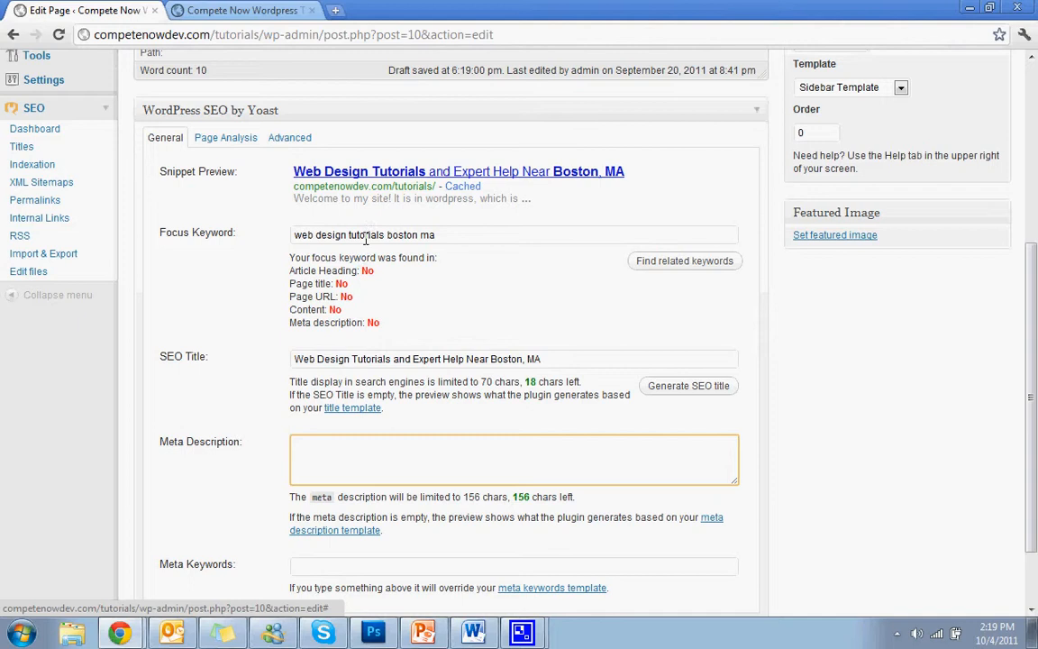
mouse_move(514, 176)
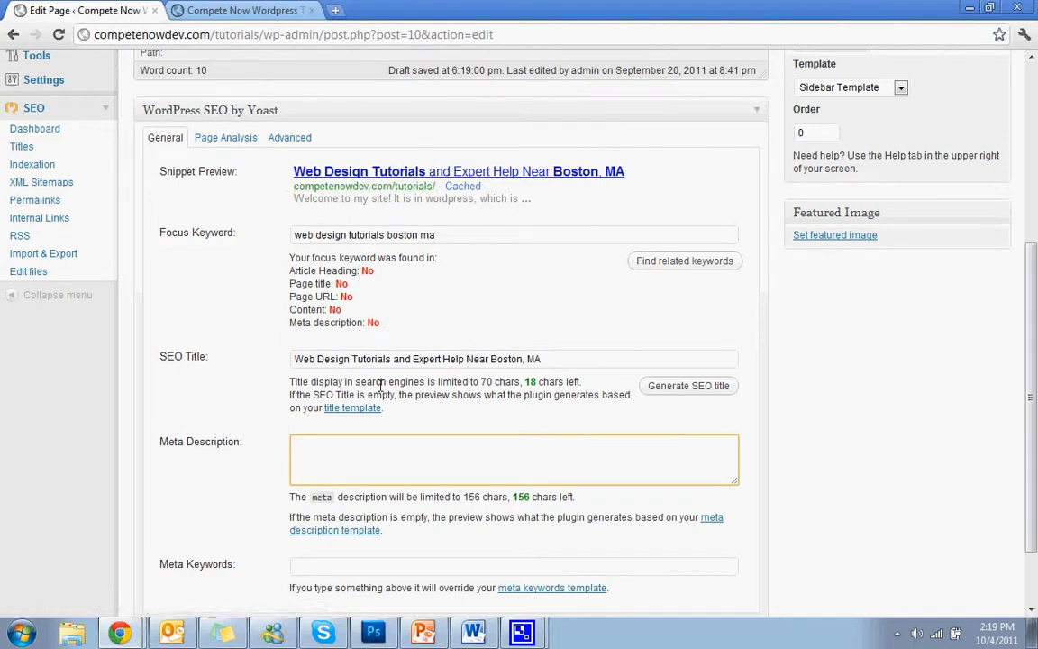
left_click(436, 459)
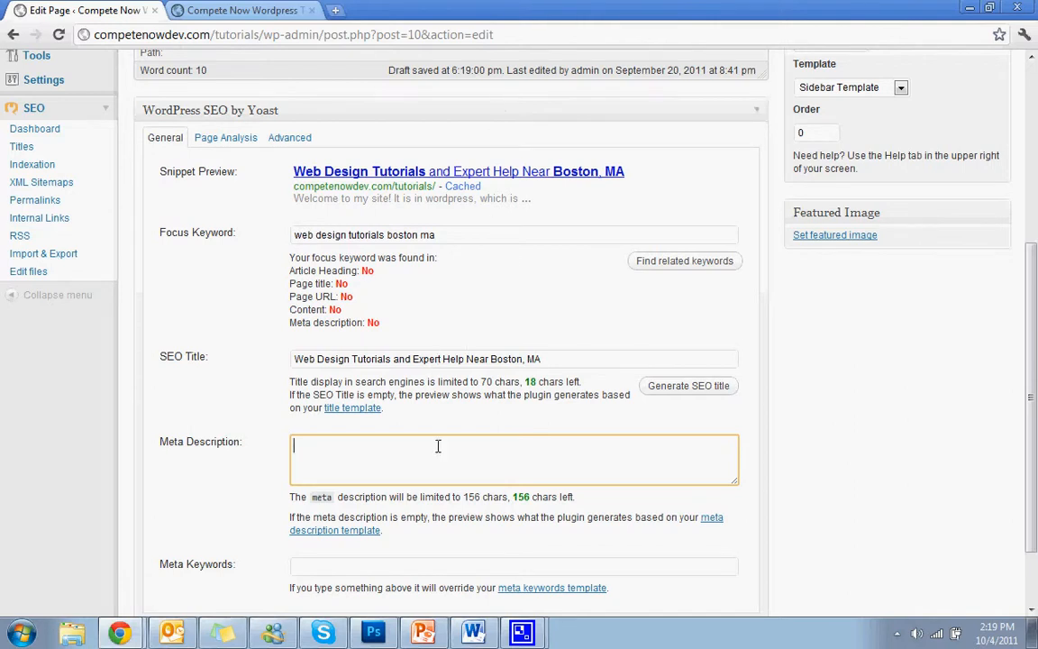
mouse_move(525, 234)
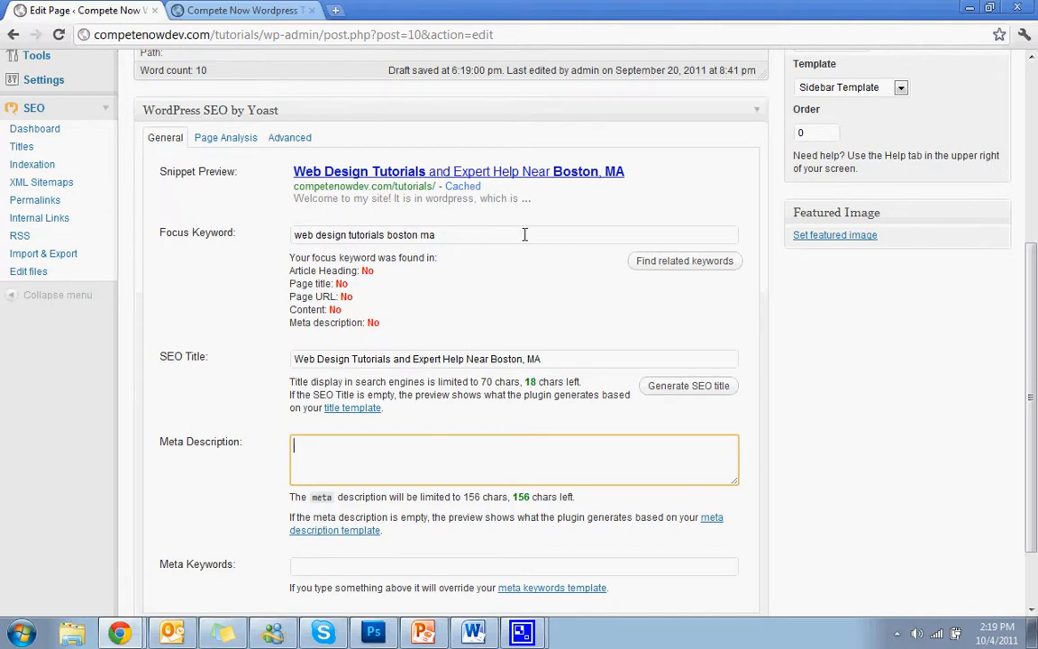
mouse_move(458, 224)
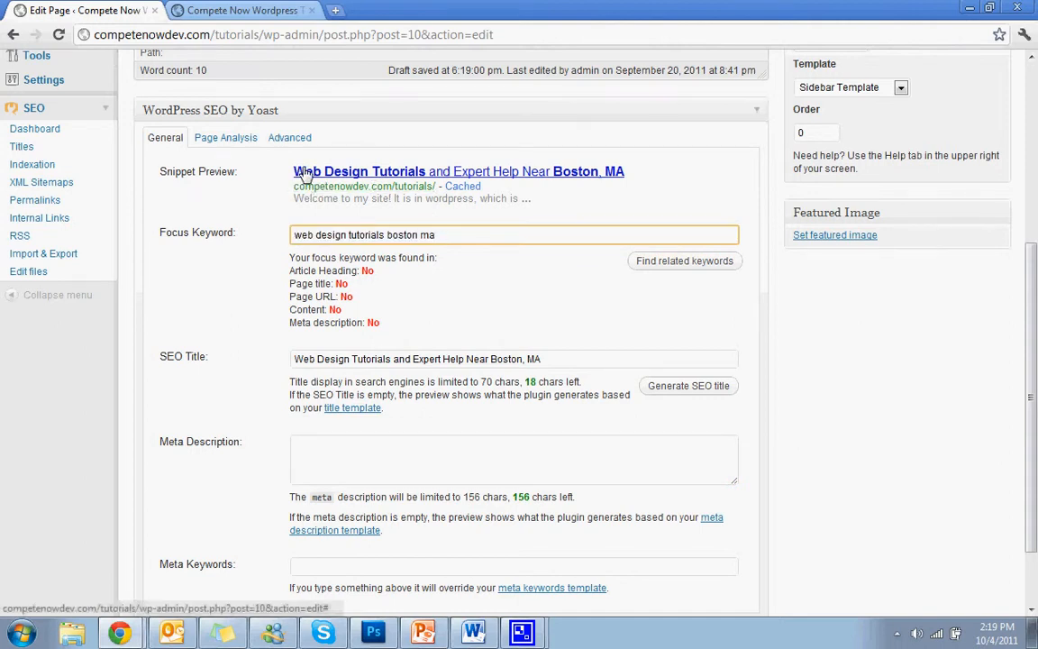
mouse_move(568, 177)
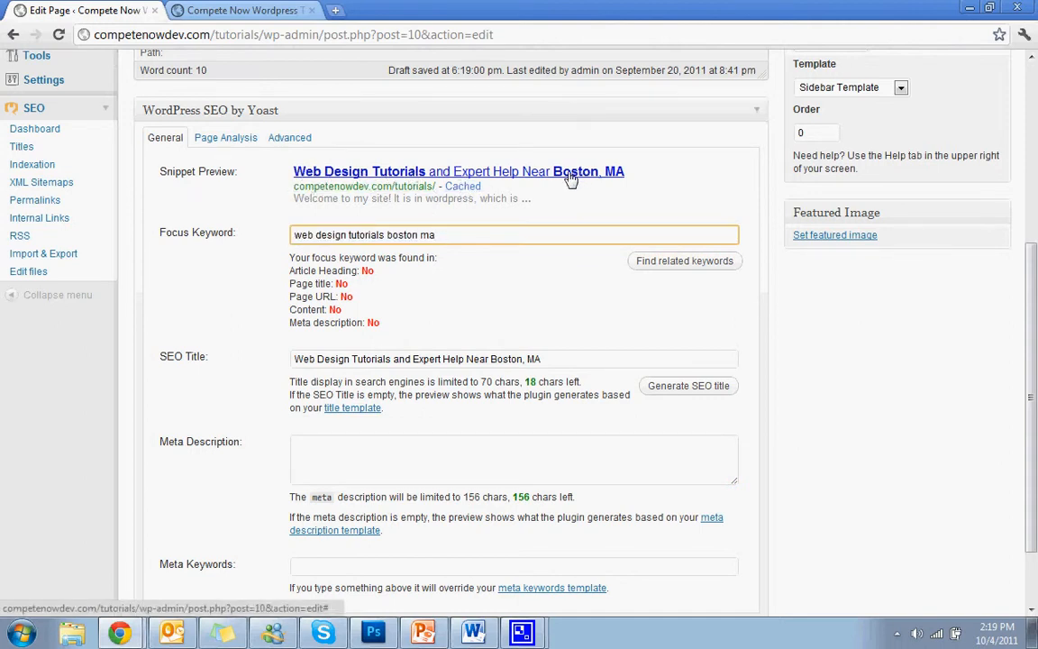
scroll("down", 3)
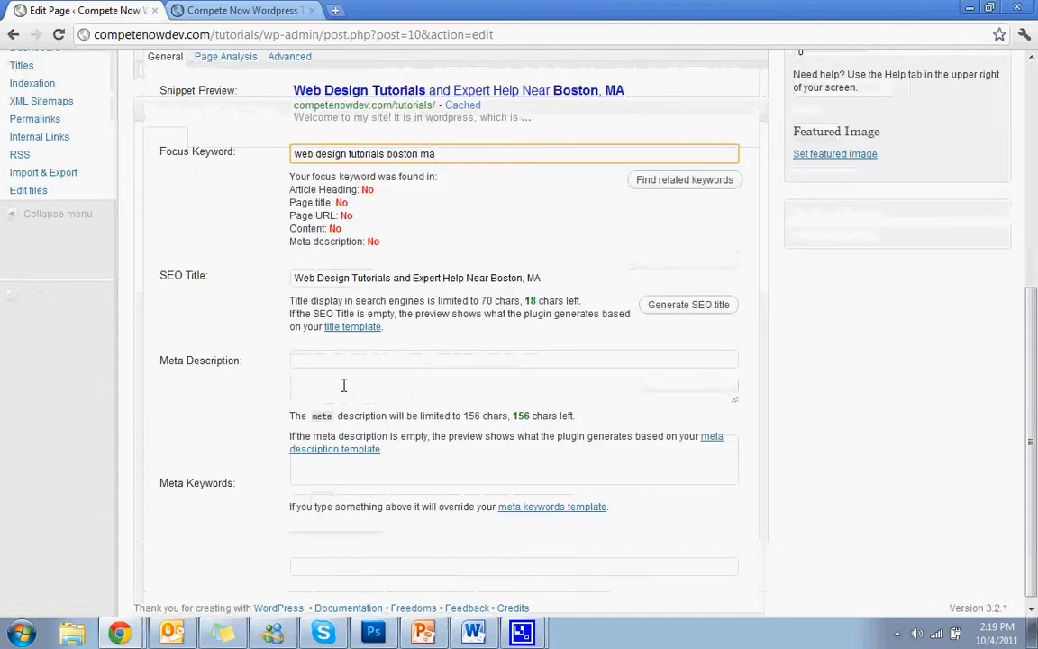
left_click(514, 371)
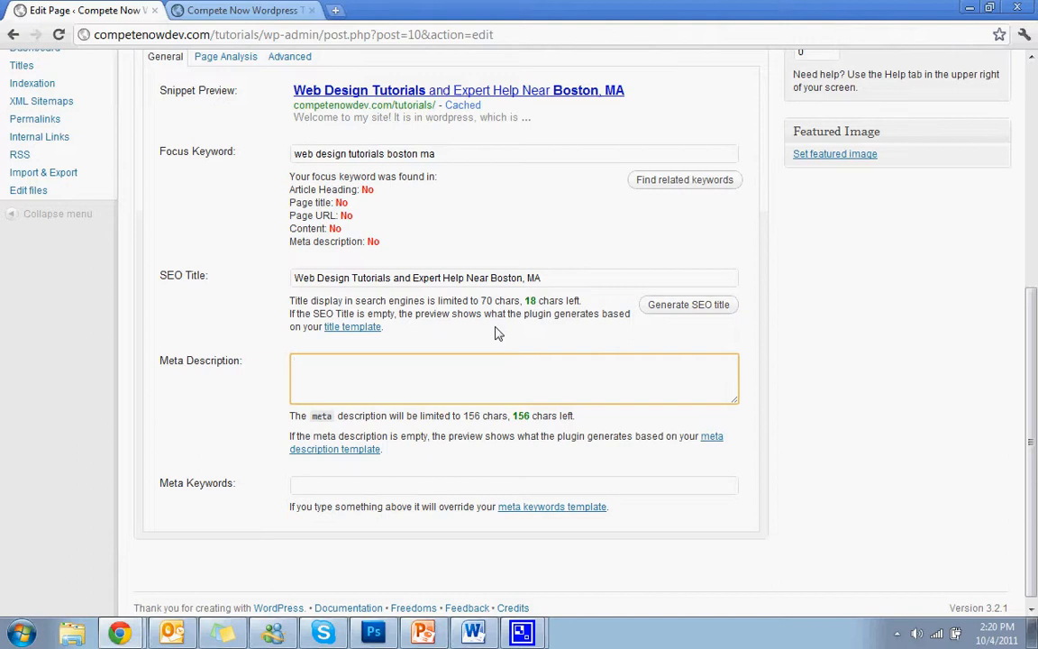
Write the meta description opening: web design tutorials provided by Compete Now in Boston, MA.
type("Web")
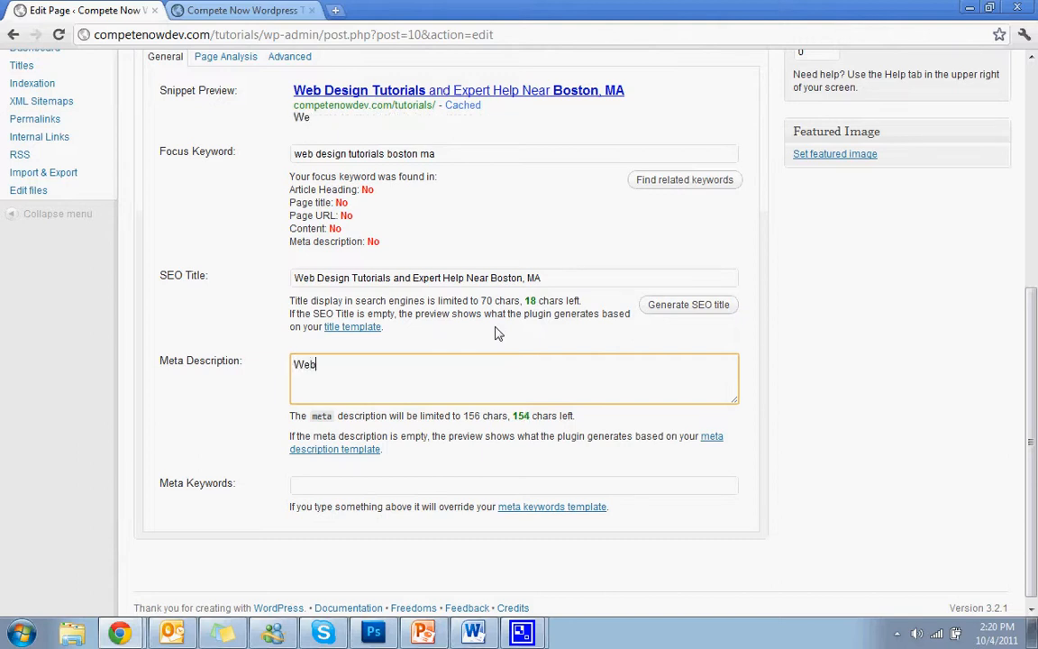
type("Design")
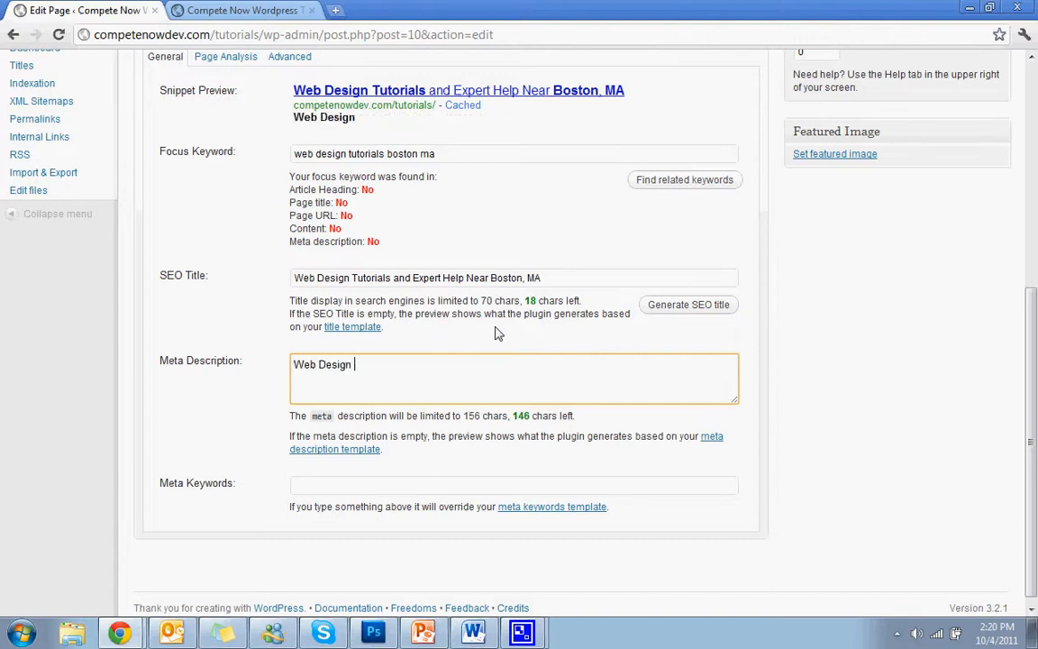
type("Tut")
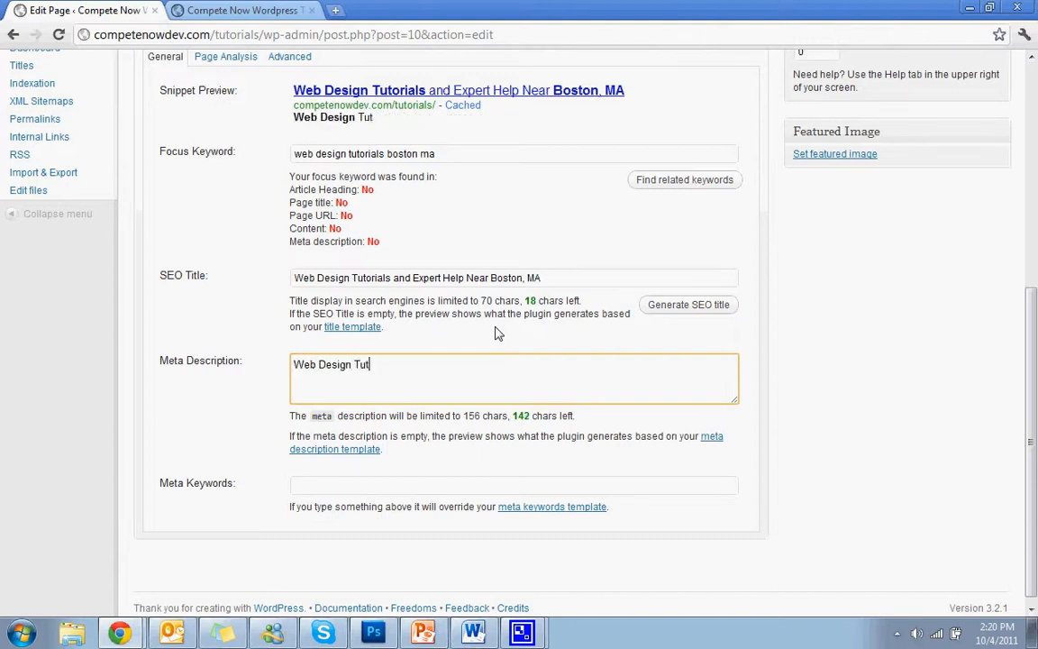
type("orials")
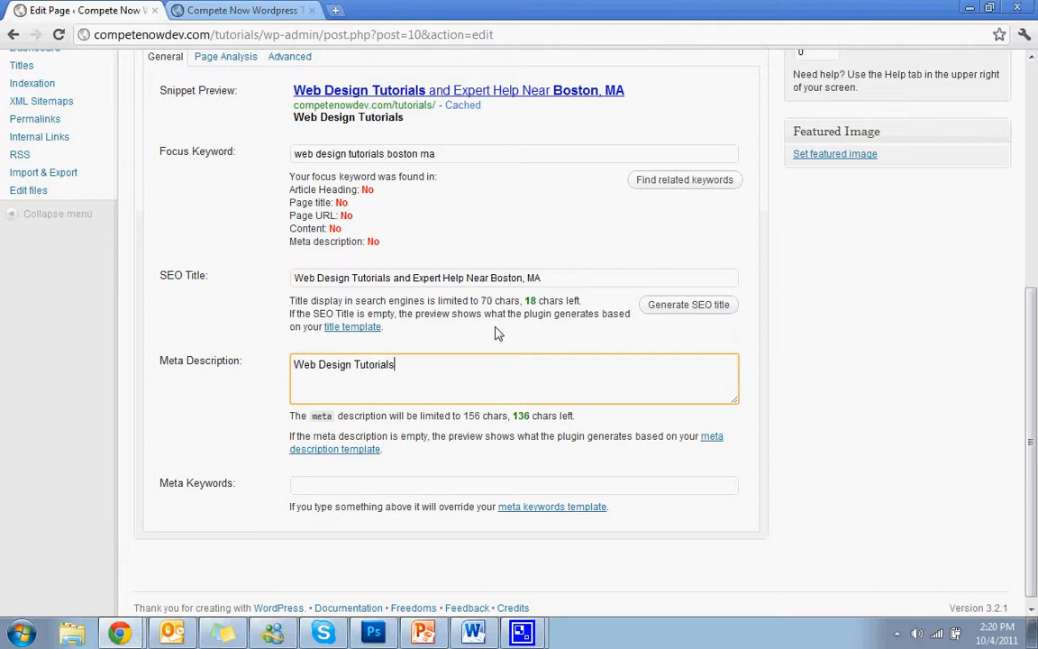
type("provided by C")
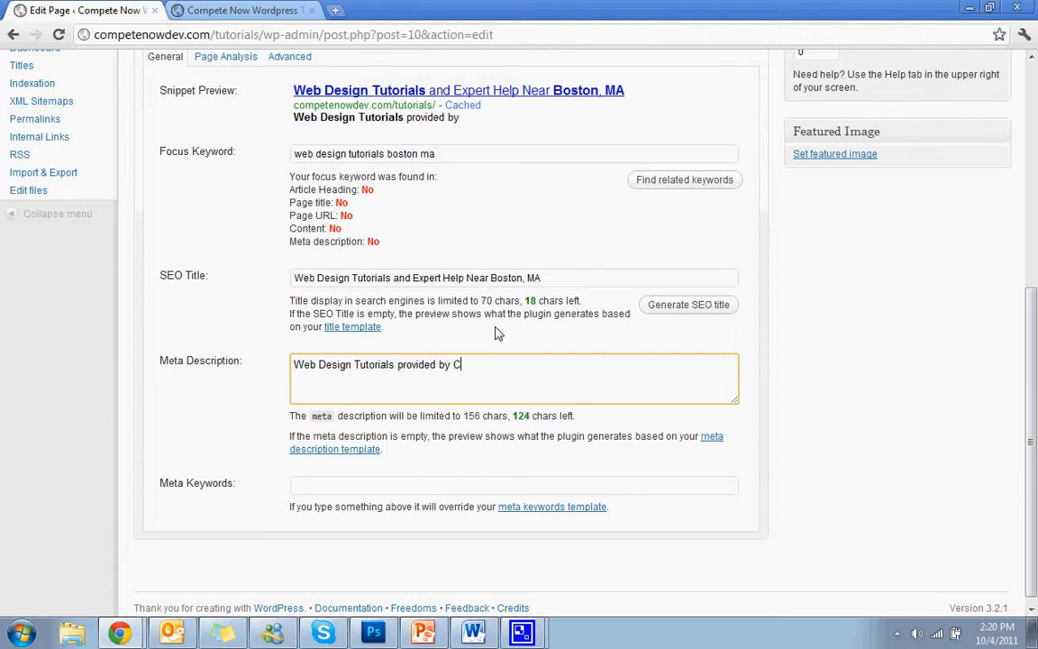
type("ompete Now")
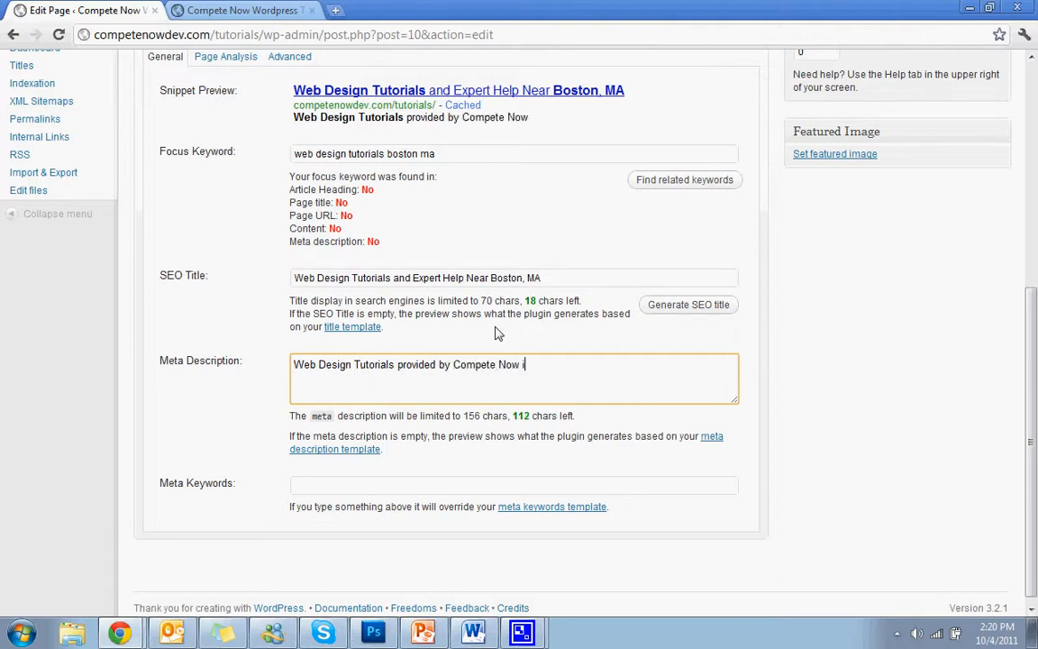
type("in Boston,")
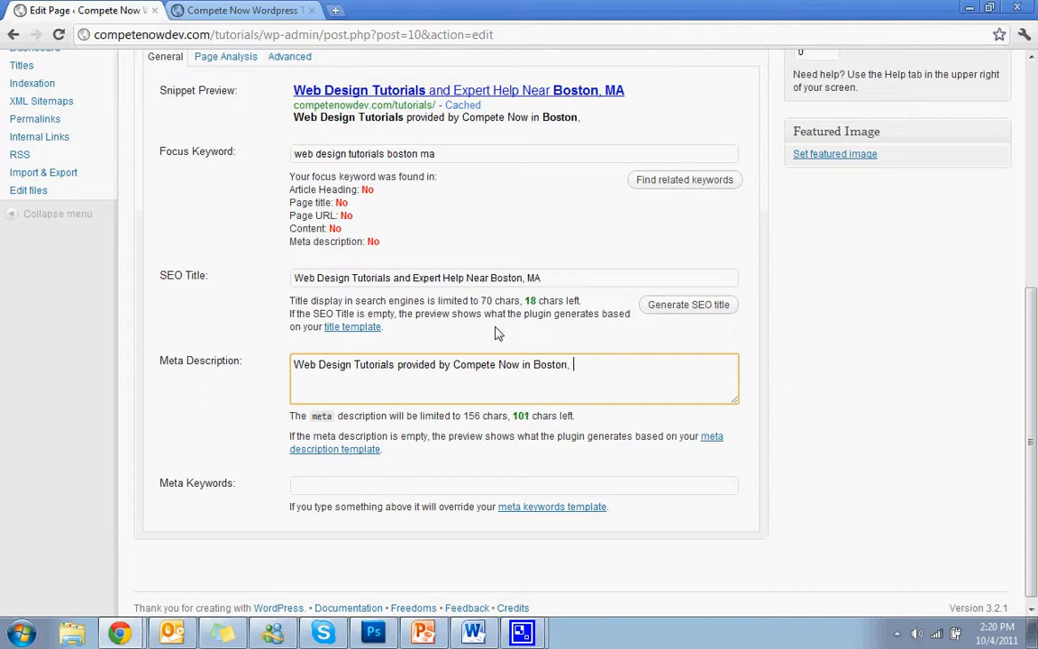
type("MA.")
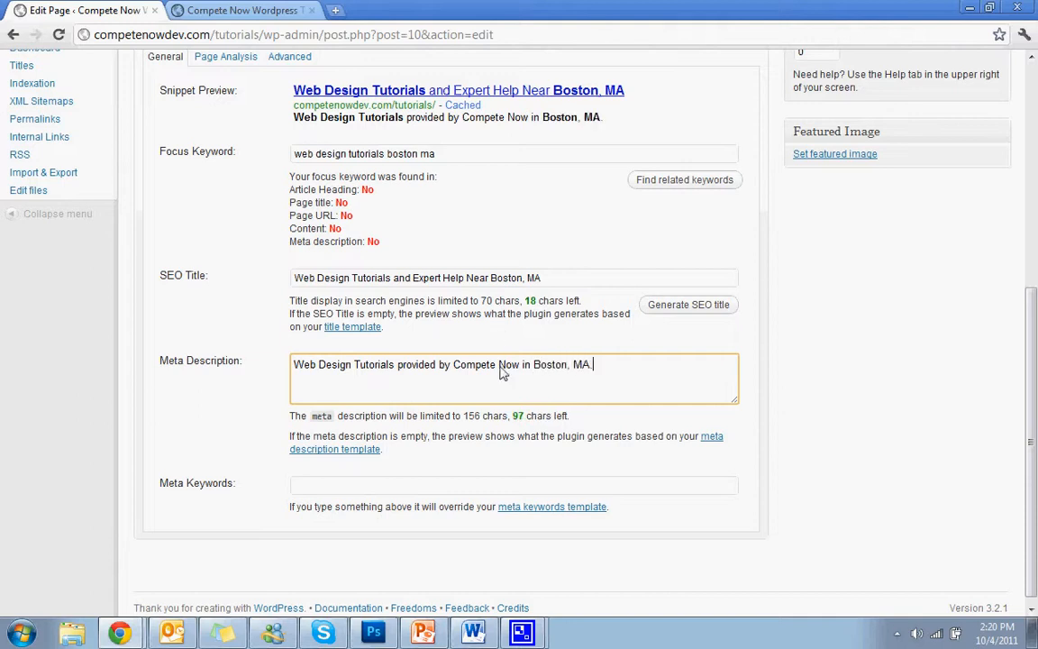
mouse_move(635, 416)
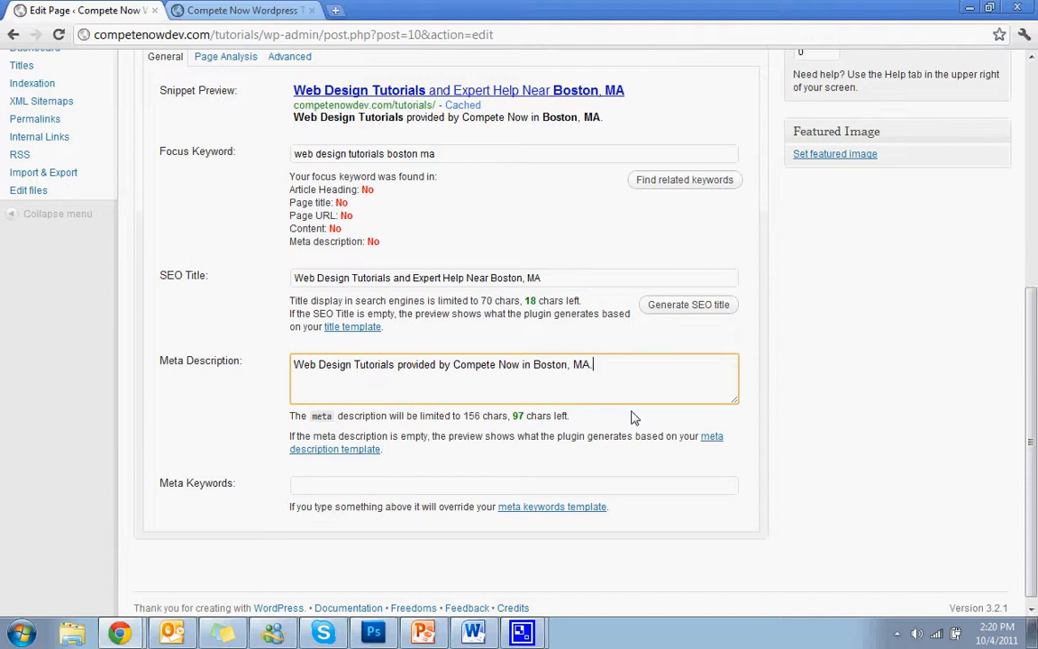
Continue the description: these tutorials walk you through creating an online presence.
type("These video")
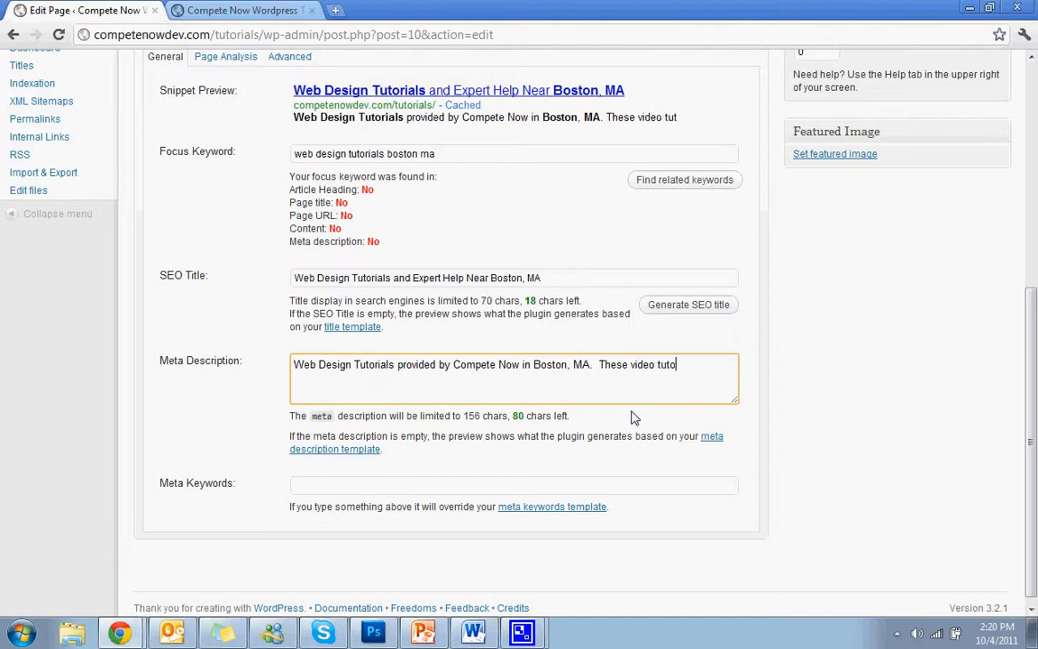
type("tutorials will walk")
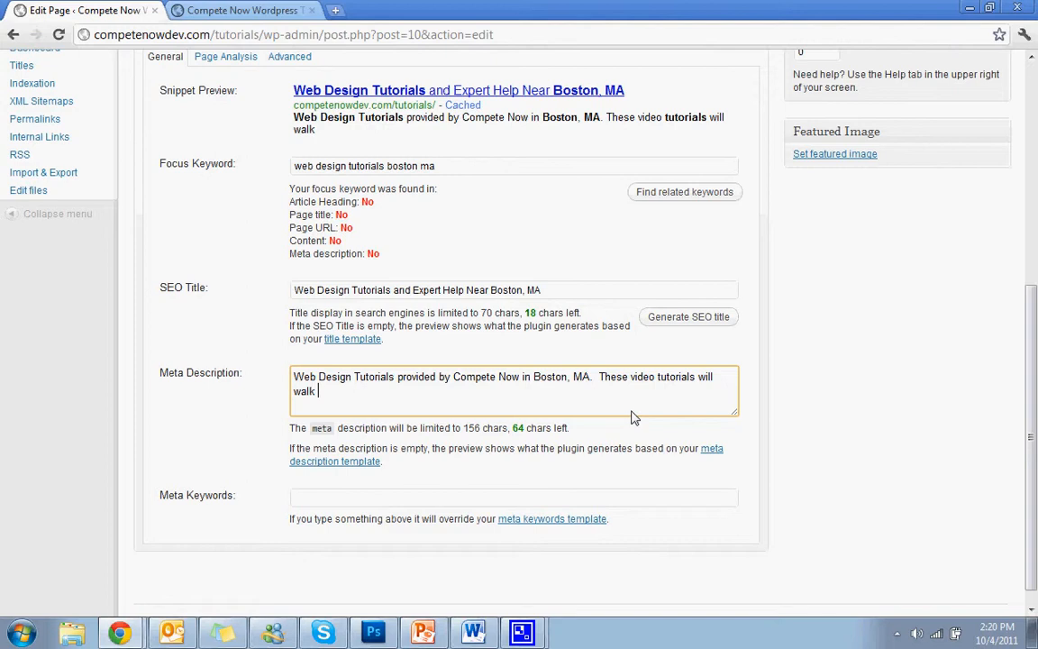
type("your")
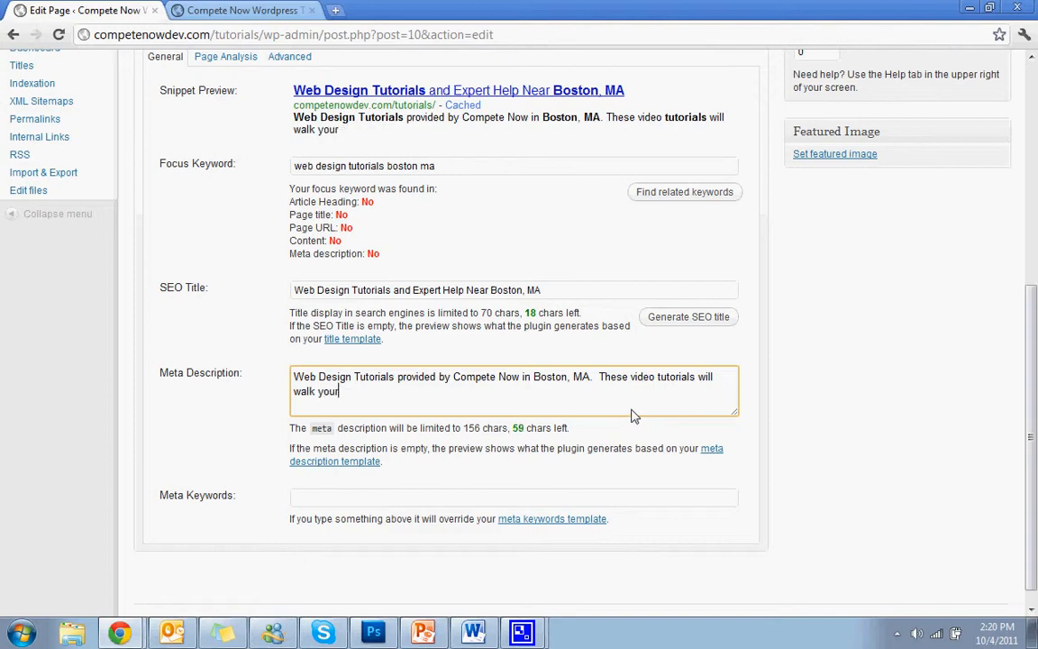
type("through the entire")
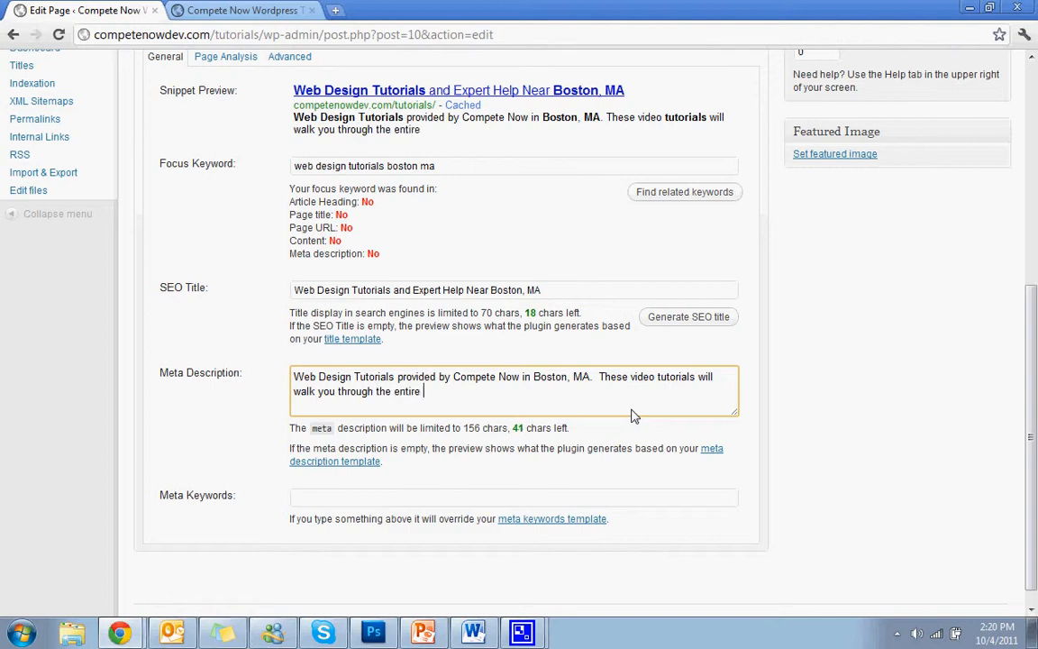
type("process of")
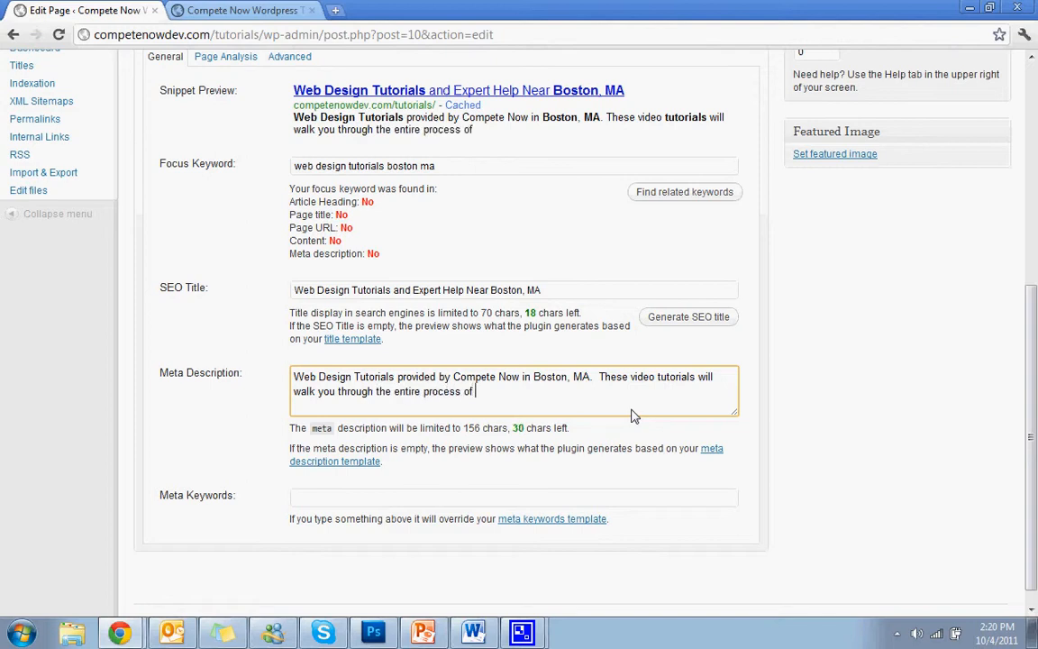
type("creating")
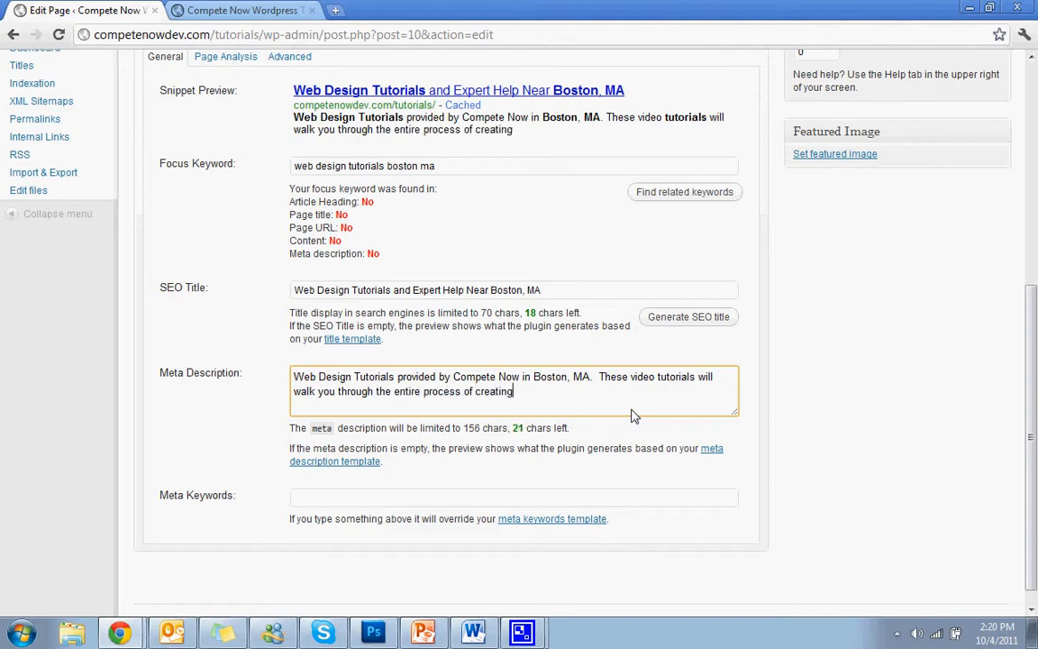
type("an online pre")
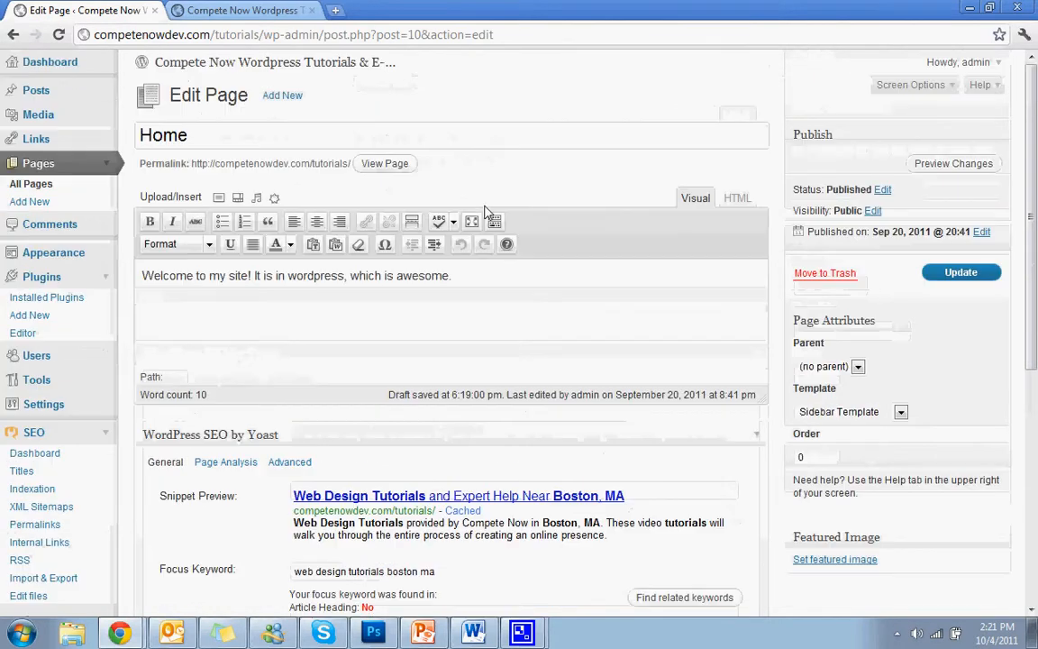
Fill Meta Keywords with 'web design tutorials, web design experts boston ma, boston web design'.
scroll("down", 3)
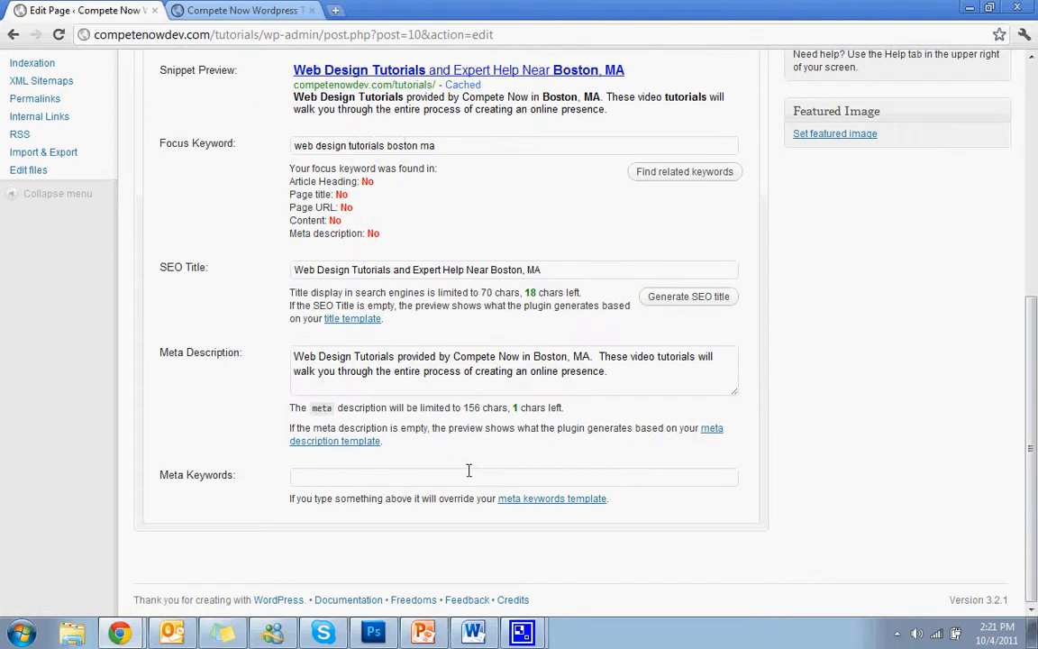
left_click(514, 476)
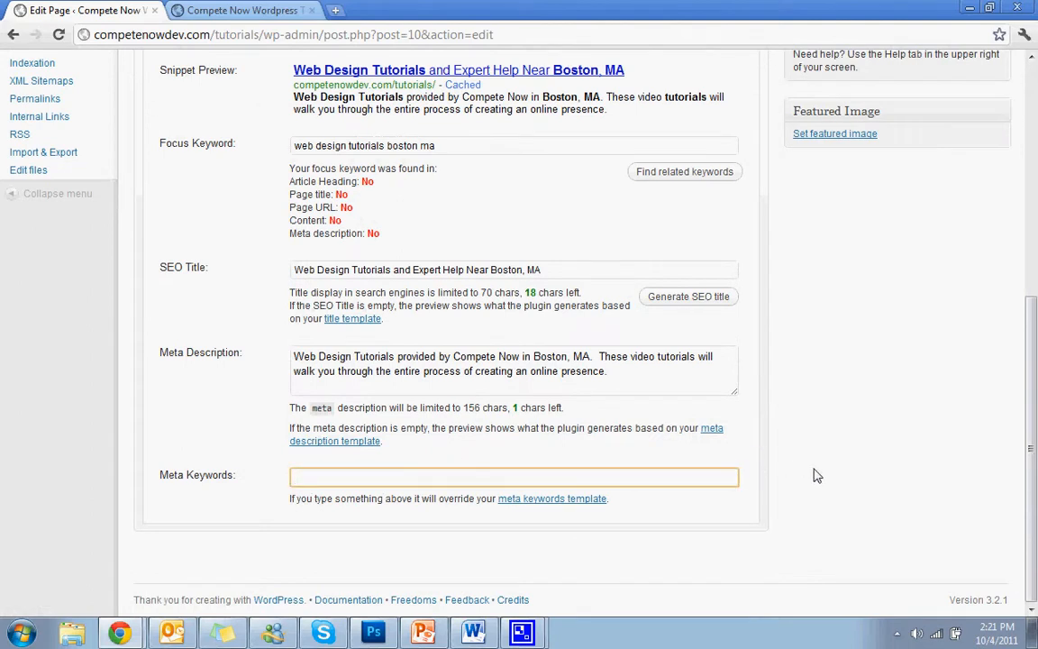
left_click(515, 476)
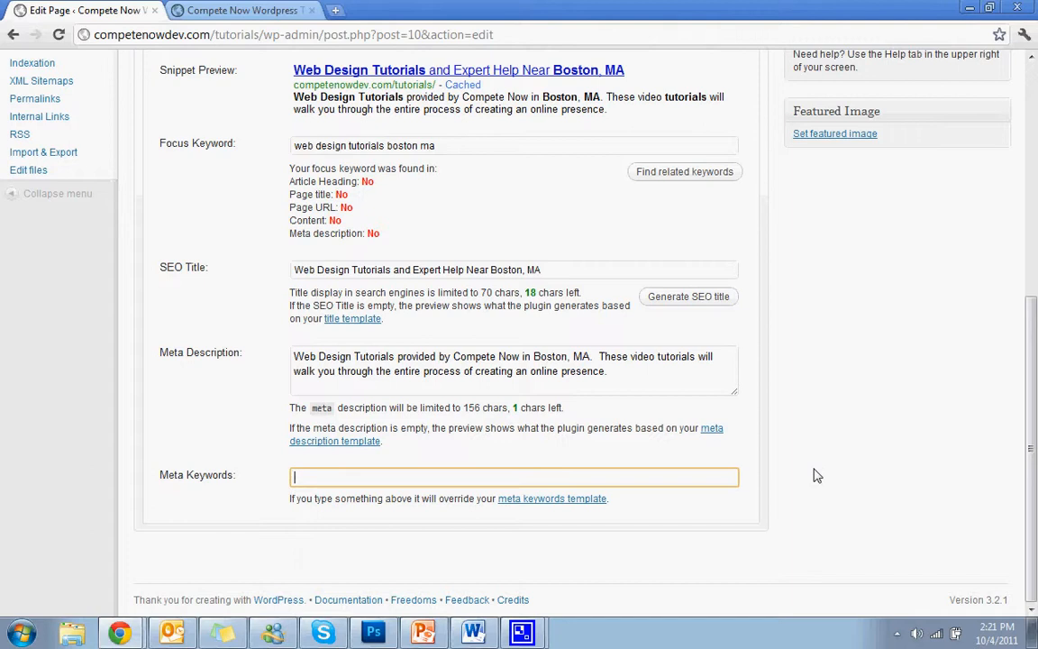
type("web design t")
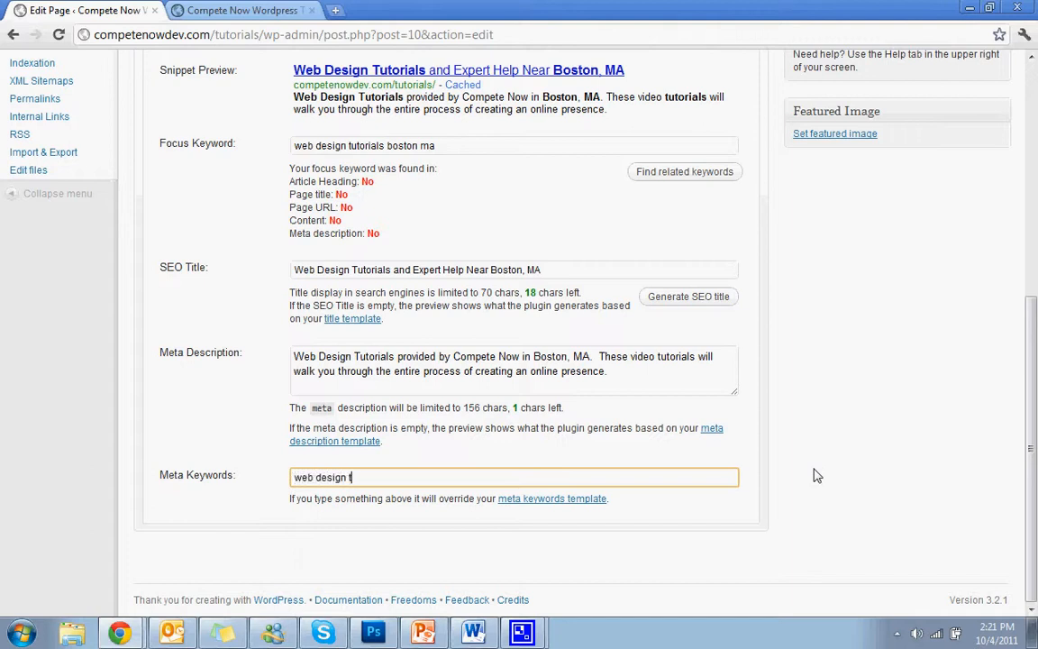
type("utorials, wed design")
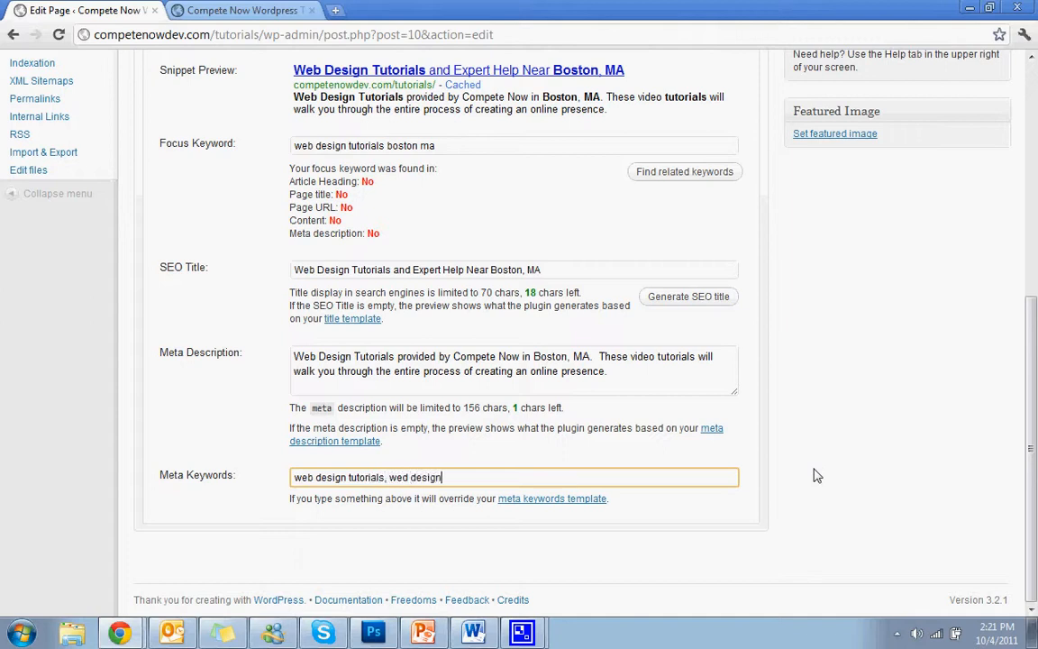
type("experts,")
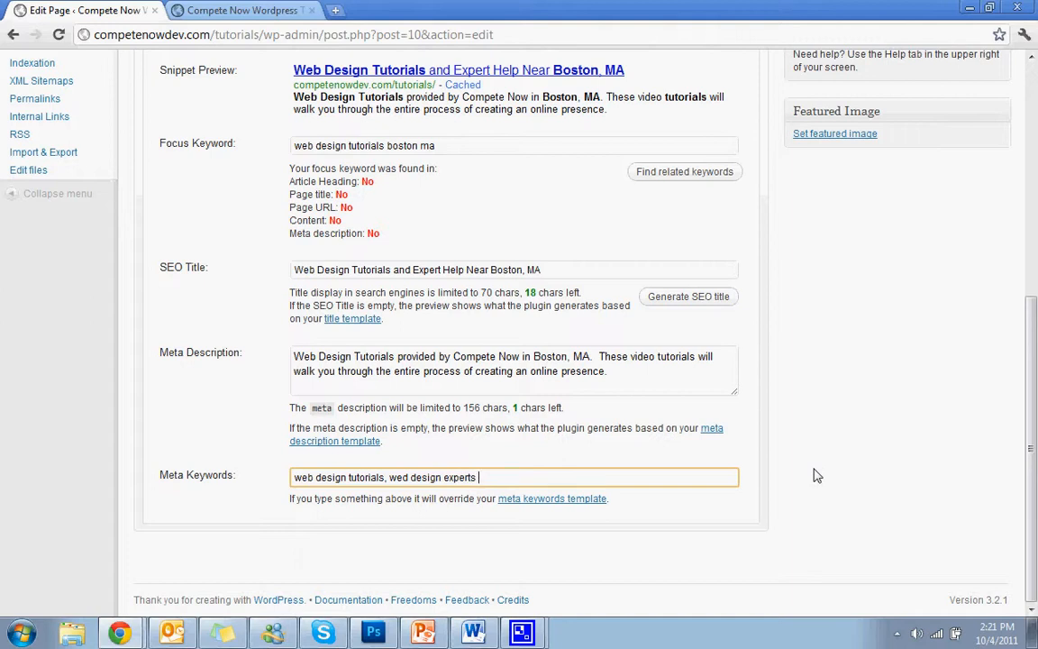
type("boston")
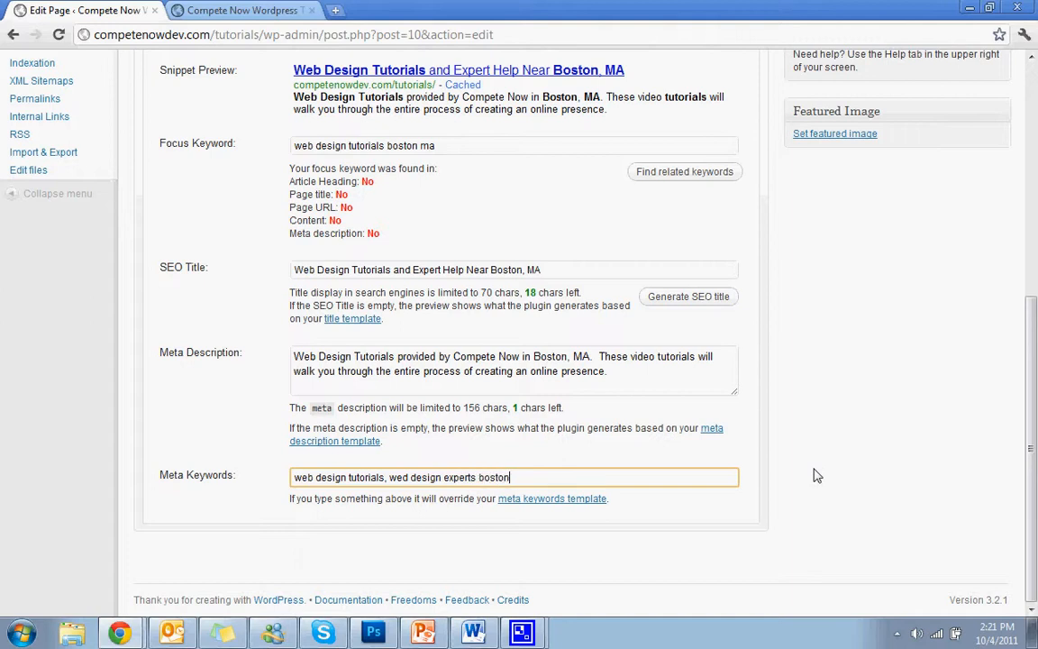
type("ma.")
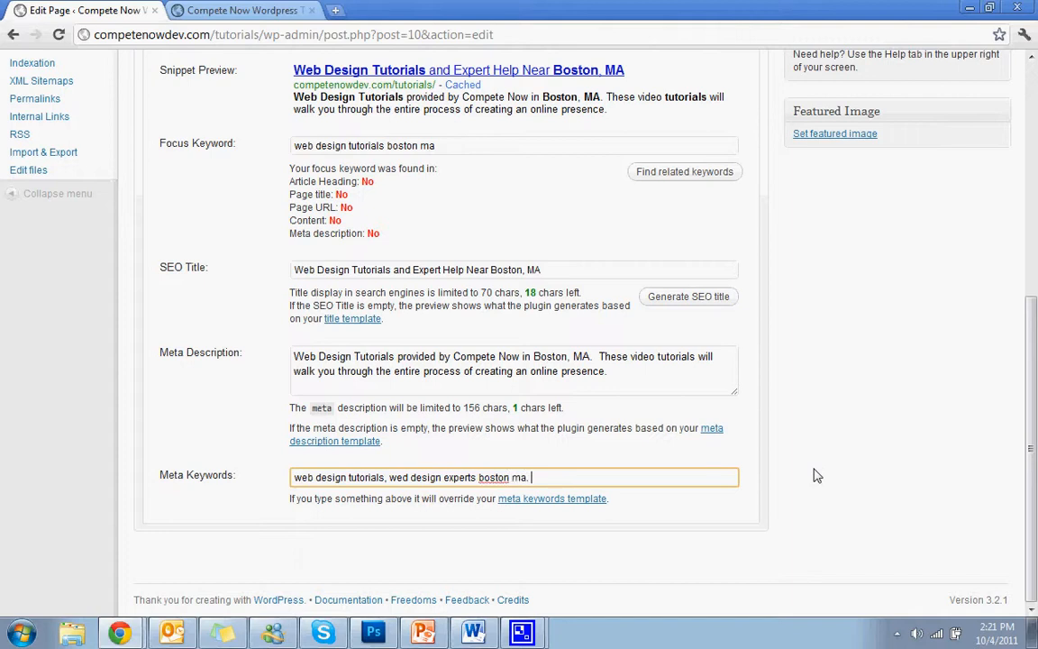
type("boston web")
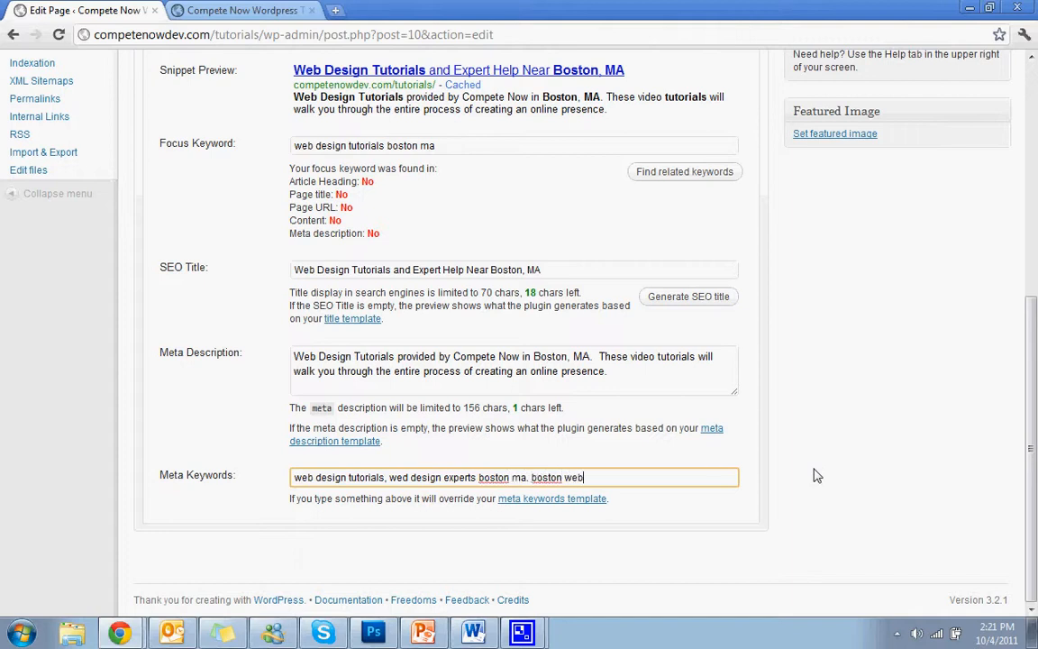
type("design")
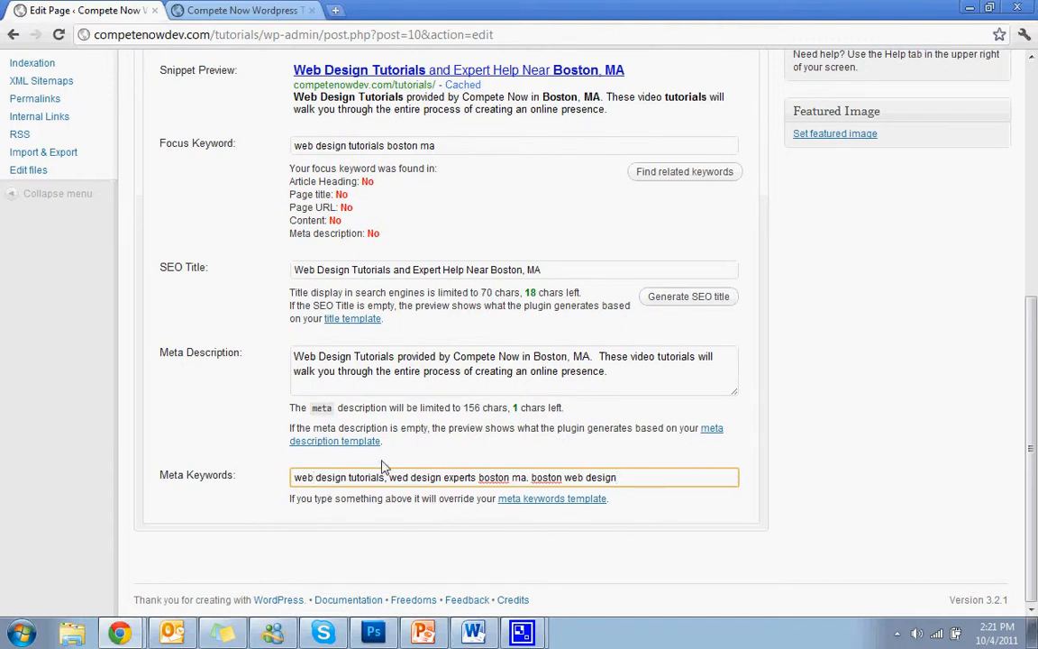
left_click(314, 478)
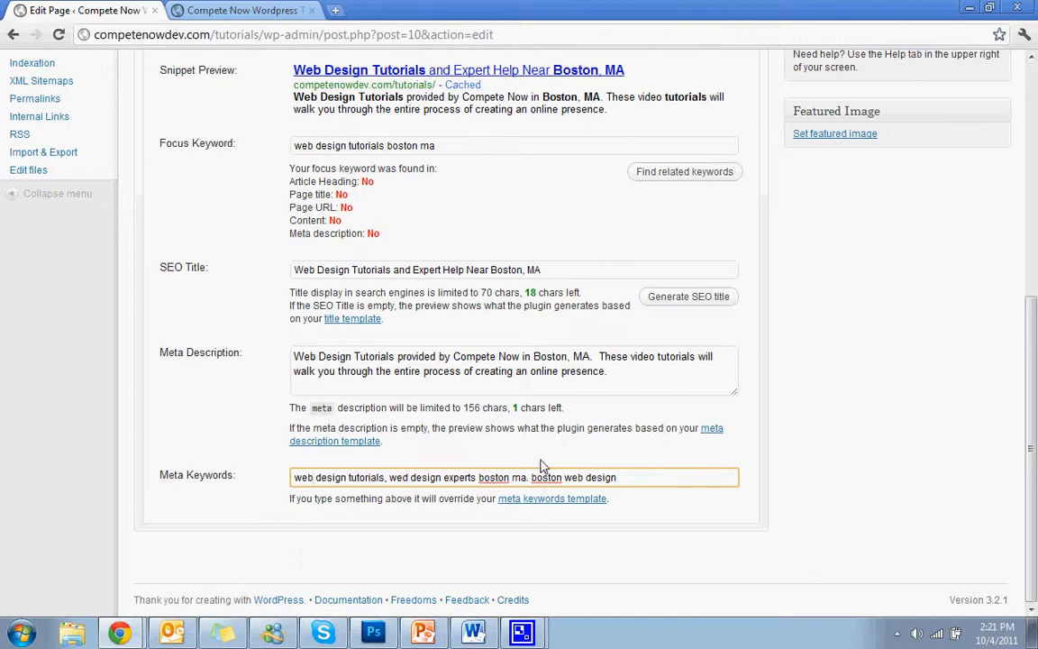
mouse_move(643, 467)
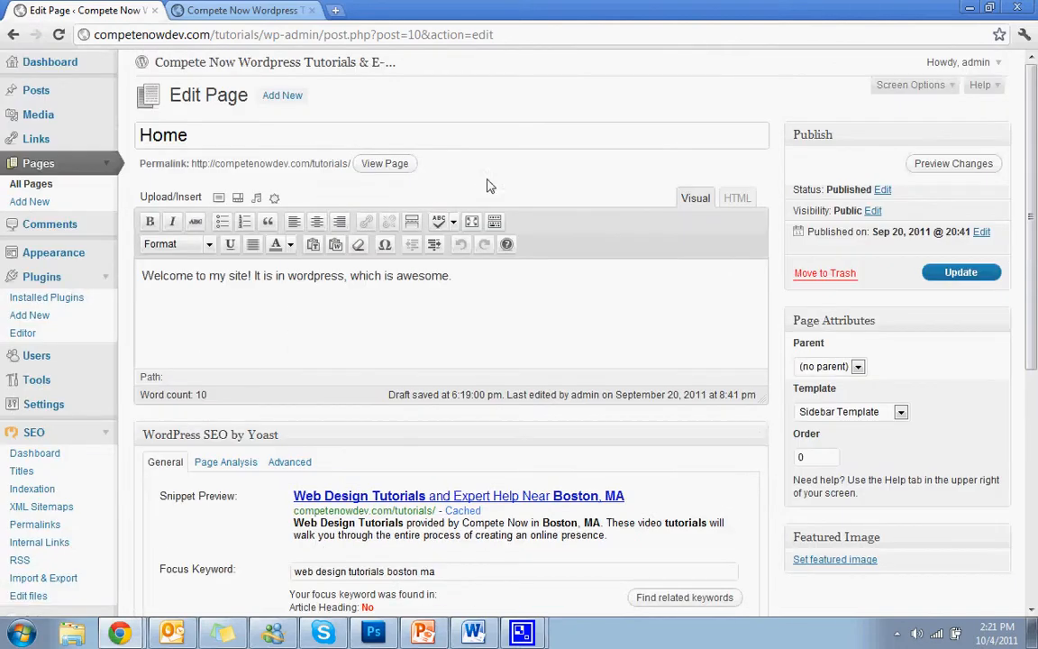
left_click(961, 273)
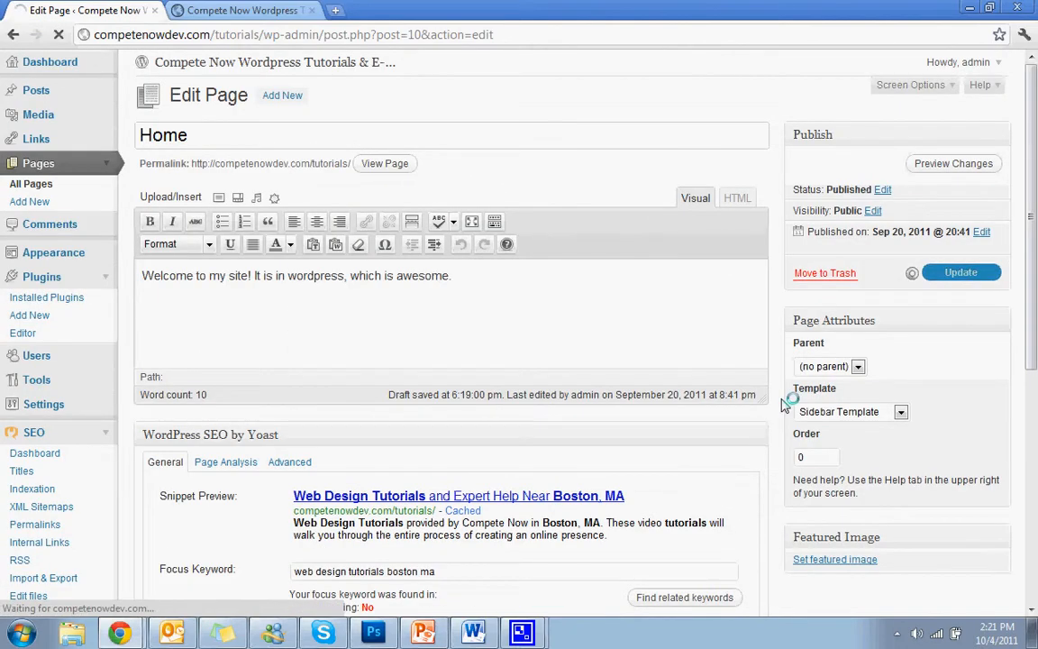
left_click(961, 273)
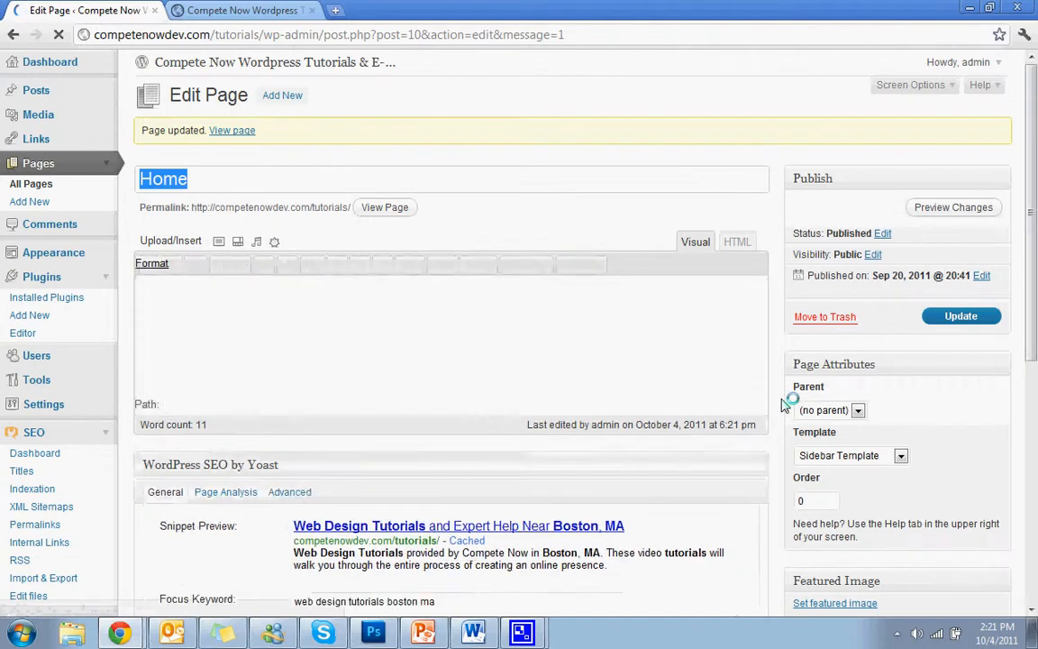
scroll("down", 3)
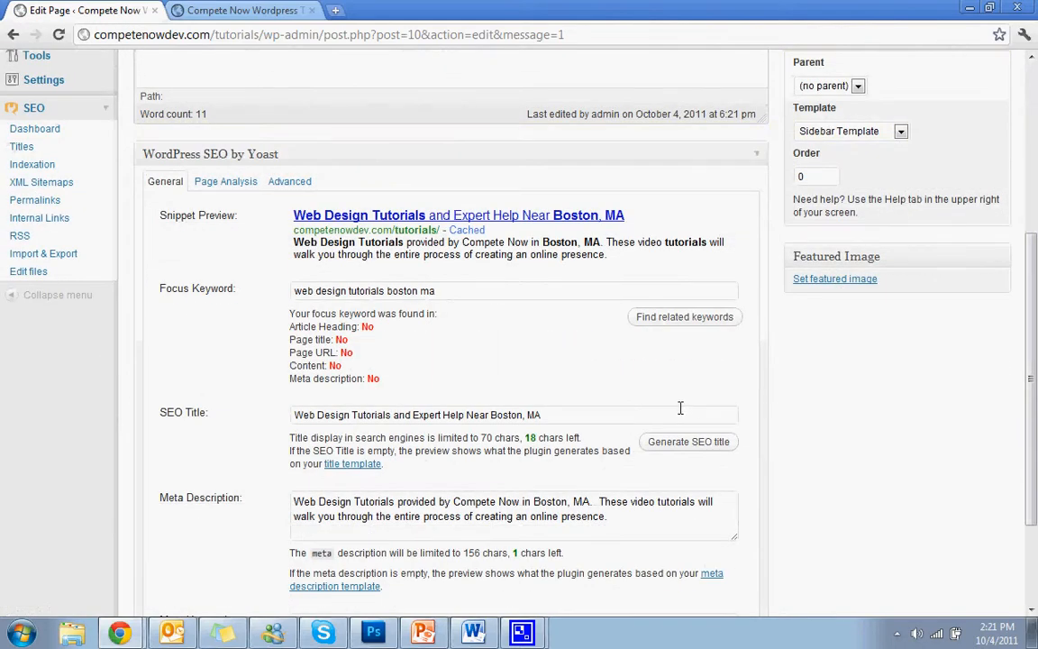
mouse_move(616, 465)
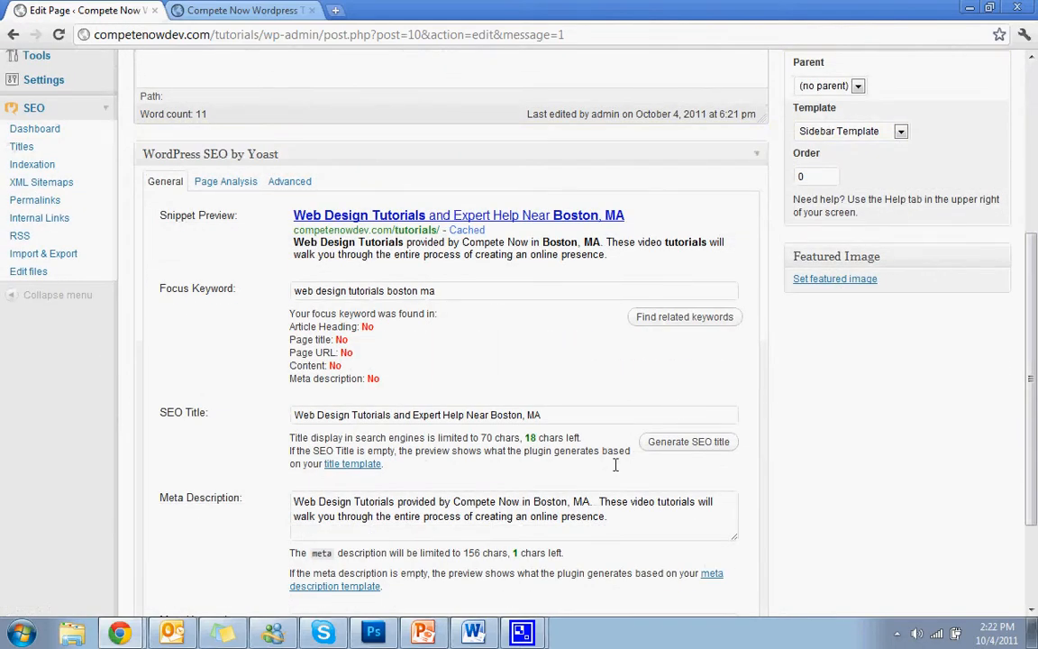
scroll("down", 3)
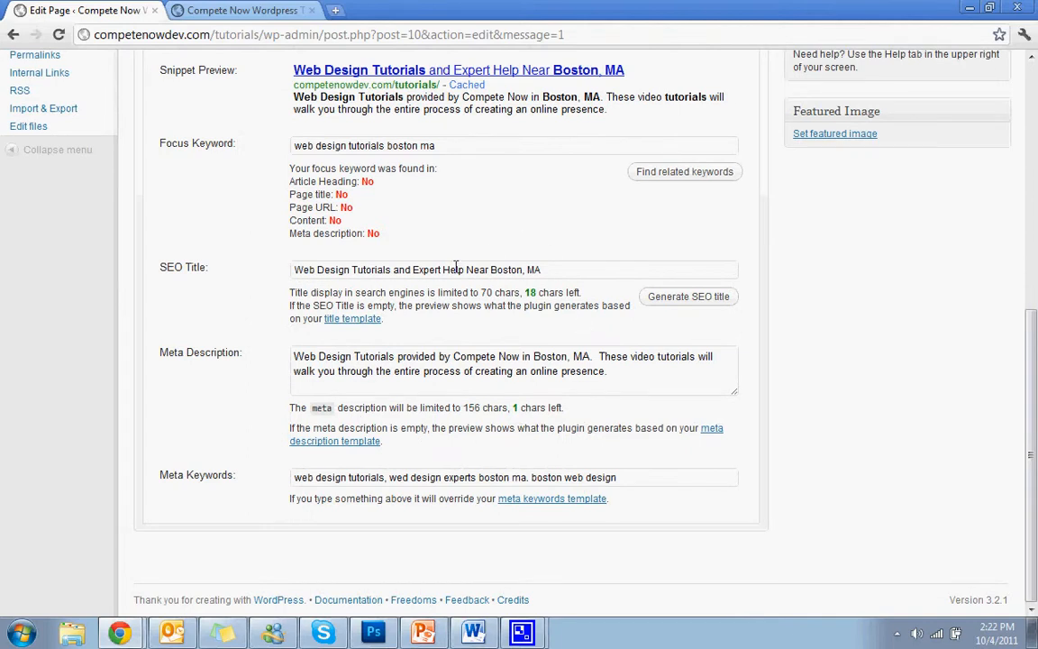
mouse_move(564, 235)
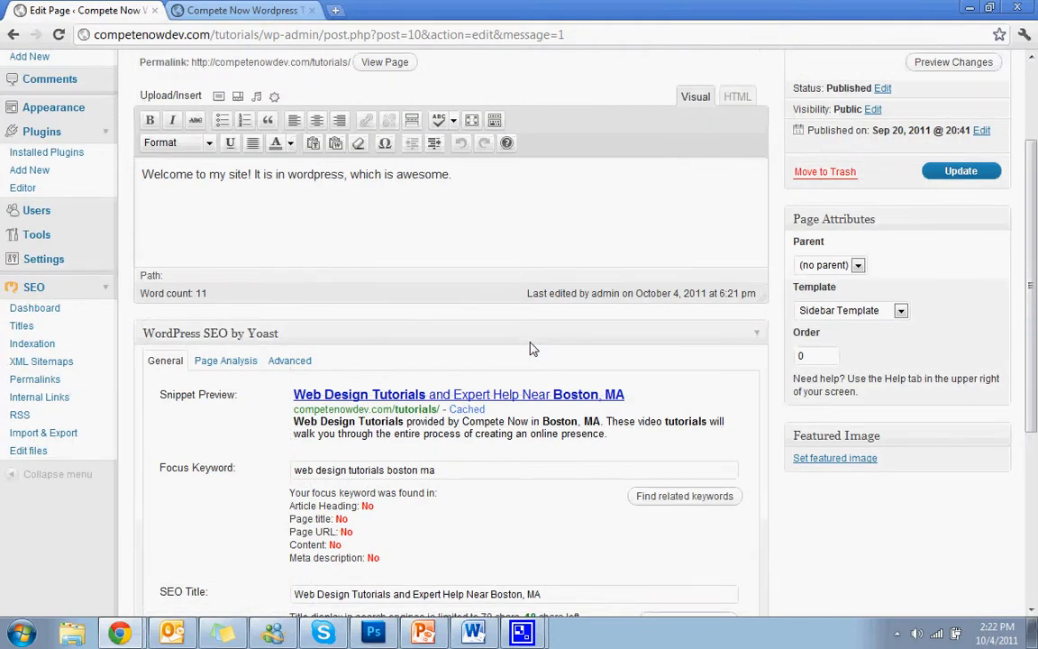
mouse_move(580, 310)
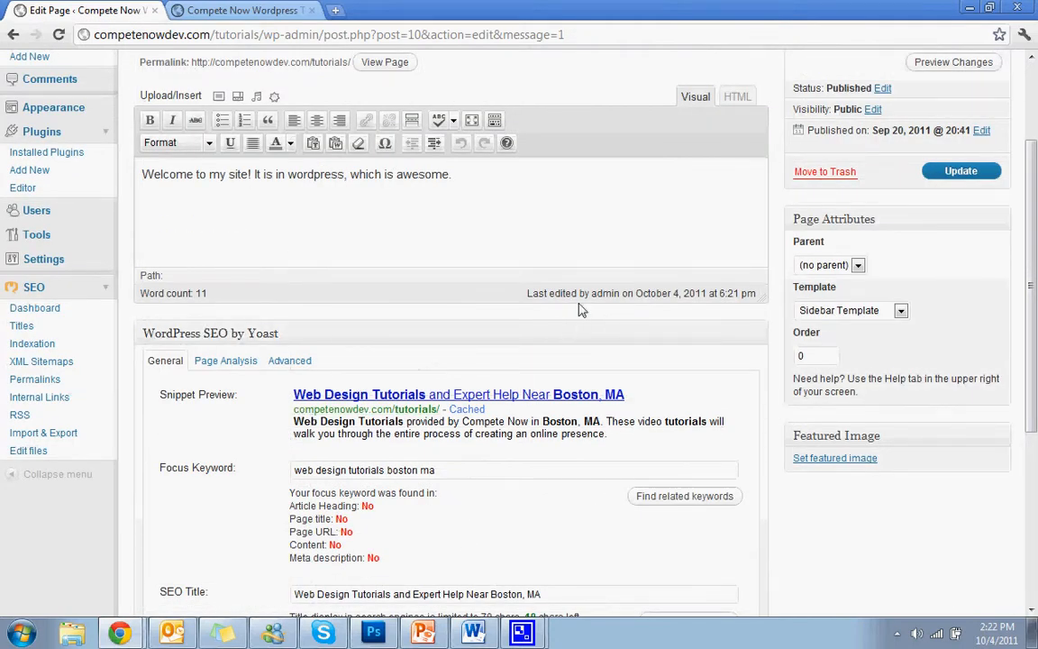
mouse_move(631, 323)
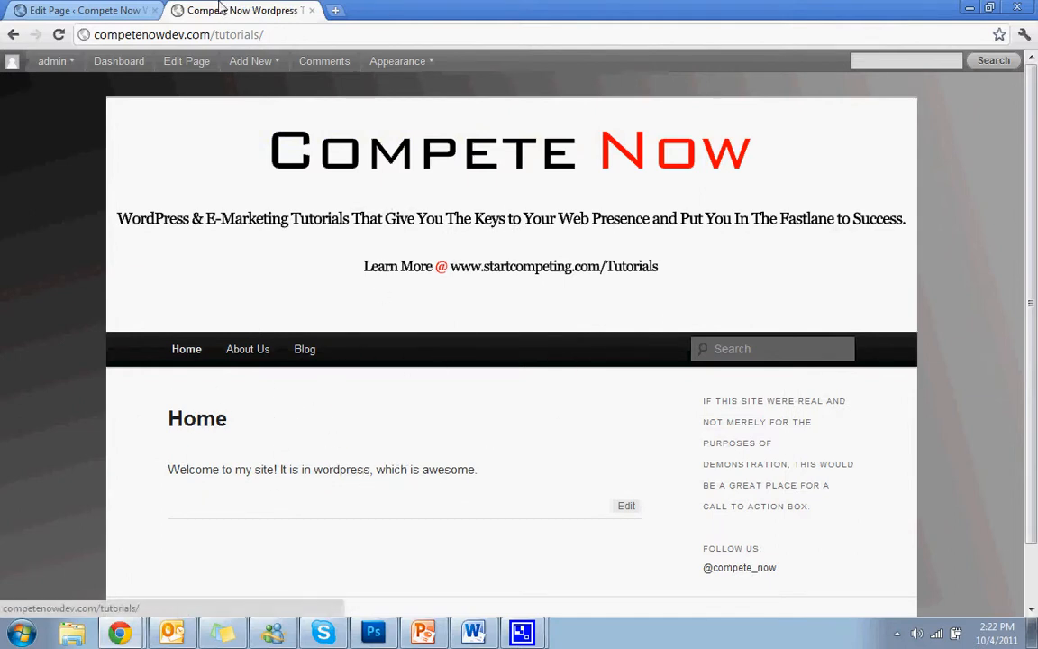
left_click(81, 11)
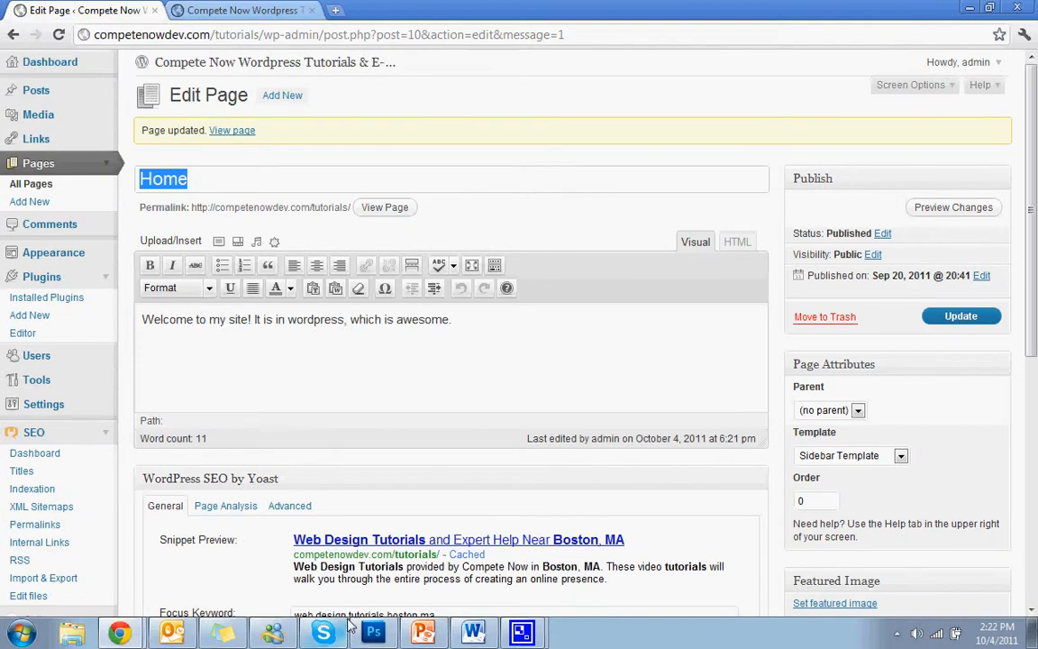
scroll("down", 3)
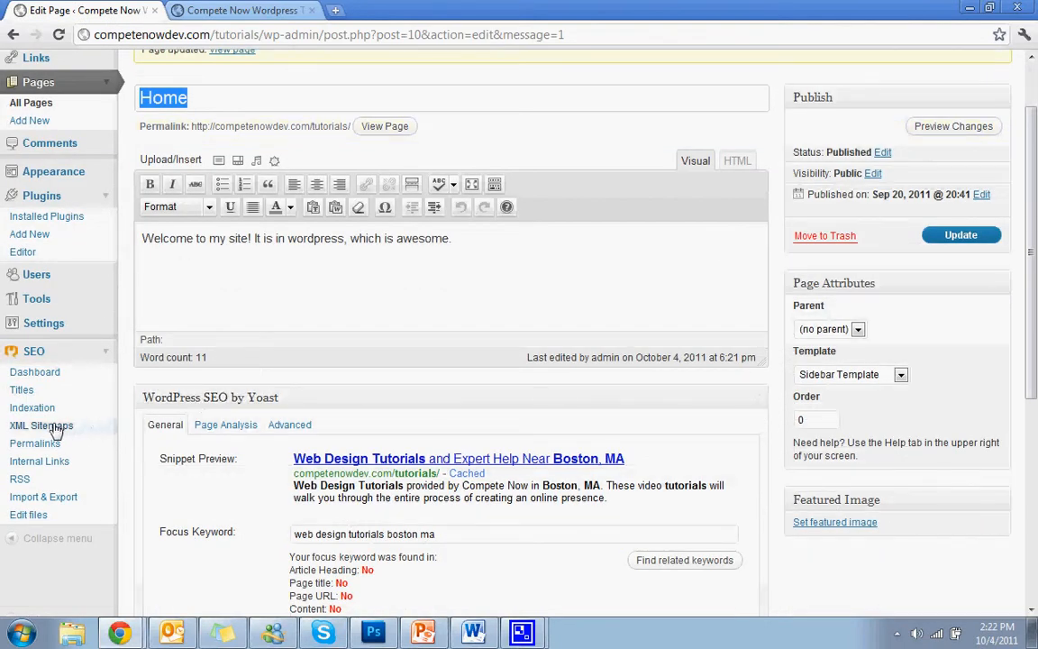
Enable XML sitemaps with Yahoo! and Ask.com pings and save the sitemap settings.
left_click(39, 426)
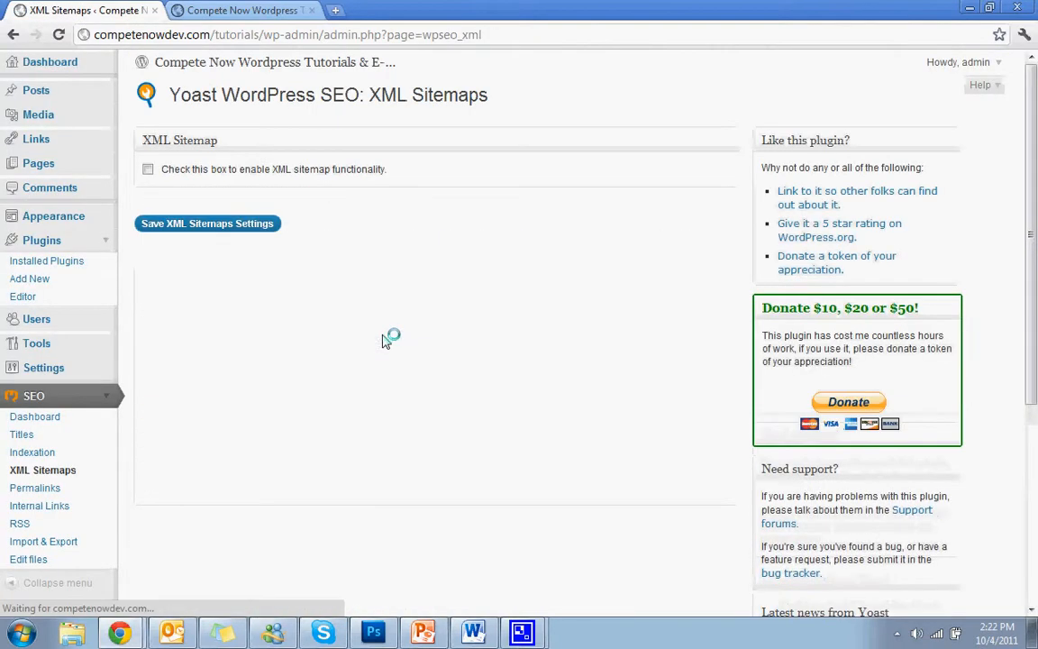
left_click(148, 170)
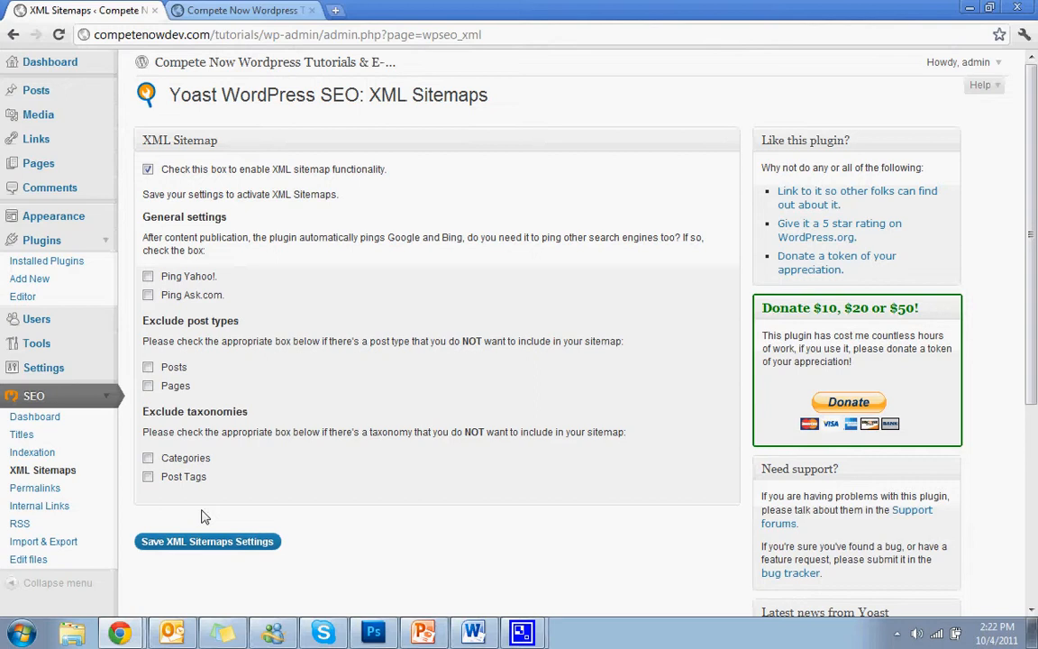
left_click(147, 276)
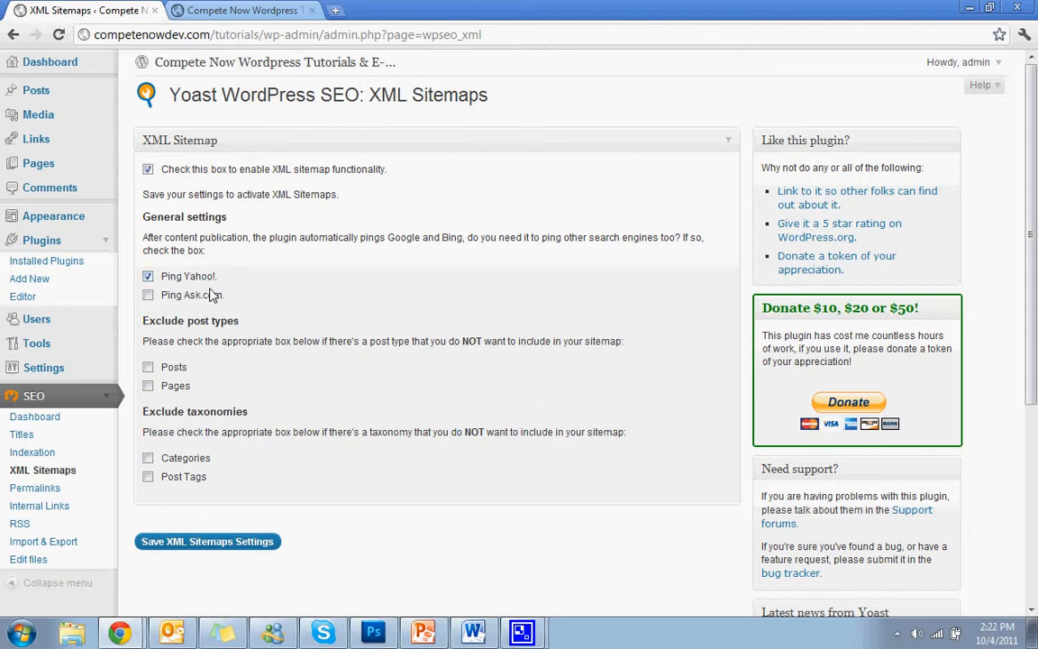
left_click(148, 296)
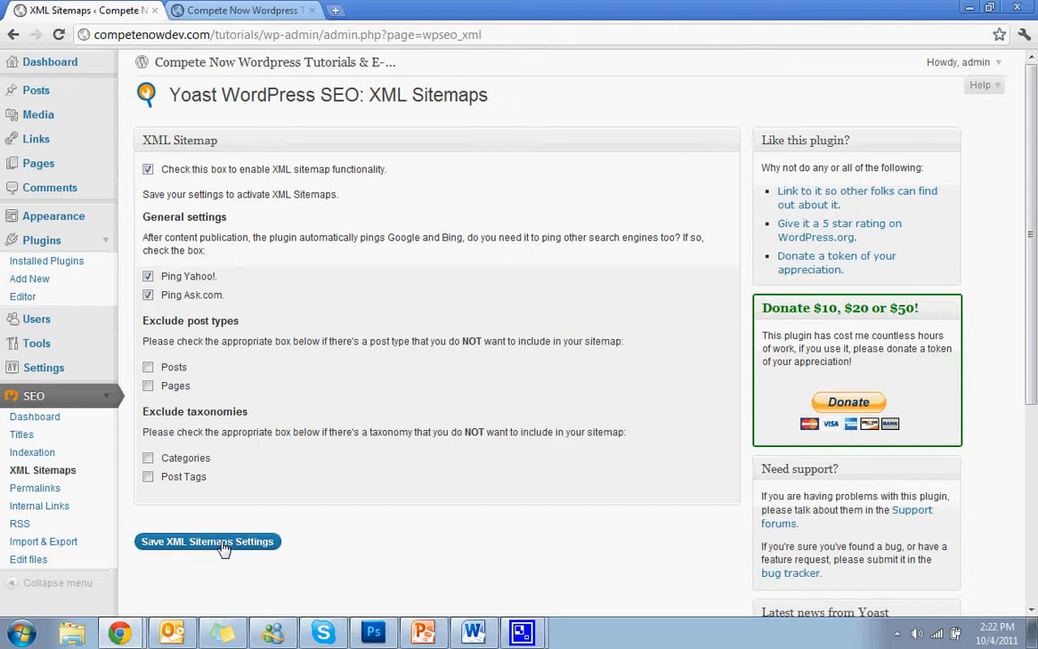
left_click(207, 541)
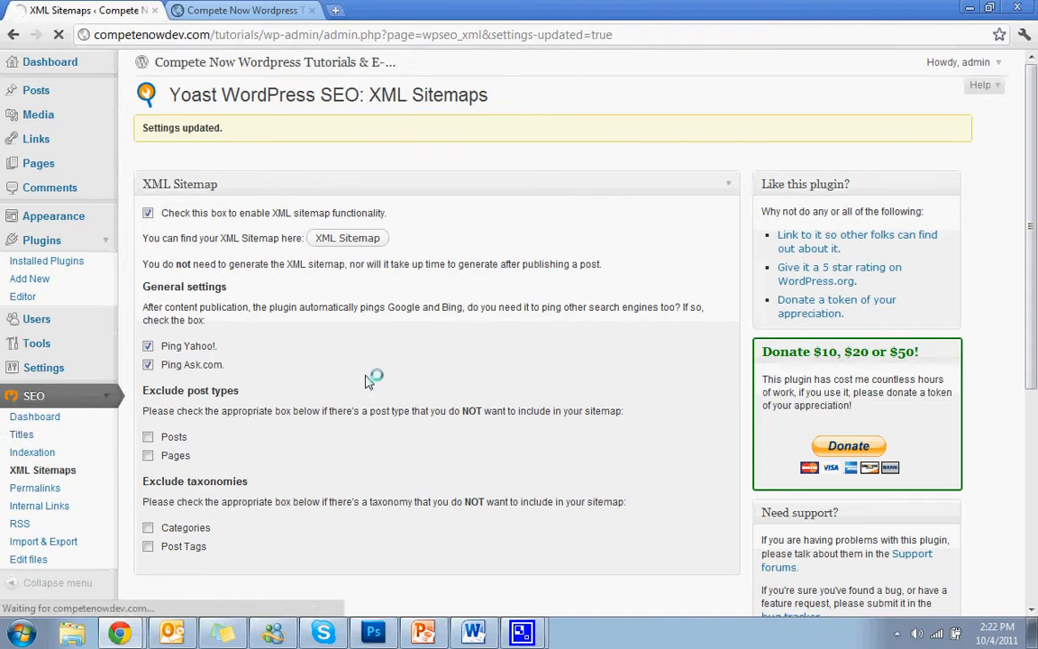
Set the Page title template to 'Web Design Tutorials' in SEO > Titles.
left_click(21, 433)
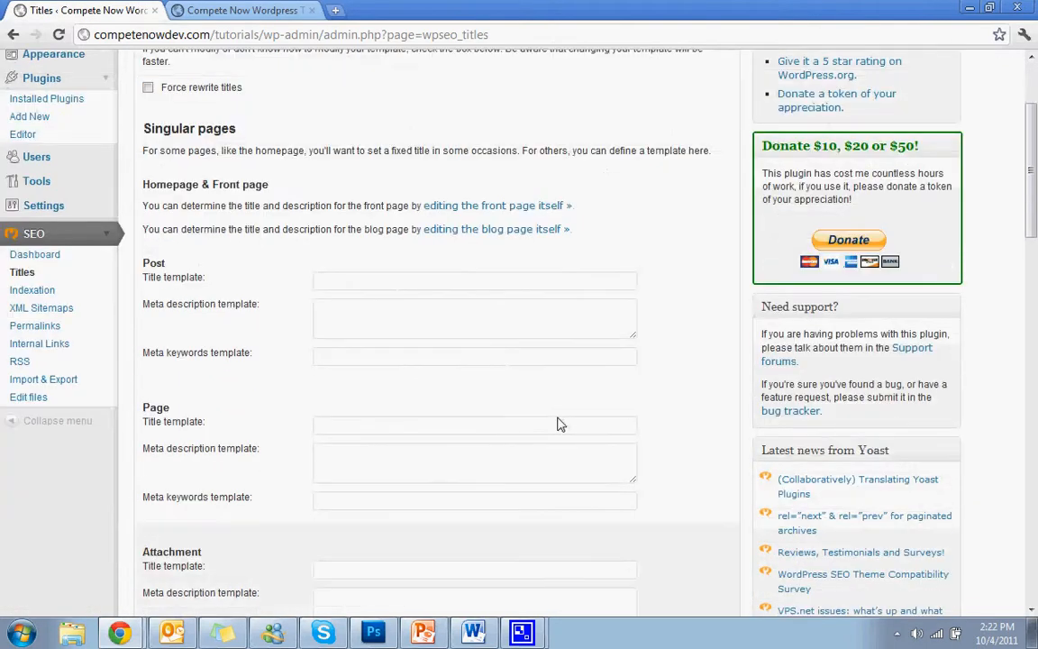
scroll("down", 3)
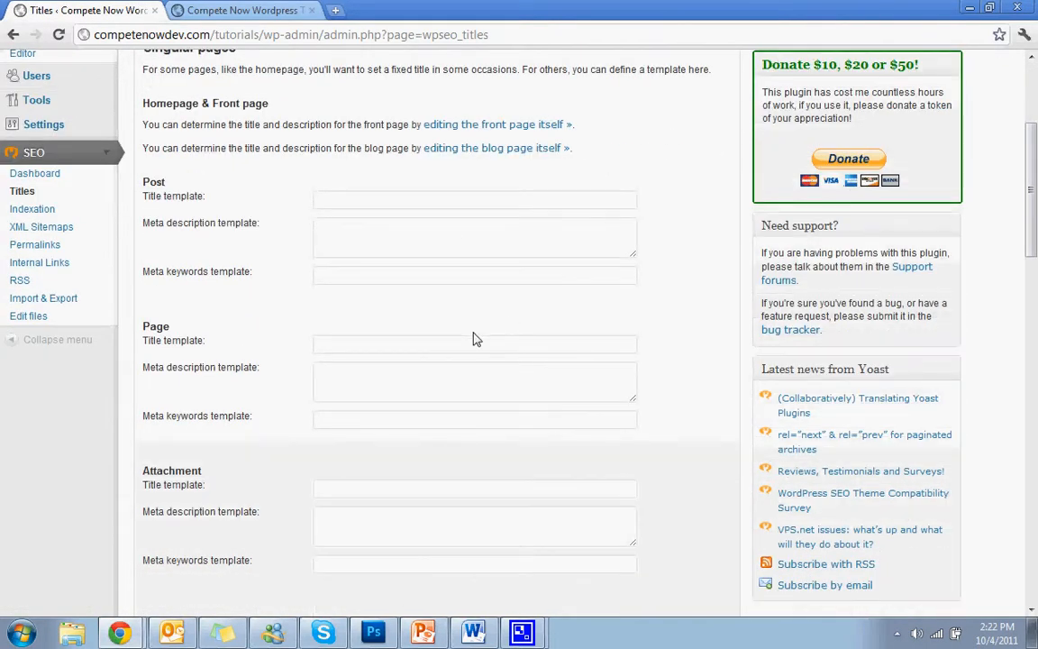
left_click(453, 344)
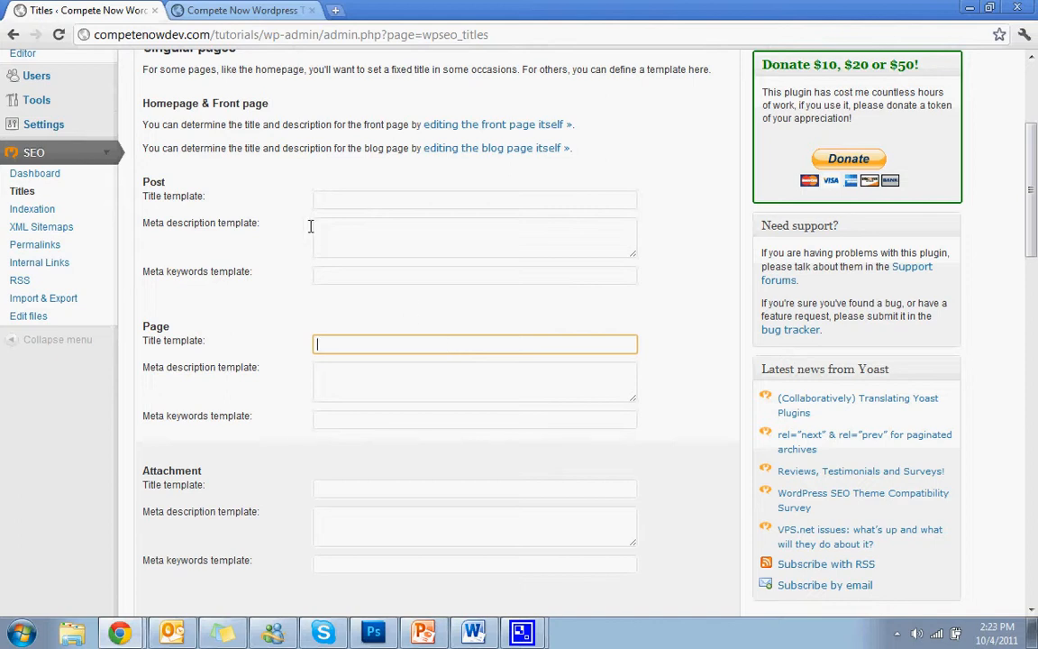
mouse_move(368, 339)
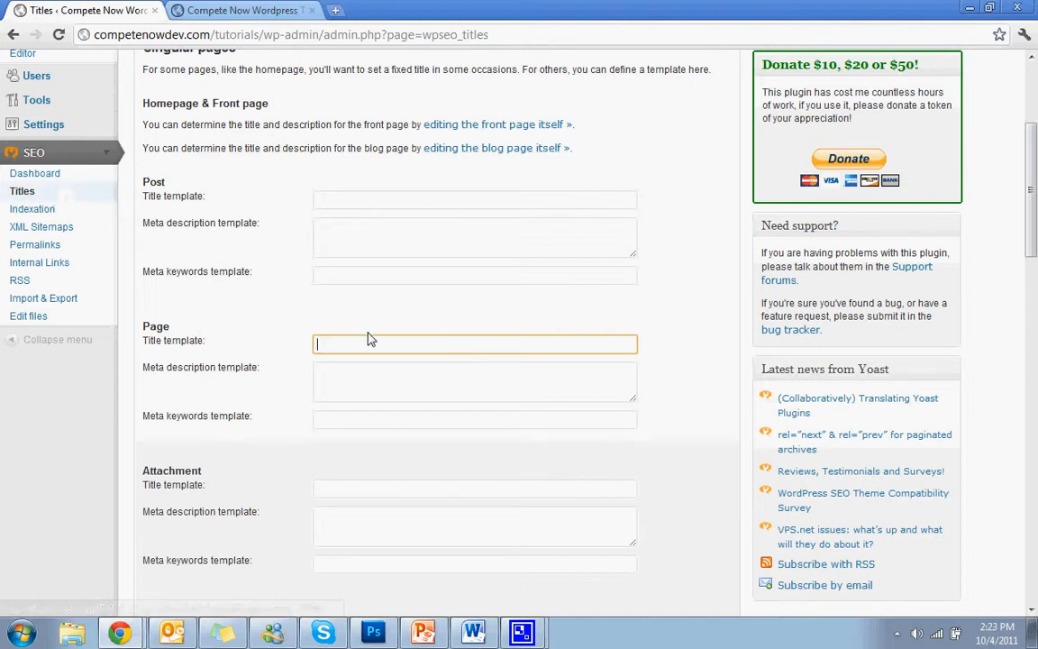
type("Web de")
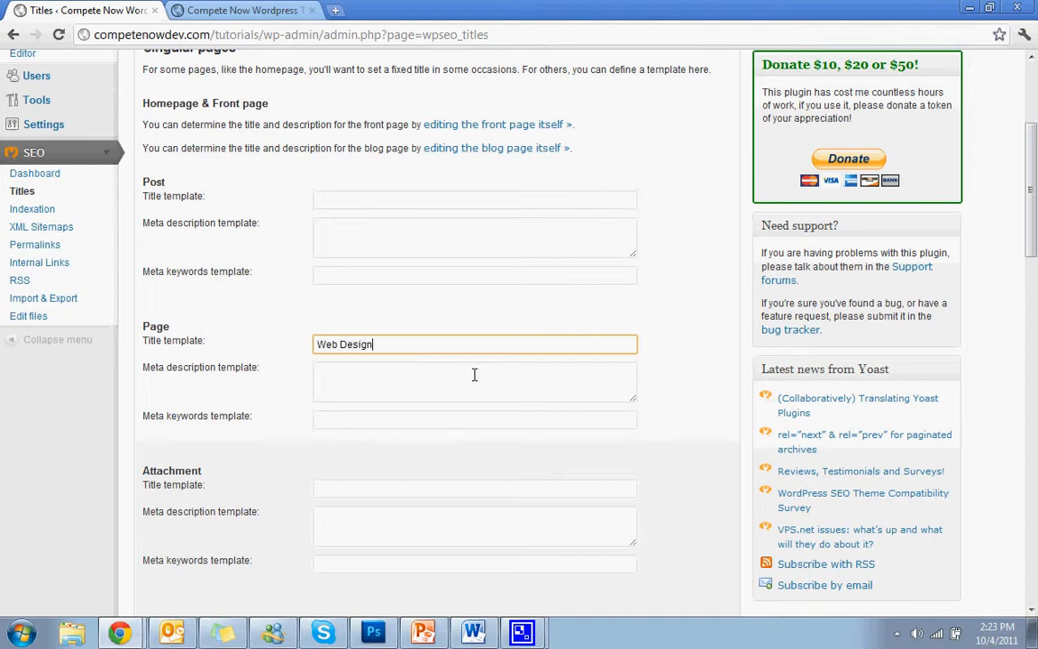
type("Tutorials")
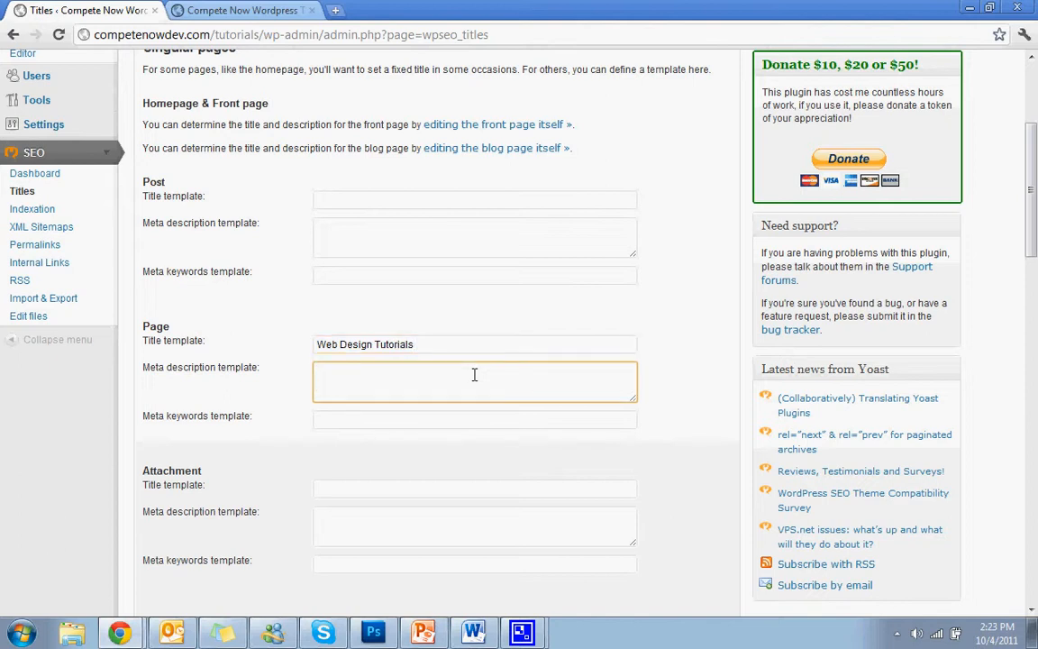
type("NUnjun")
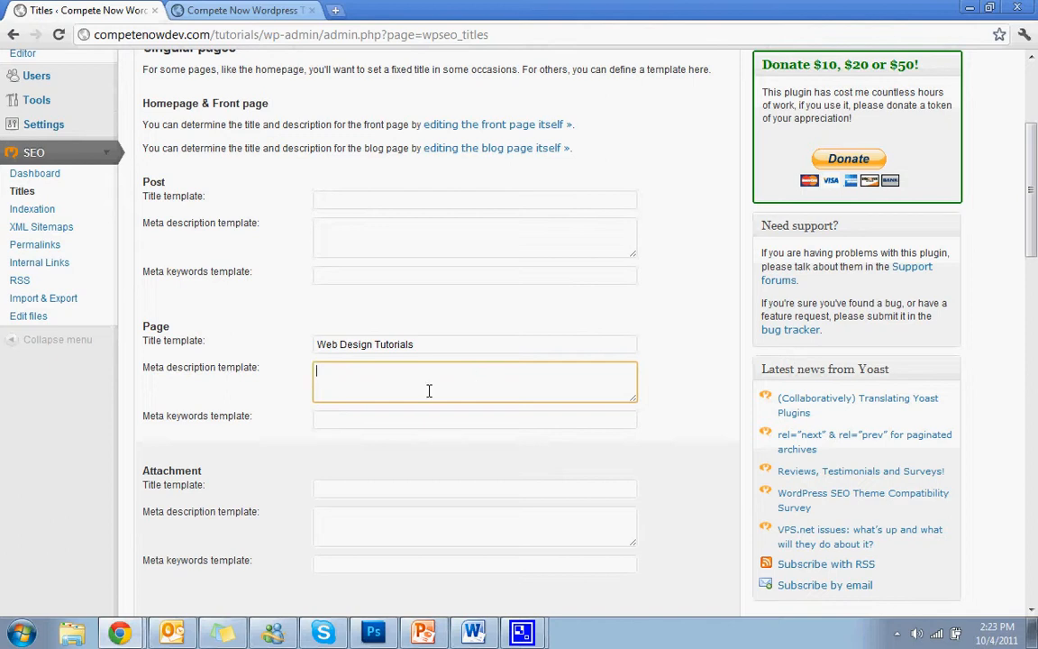
Begin the Page meta keywords template with 'web design, tutori'.
left_click(472, 420)
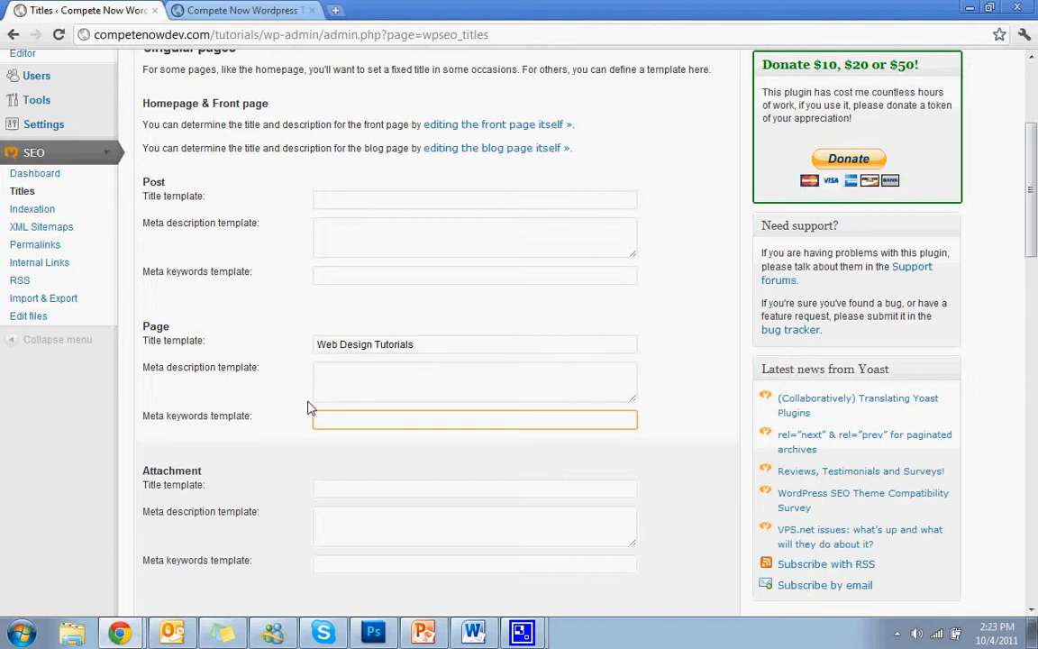
scroll("down", 3)
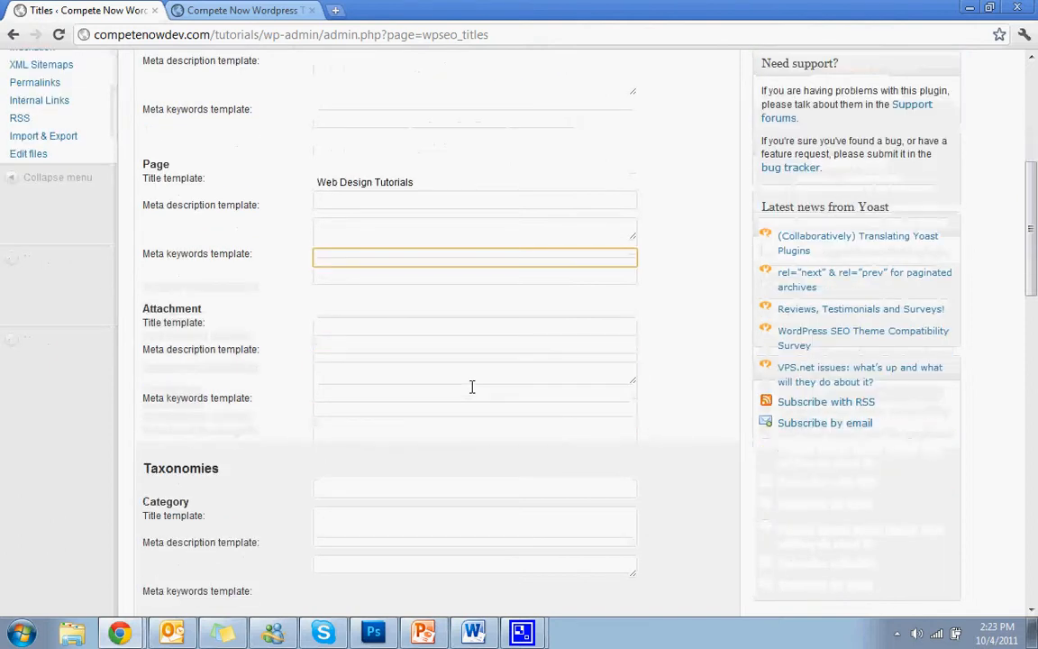
scroll("down", 3)
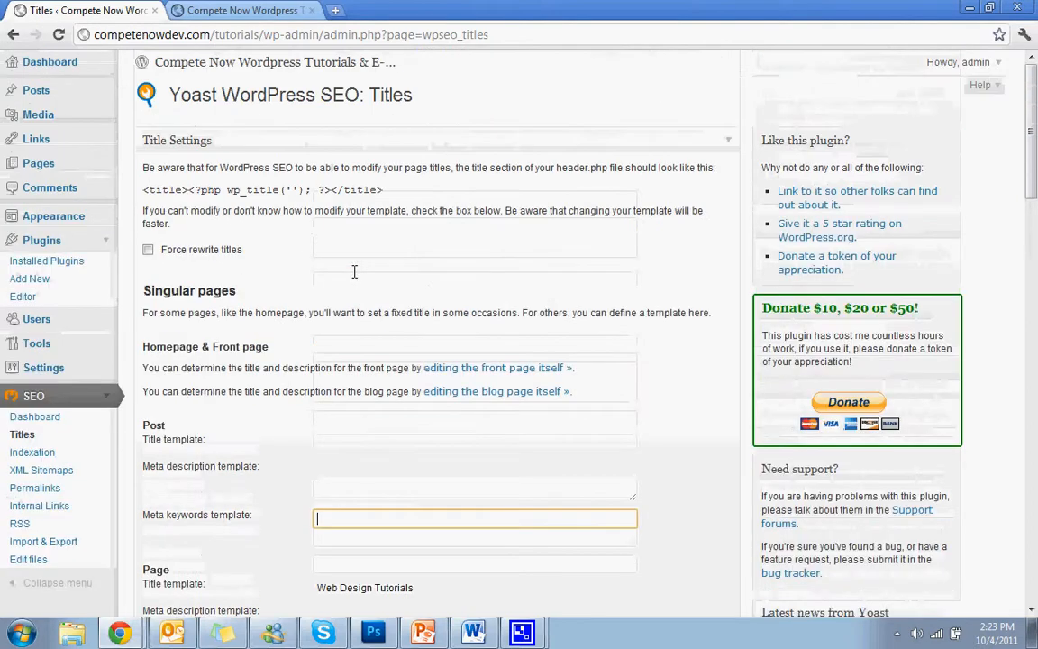
scroll("down", 3)
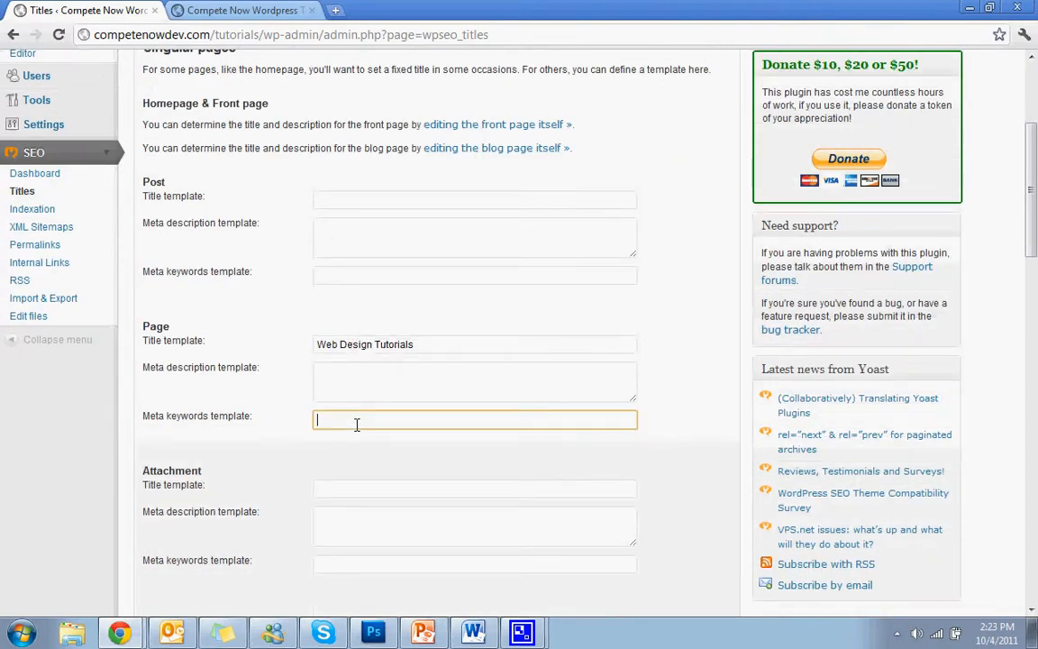
type("web design,")
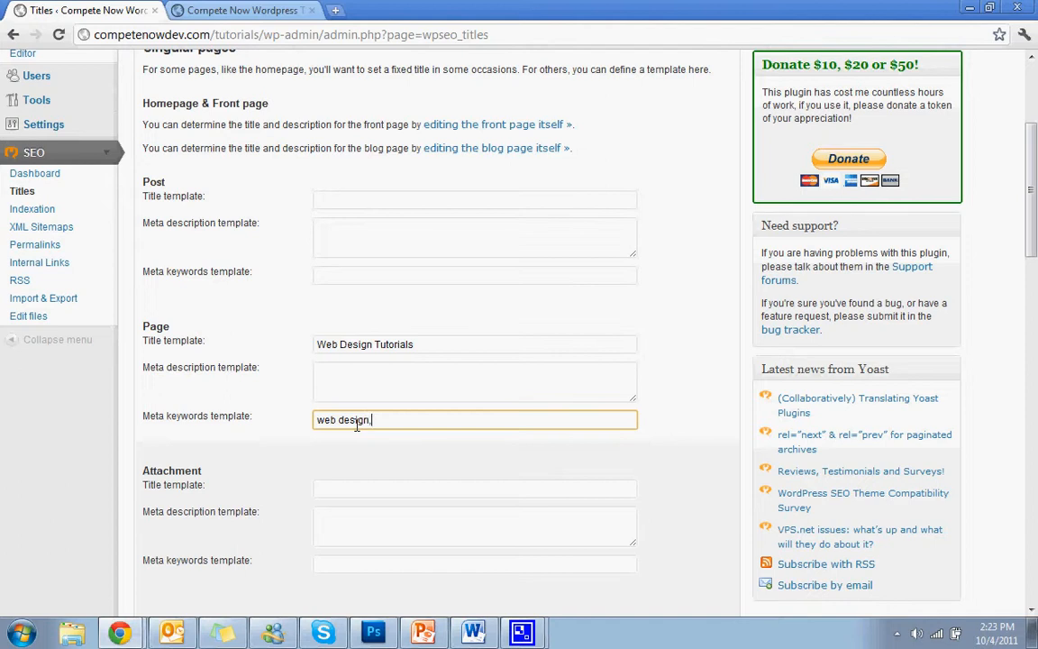
type("tutori")
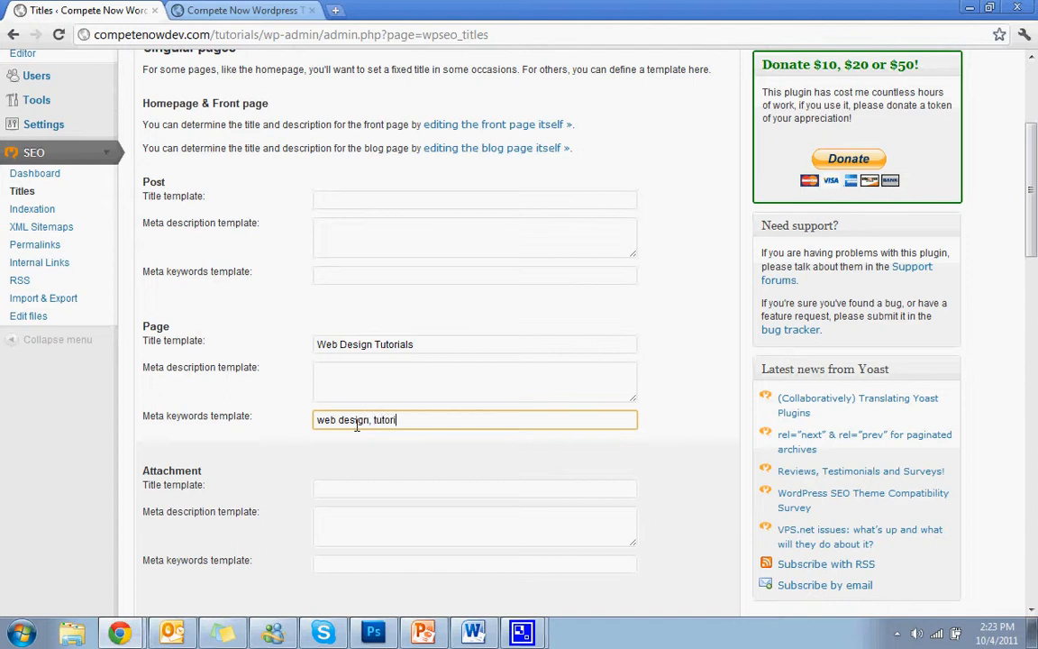